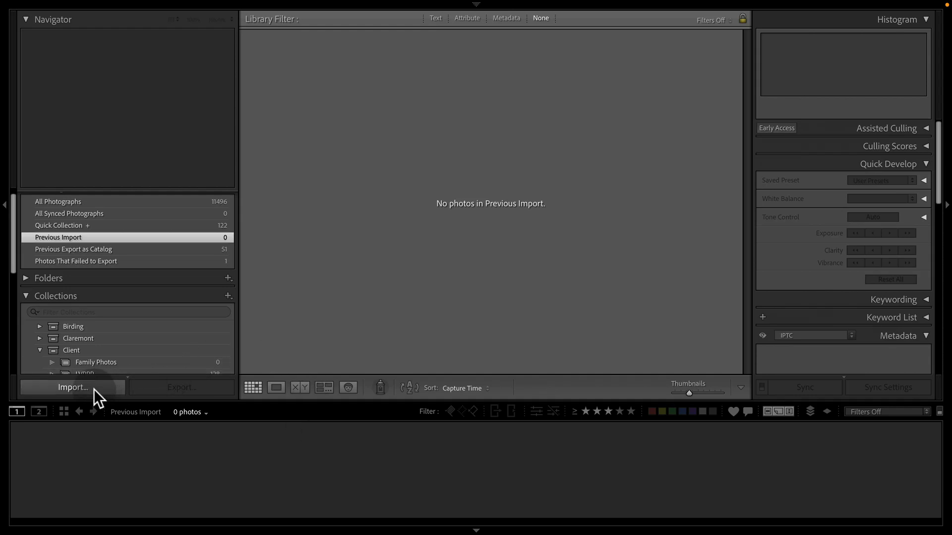
pyautogui.moveTo(185, 395)
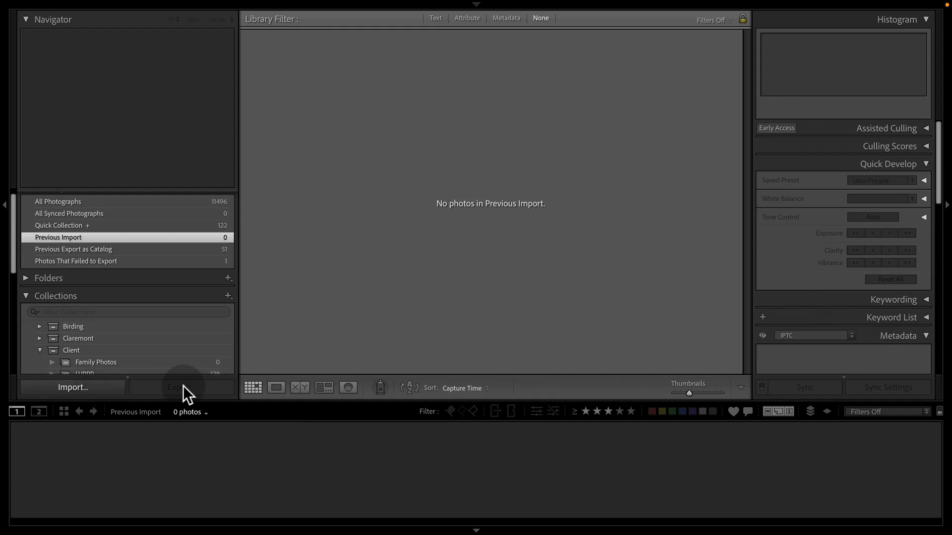
# Step: Bring up the import window listing the 39 new photos from the Family 1 folder
pyautogui.click(73, 386)
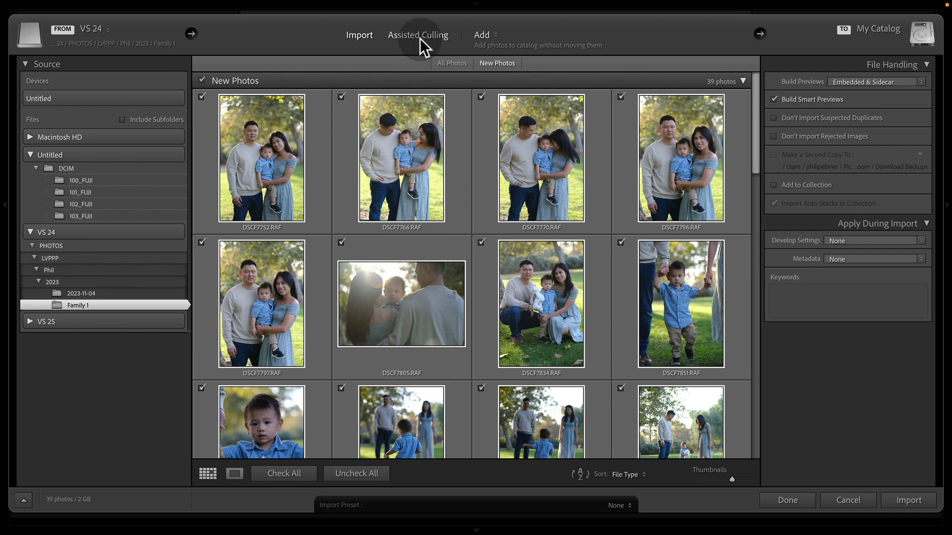
# Step: Switch the import window to Assisted Culling mode for the 39 incoming photos
pyautogui.click(418, 34)
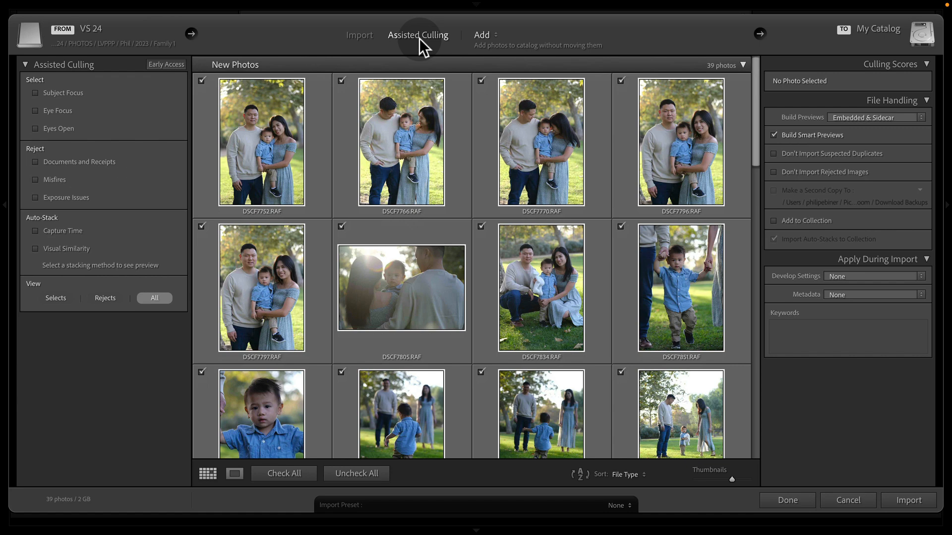
pyautogui.moveTo(429, 66)
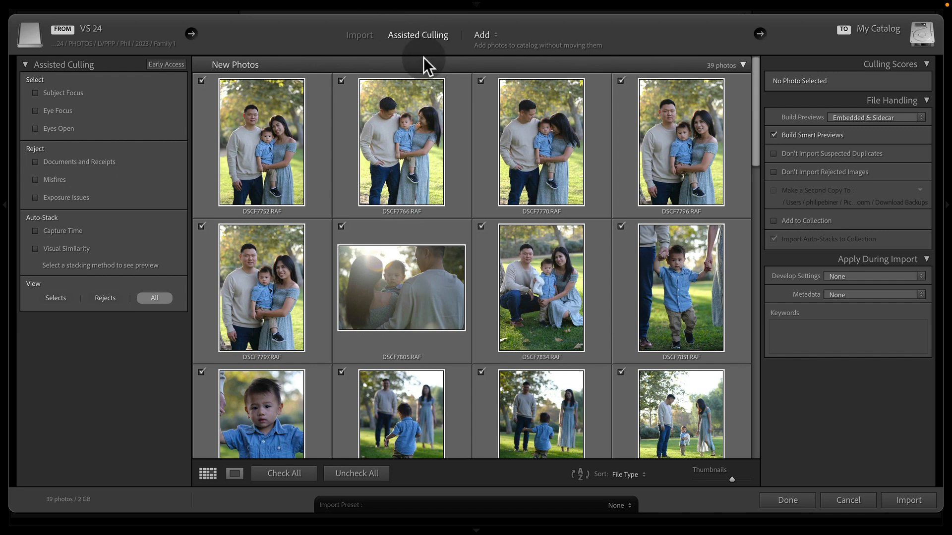
pyautogui.moveTo(413, 64)
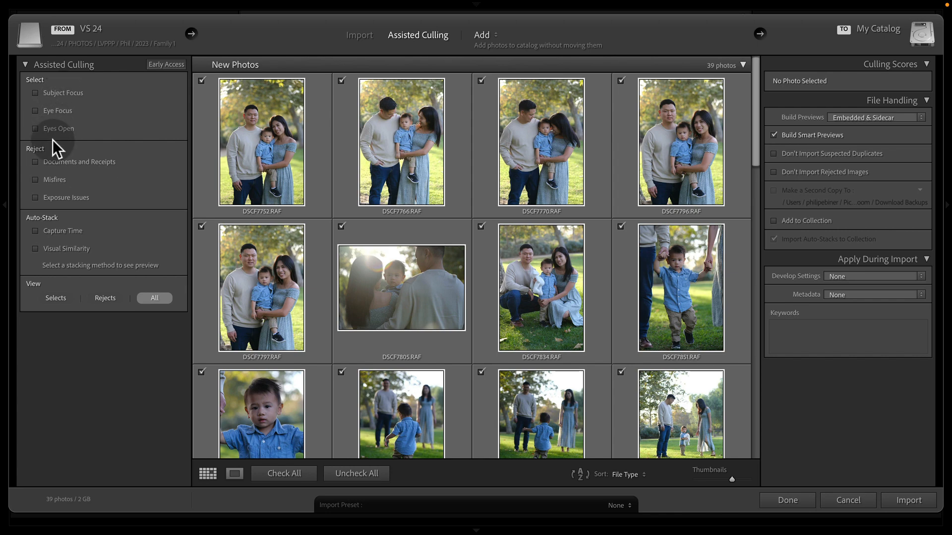
pyautogui.moveTo(45, 191)
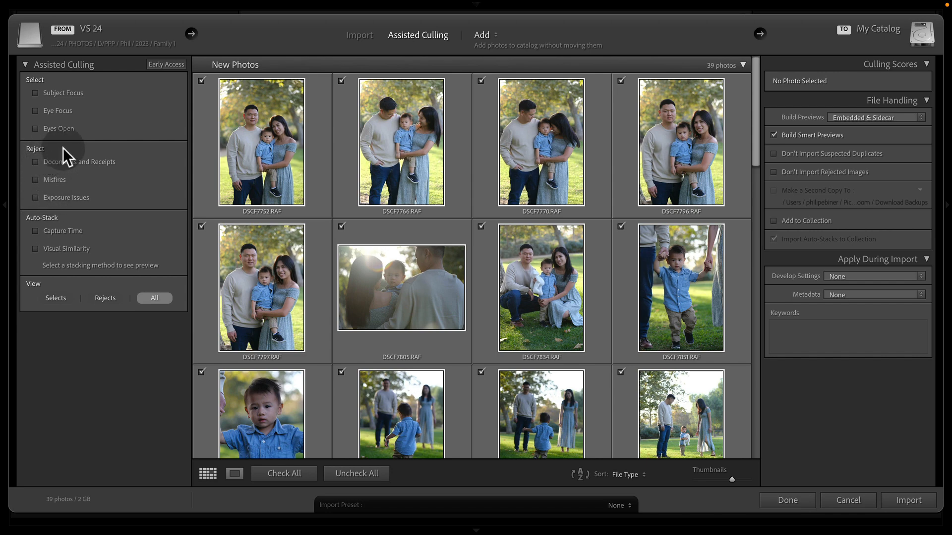
pyautogui.moveTo(91, 119)
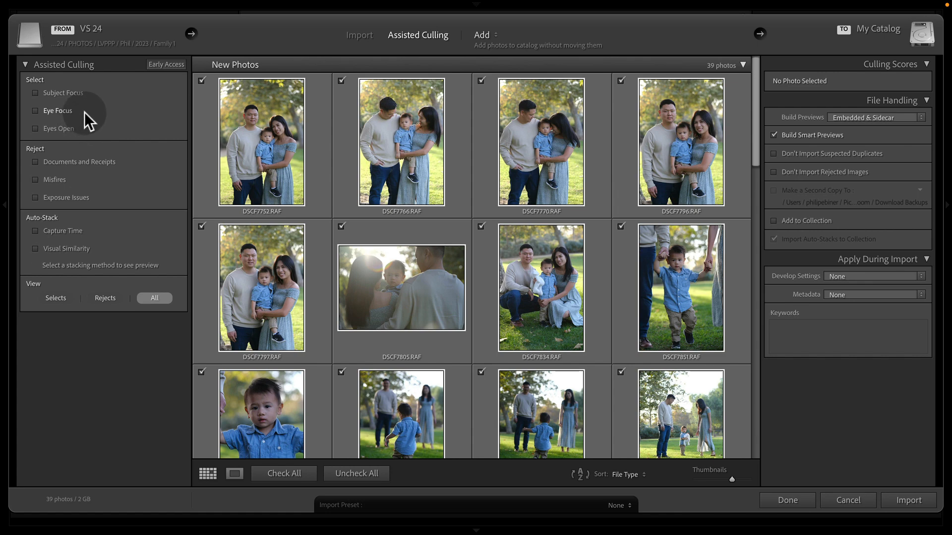
pyautogui.moveTo(77, 87)
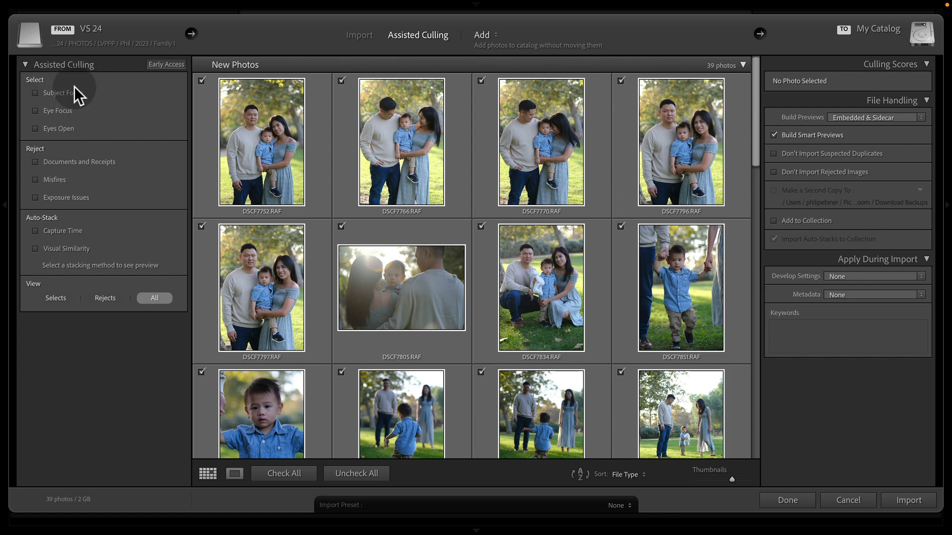
pyautogui.moveTo(519, 166)
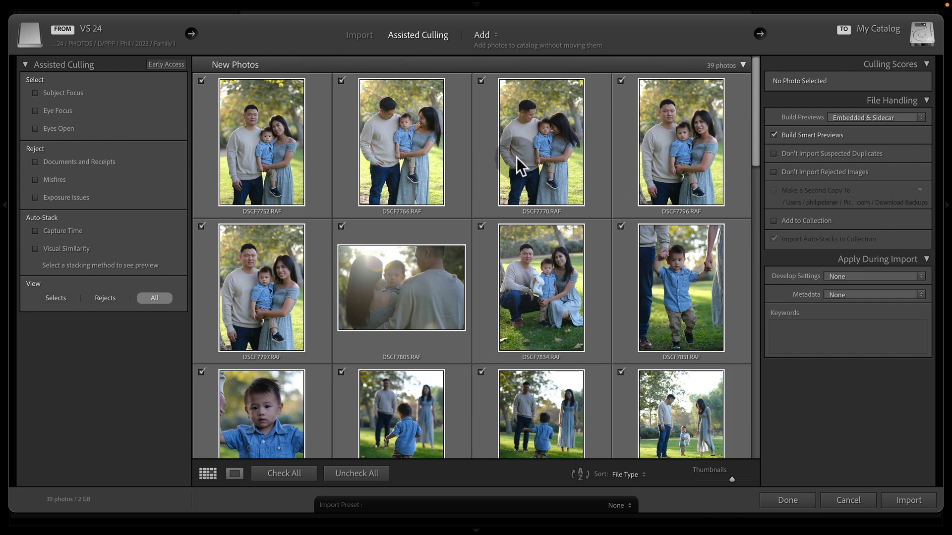
pyautogui.moveTo(101, 107)
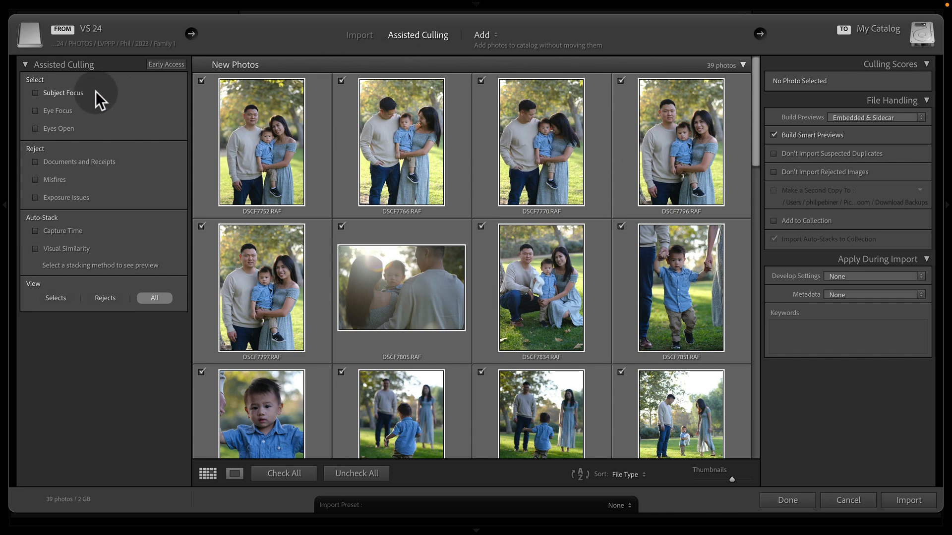
# Step: Enable Subject Focus culling, try several thresholds, settle at 80 and show all 39 photos
pyautogui.click(36, 93)
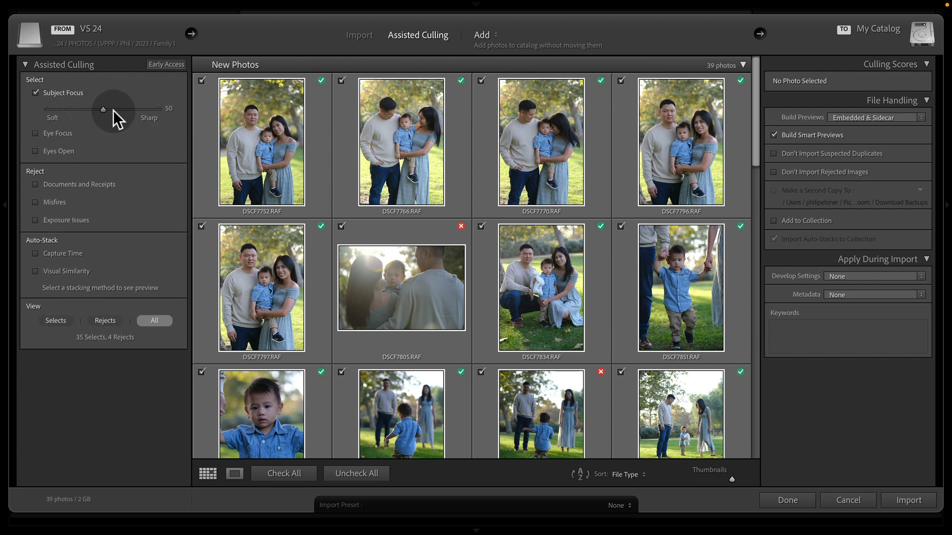
pyautogui.moveTo(101, 114)
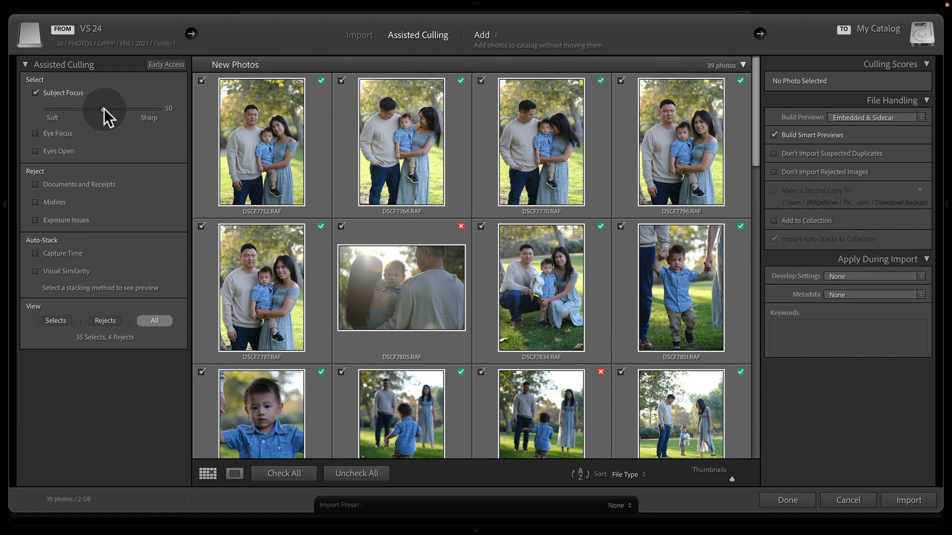
pyautogui.moveTo(105, 109); pyautogui.dragTo(136, 109)
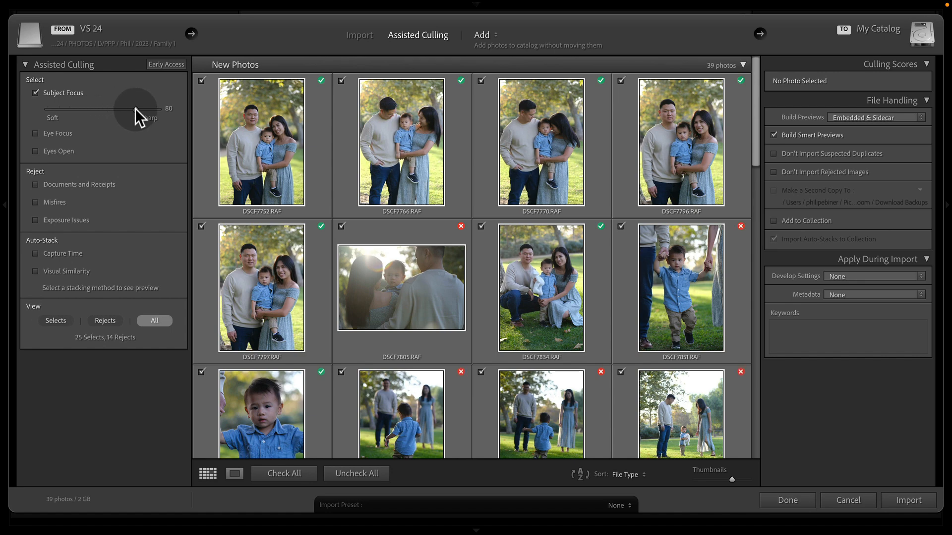
pyautogui.moveTo(125, 108); pyautogui.dragTo(149, 108)
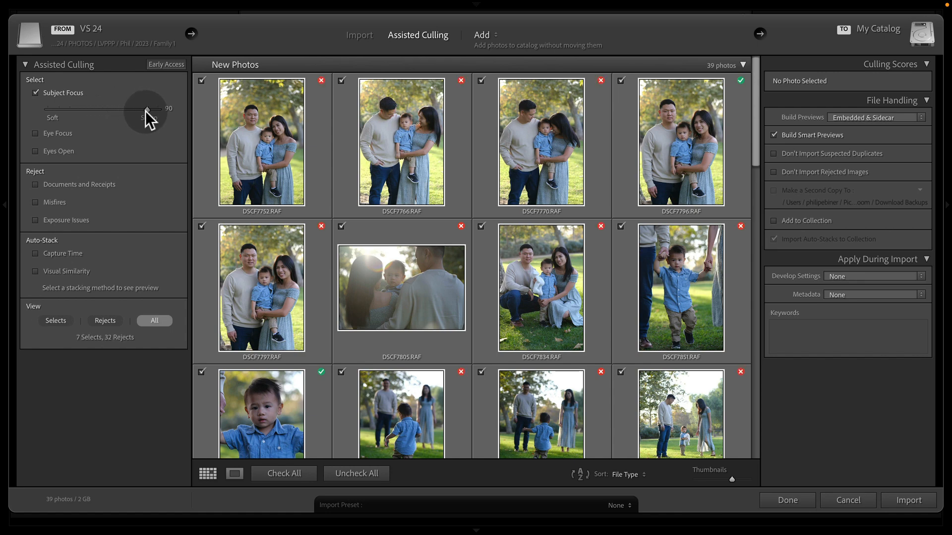
pyautogui.moveTo(147, 108); pyautogui.dragTo(80, 108)
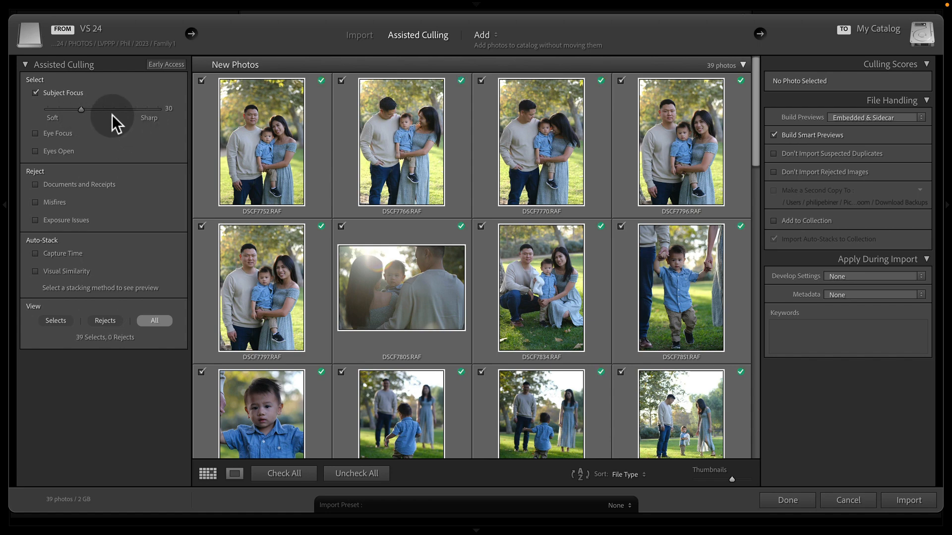
pyautogui.moveTo(101, 127)
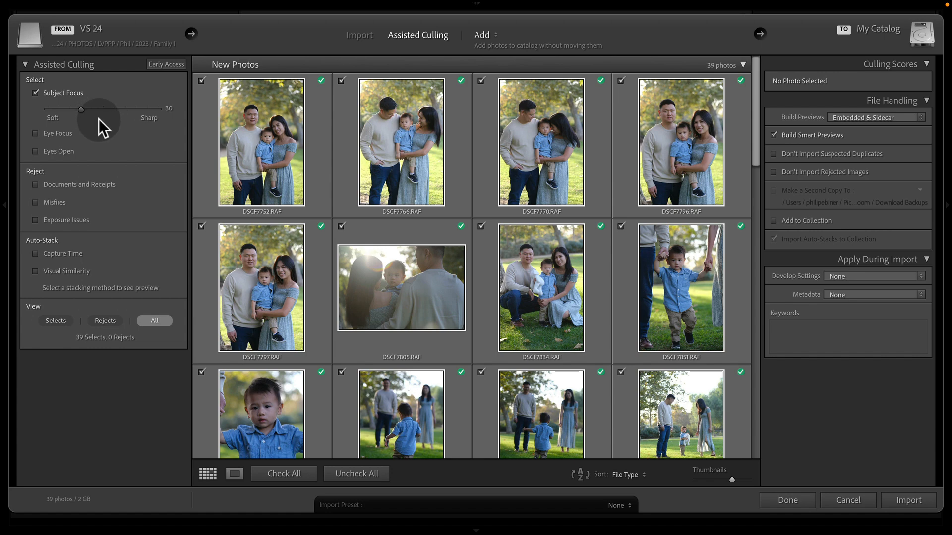
pyautogui.moveTo(80, 109); pyautogui.dragTo(125, 109)
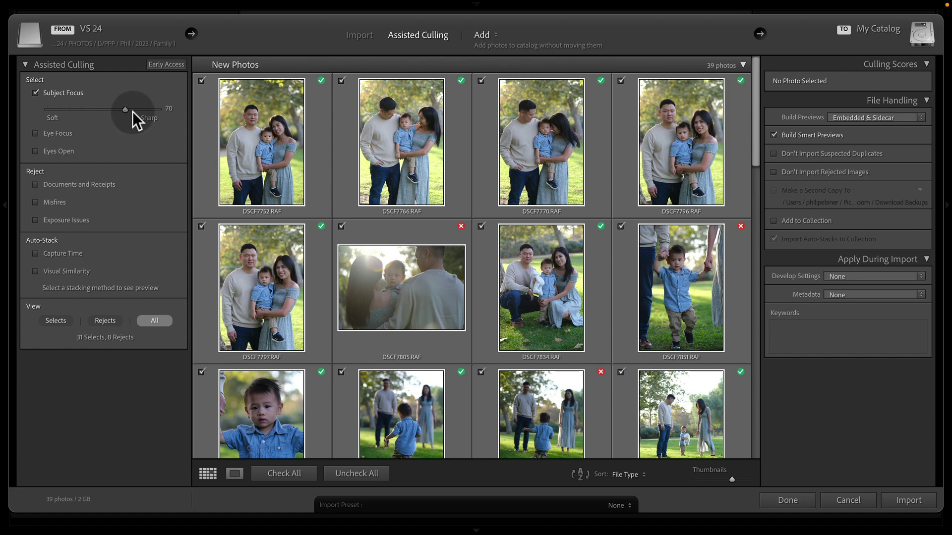
pyautogui.moveTo(125, 110); pyautogui.dragTo(134, 110)
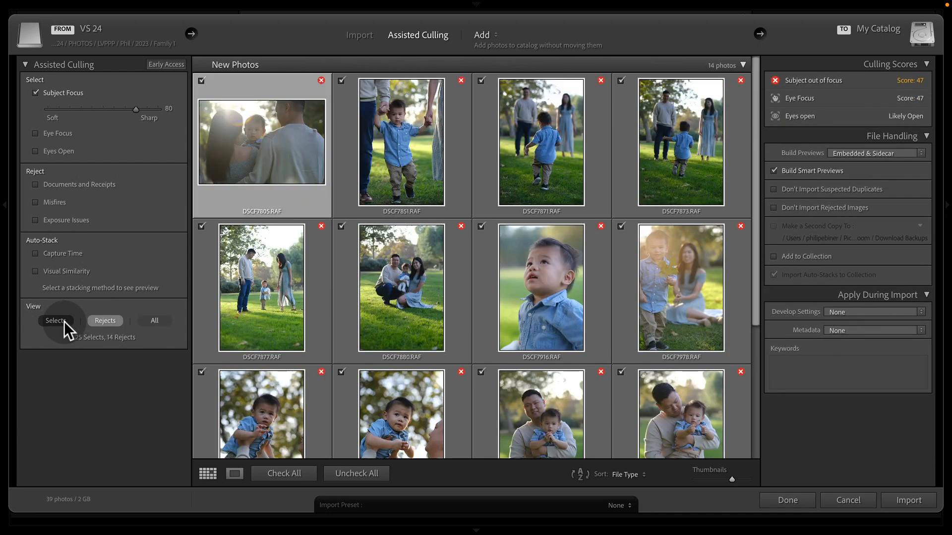
pyautogui.click(154, 321)
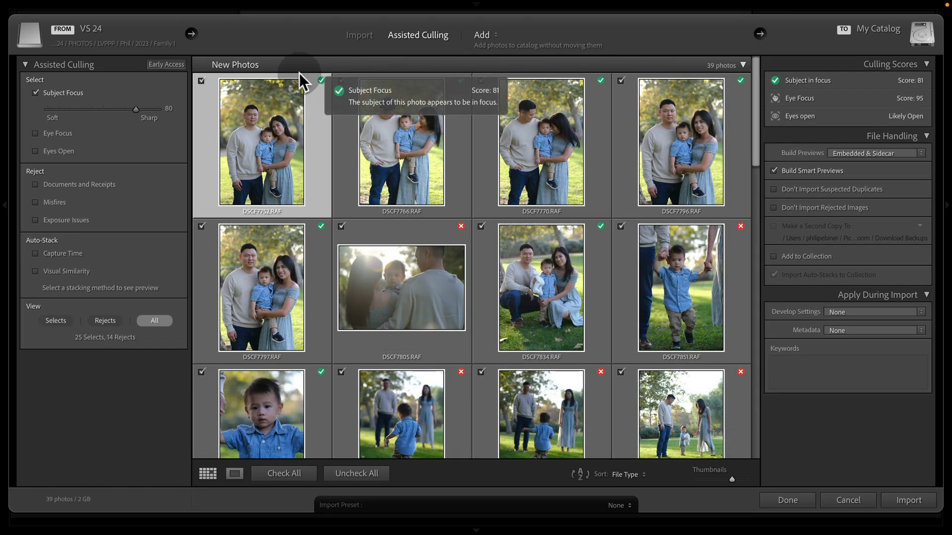
pyautogui.moveTo(460, 238)
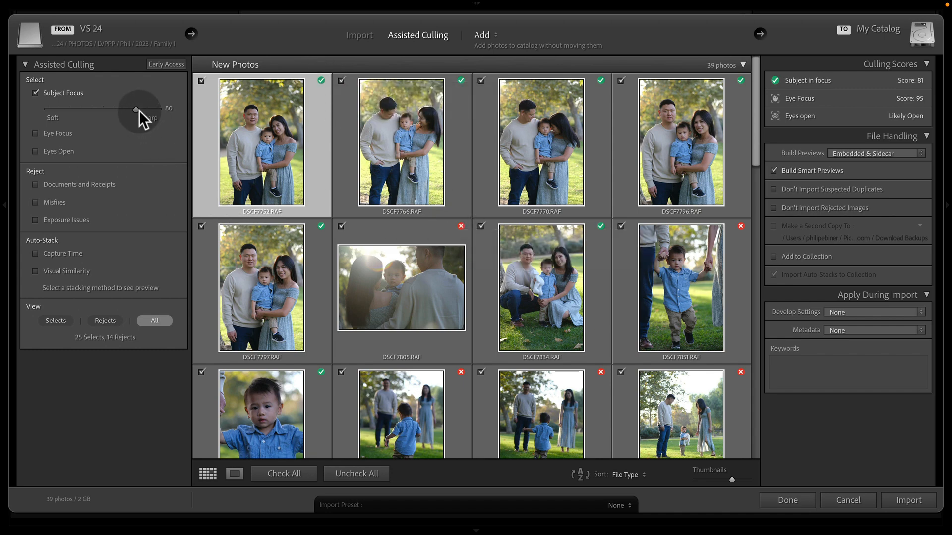
pyautogui.moveTo(269, 99)
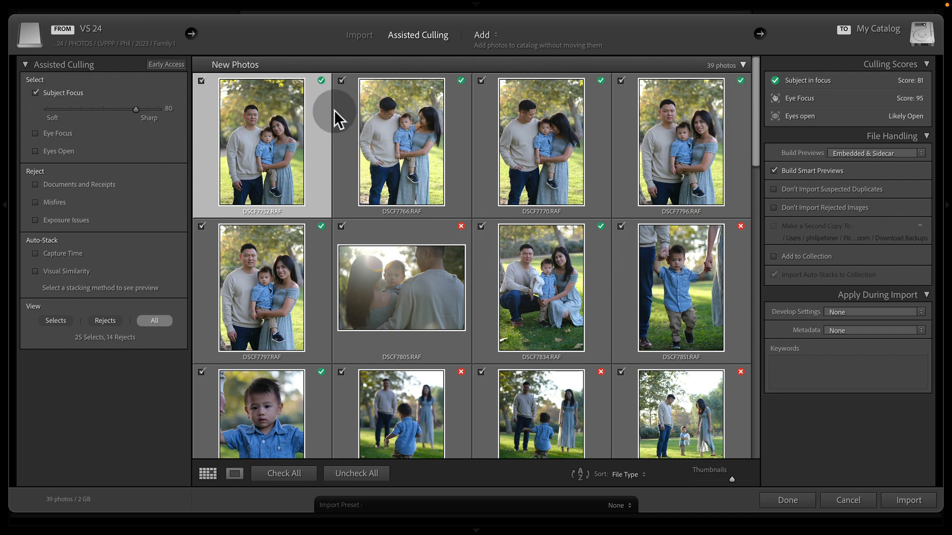
pyautogui.moveTo(130, 112)
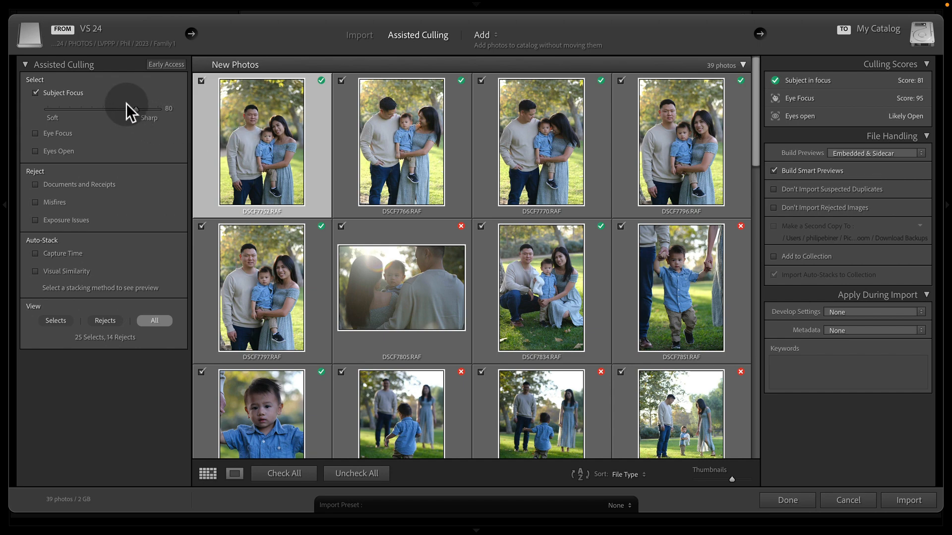
pyautogui.moveTo(73, 100)
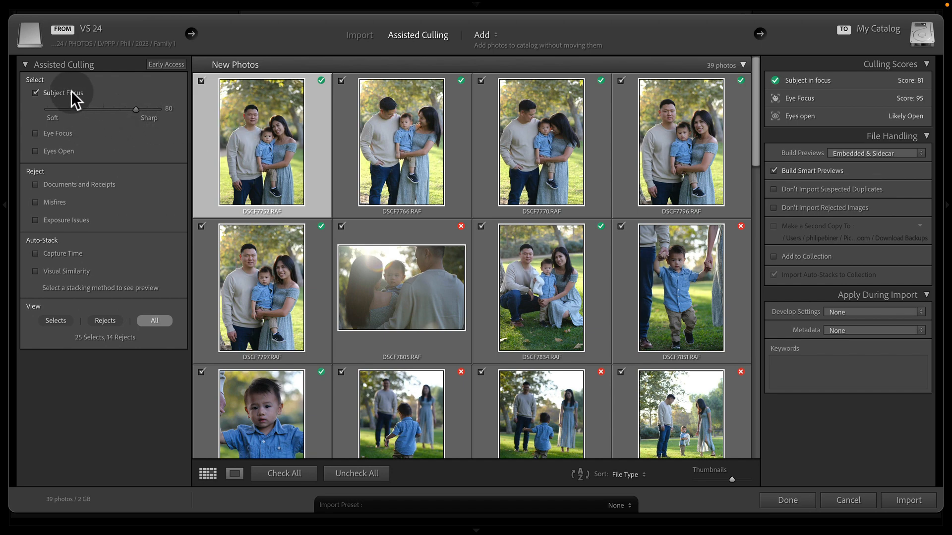
# Step: Enable Eye Focus culling and try thresholds of 80, 70 and 40, ending at 70
pyautogui.click(35, 111)
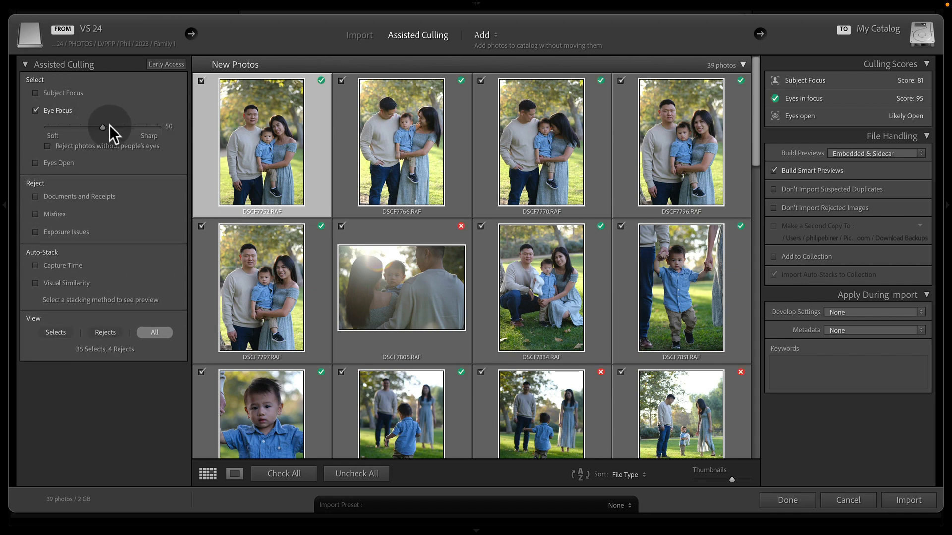
pyautogui.moveTo(103, 126); pyautogui.dragTo(134, 126)
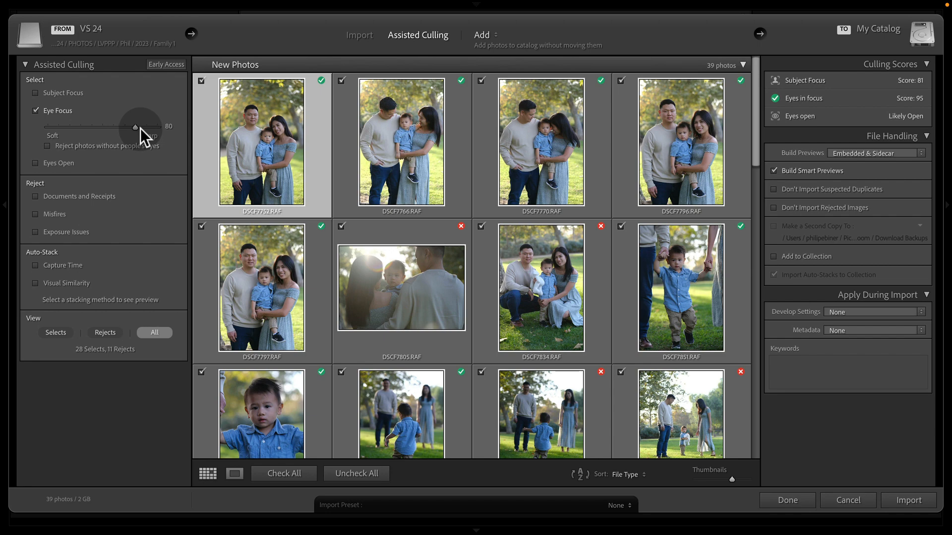
pyautogui.moveTo(134, 127); pyautogui.dragTo(125, 127)
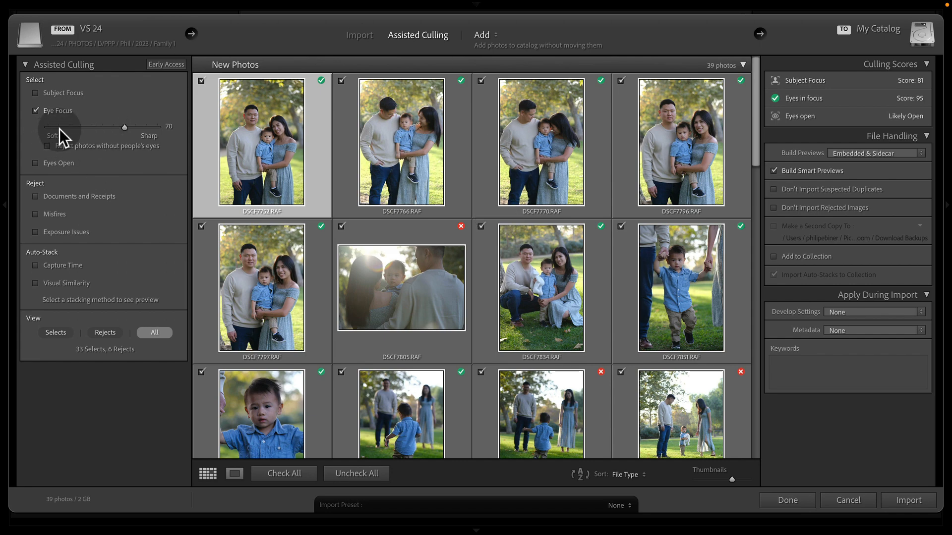
pyautogui.moveTo(124, 127); pyautogui.dragTo(92, 127)
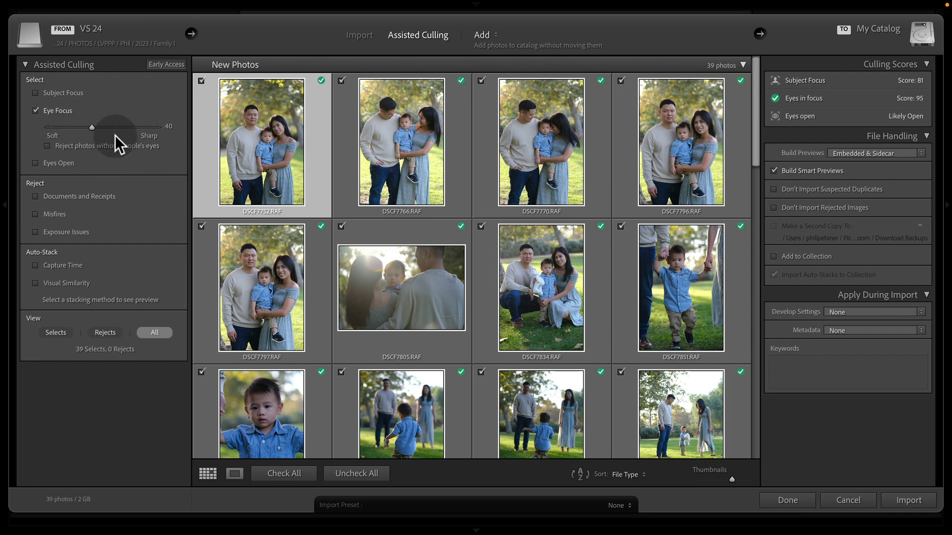
pyautogui.moveTo(91, 127); pyautogui.dragTo(102, 127)
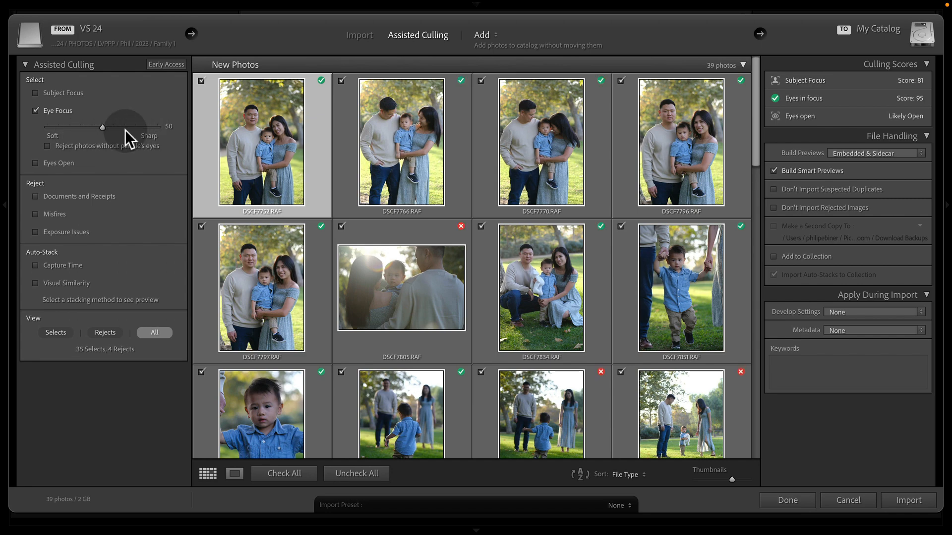
pyautogui.moveTo(102, 126); pyautogui.dragTo(125, 127)
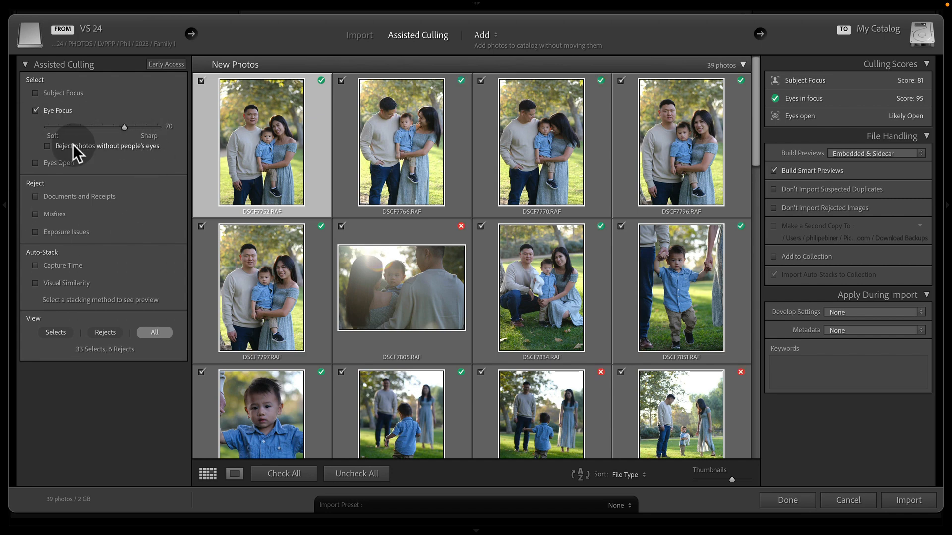
# Step: Toggle rejecting eyeless photos off again, then switch from Eye Focus to Eyes Open culling
pyautogui.click(46, 144)
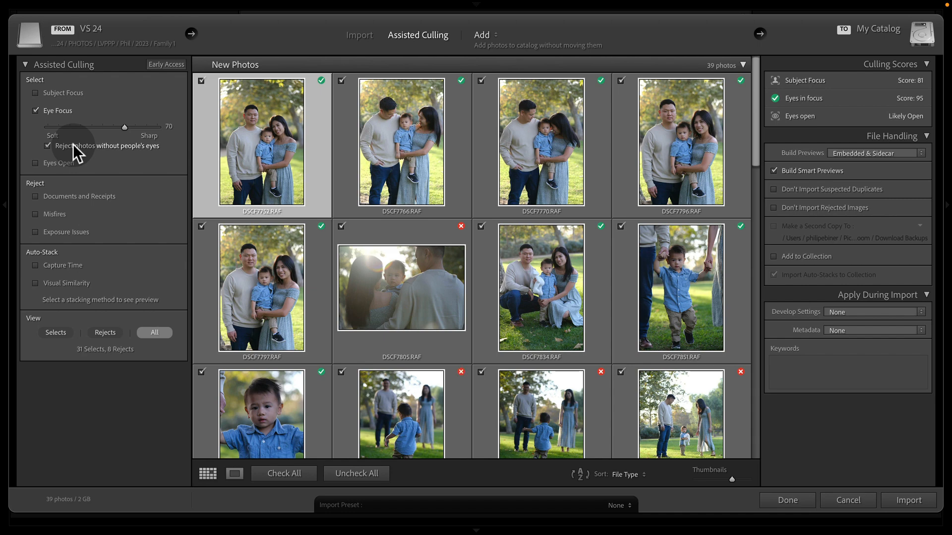
pyautogui.click(48, 146)
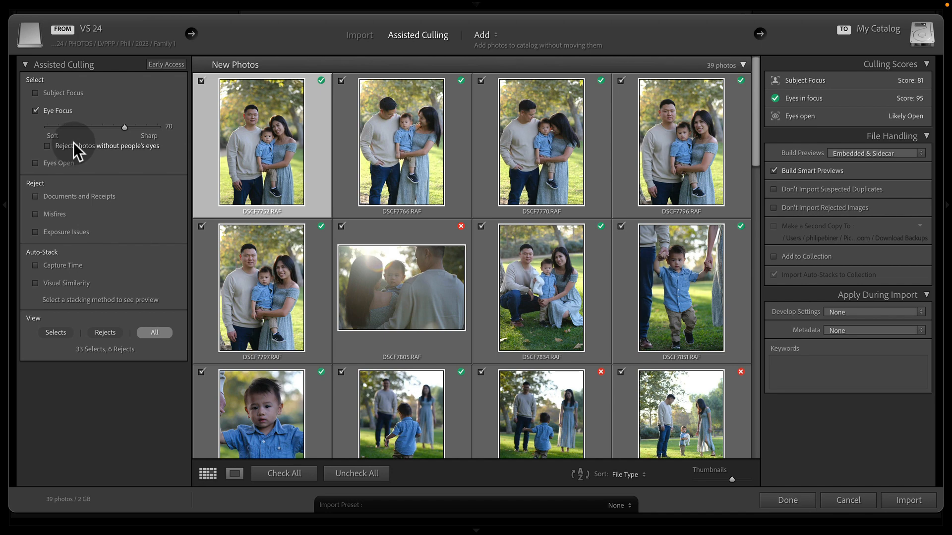
pyautogui.click(36, 128)
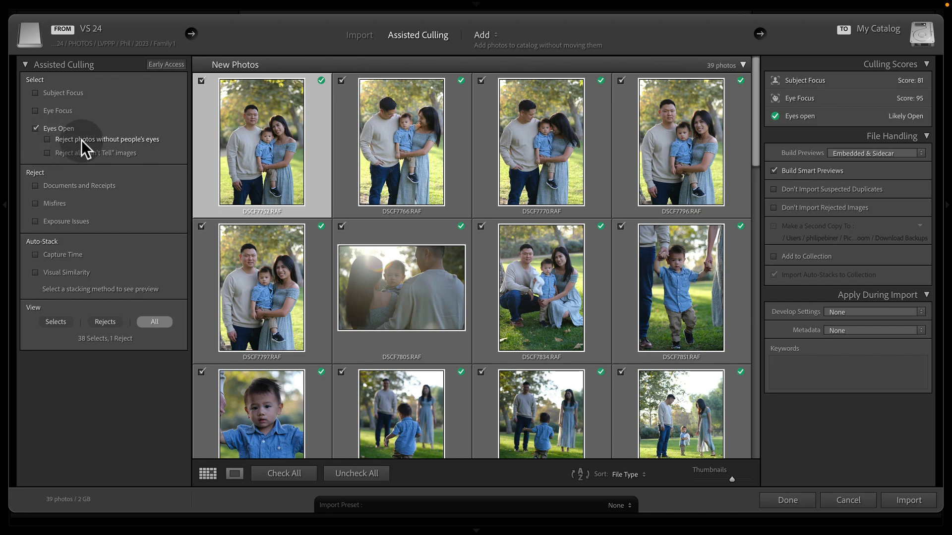
# Step: Reject eyeless and Can't Tell photos under Eyes Open and view the 5 rejects
pyautogui.click(48, 139)
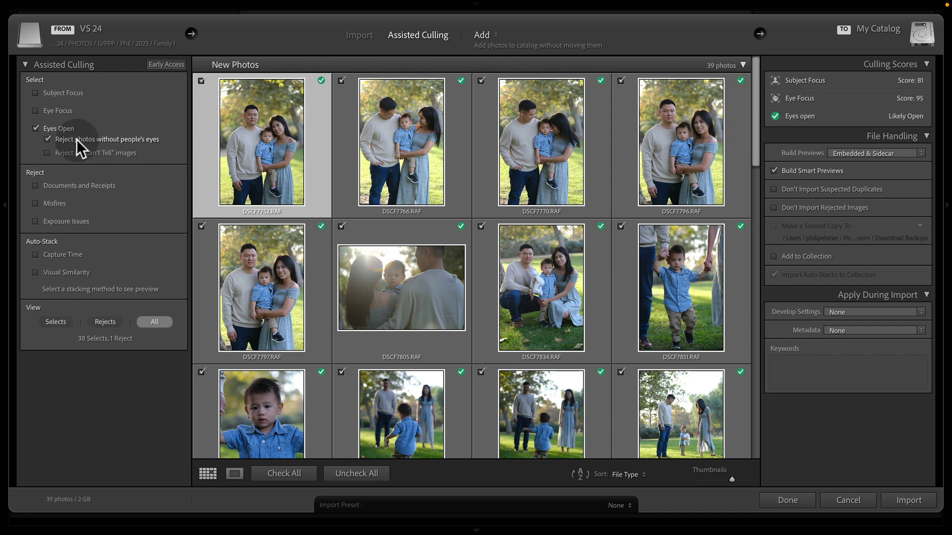
pyautogui.click(48, 152)
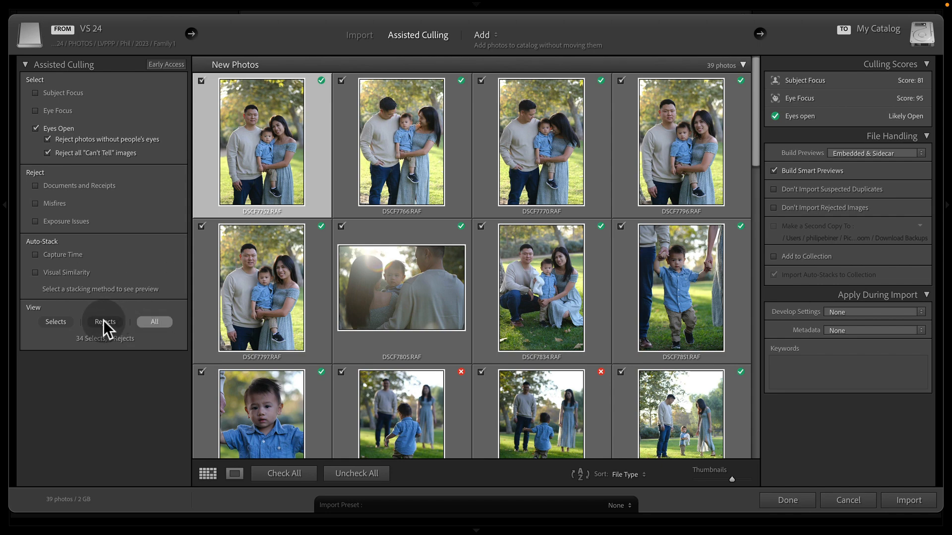
pyautogui.click(105, 321)
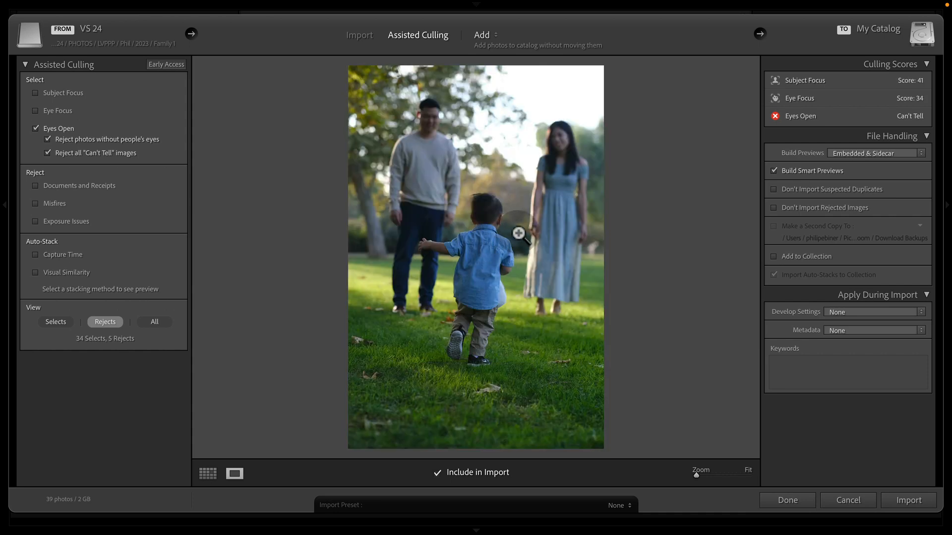
pyautogui.moveTo(424, 174)
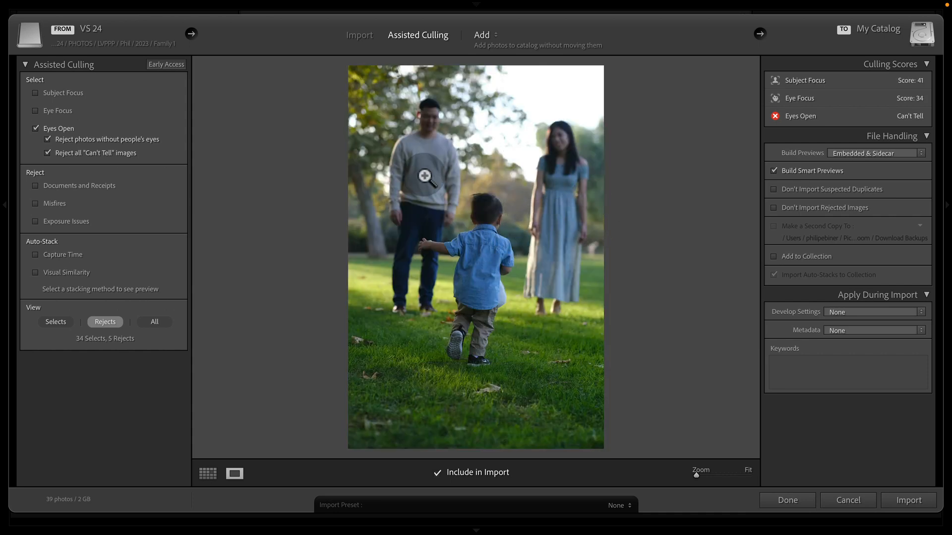
pyautogui.click(208, 473)
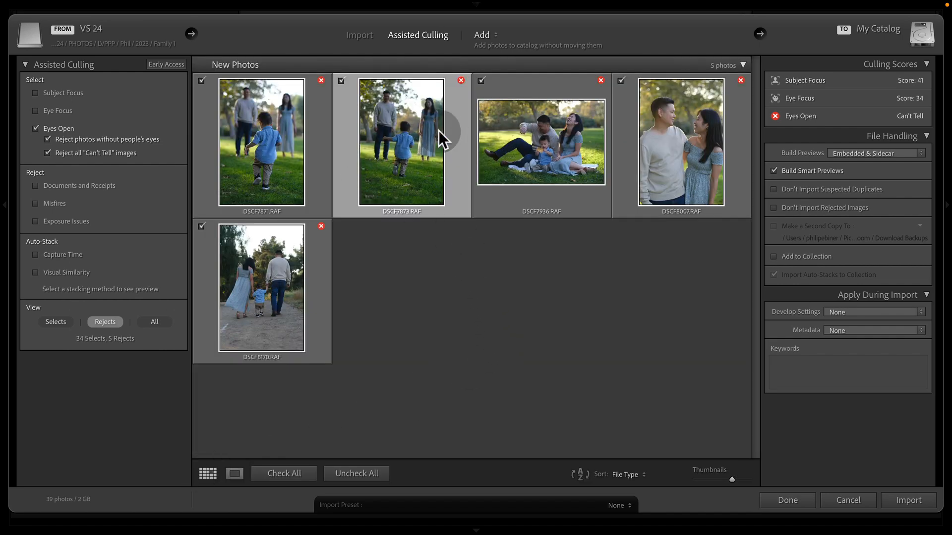
pyautogui.moveTo(154, 321)
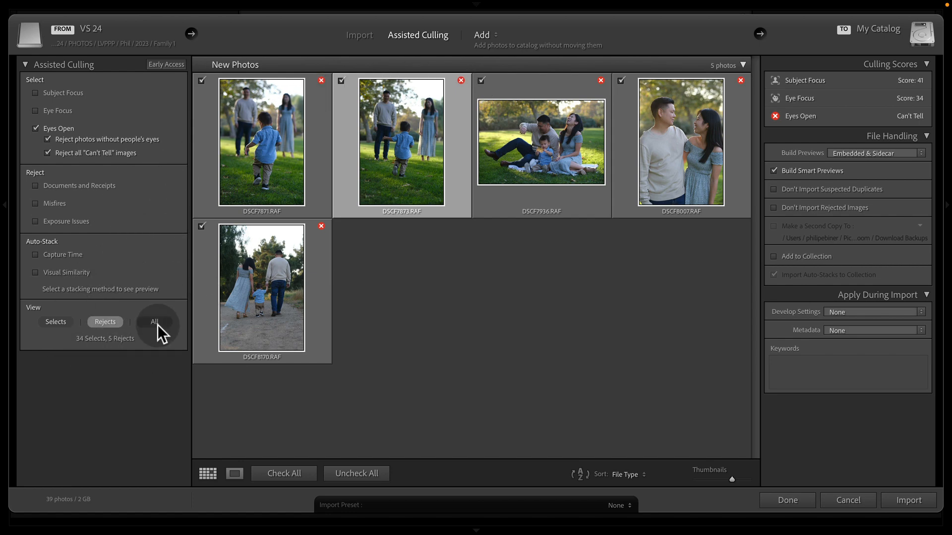
# Step: Show all photos, check the rejects view and return to all, leaving 35 selects and 4 rejects
pyautogui.click(154, 322)
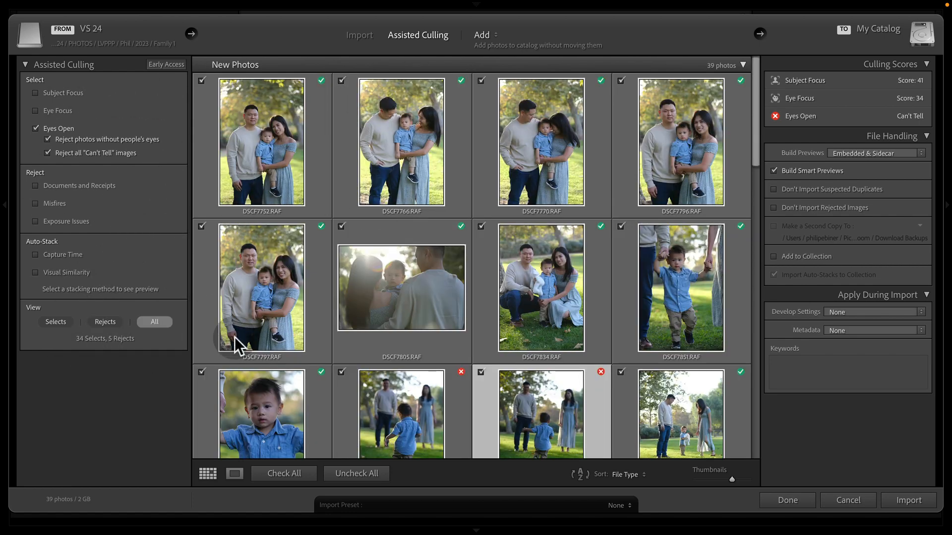
pyautogui.click(105, 321)
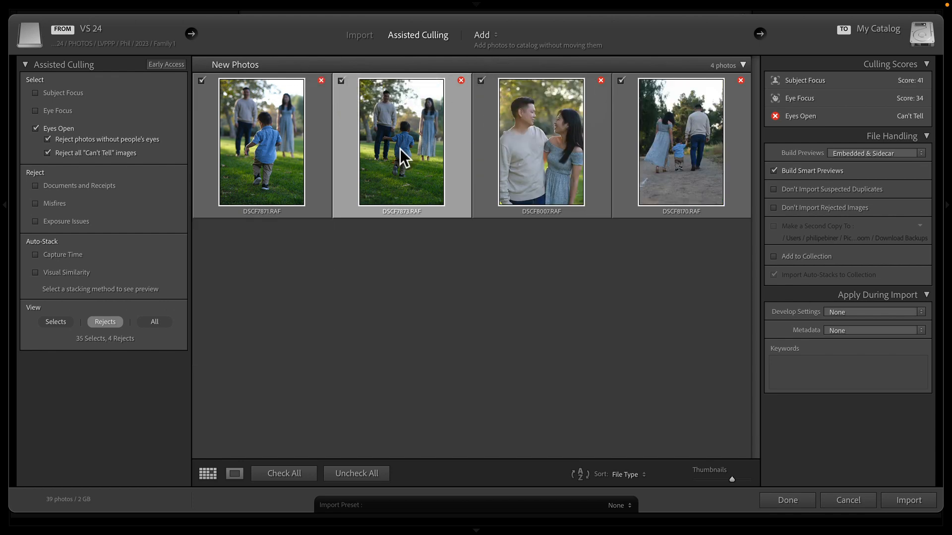
pyautogui.click(153, 321)
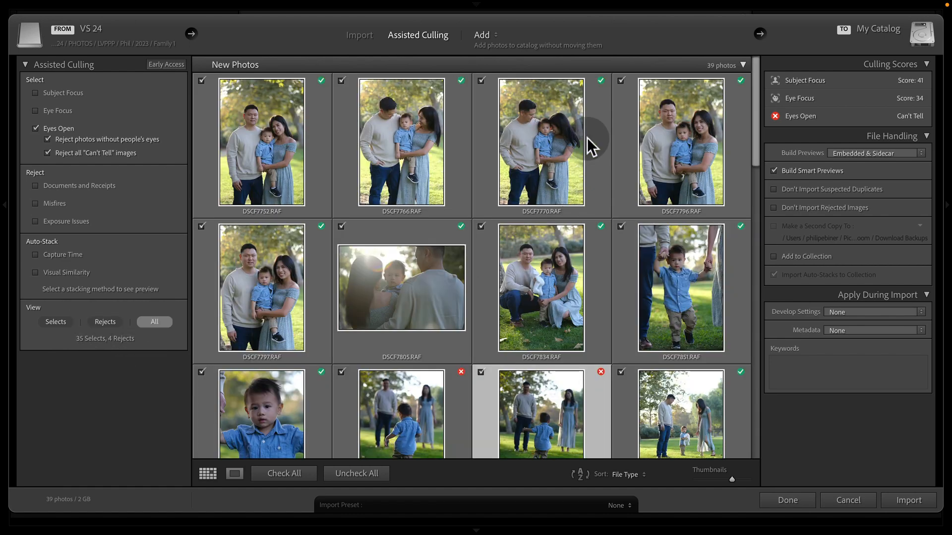
pyautogui.moveTo(559, 89)
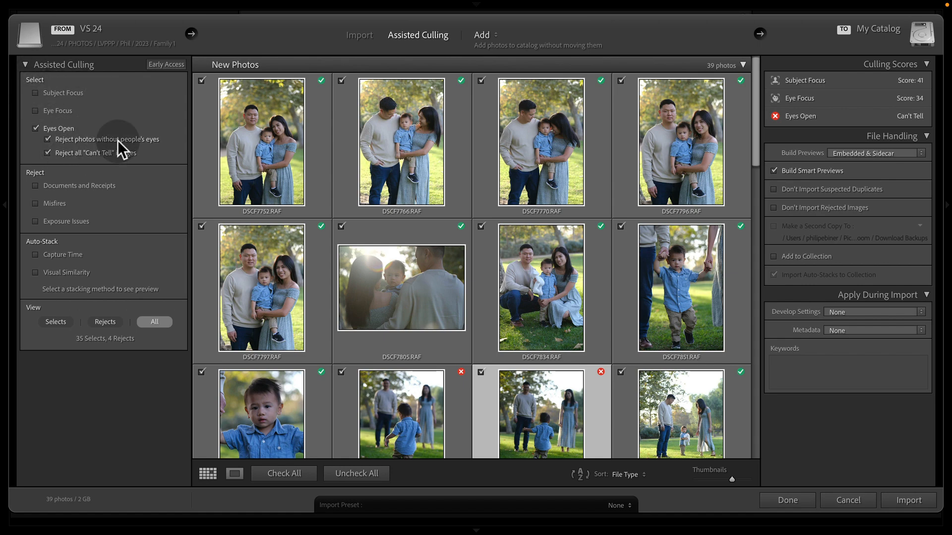
pyautogui.click(36, 128)
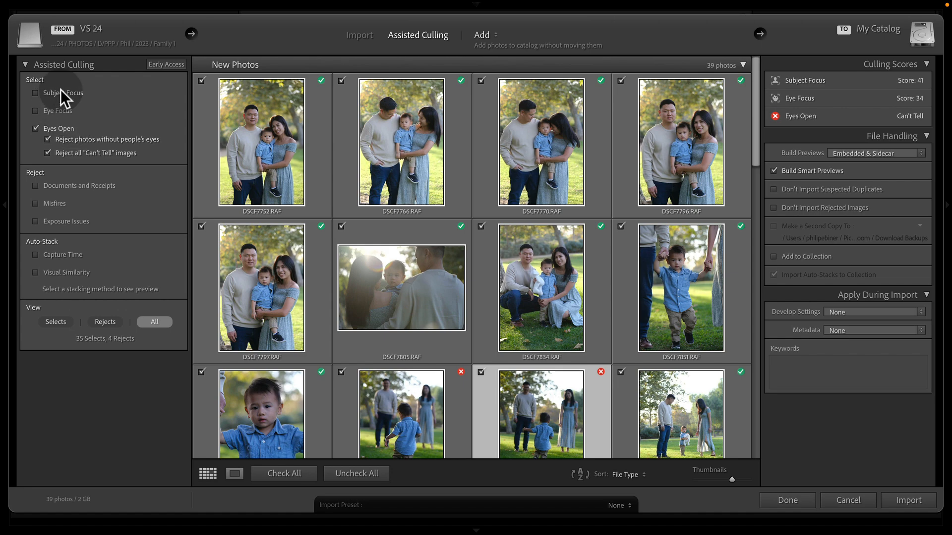
# Step: Enable Subject Focus at 70 and reject misfires and exposure issues, reviewing the grid
pyautogui.click(35, 93)
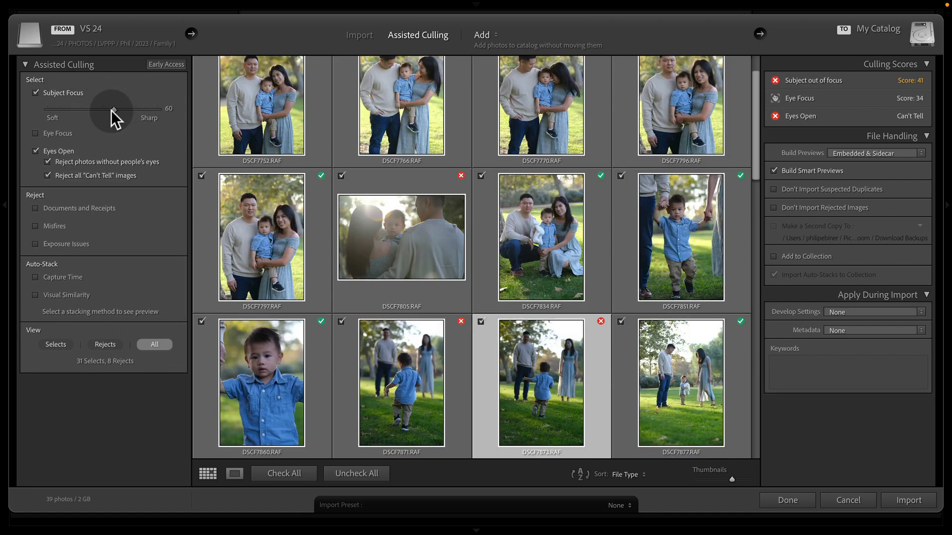
pyautogui.moveTo(111, 108); pyautogui.dragTo(126, 108)
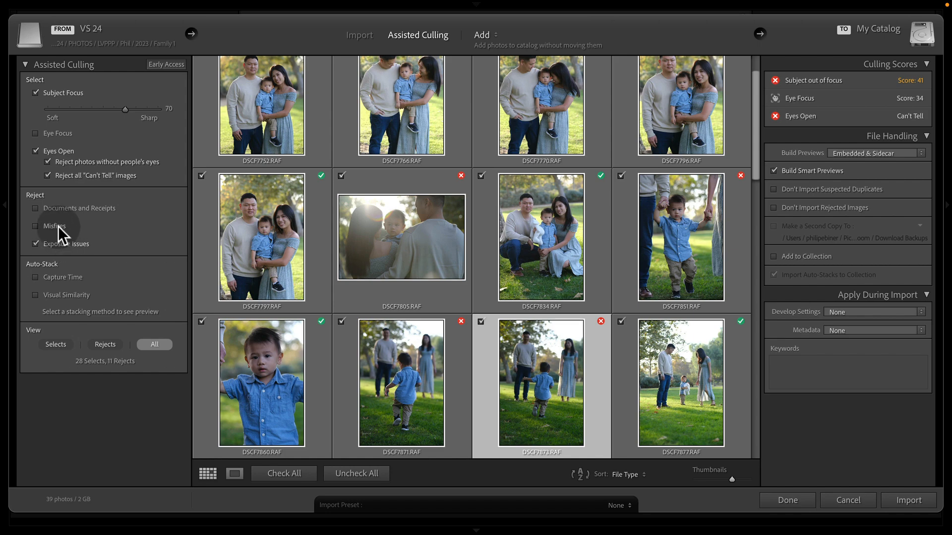
pyautogui.click(35, 226)
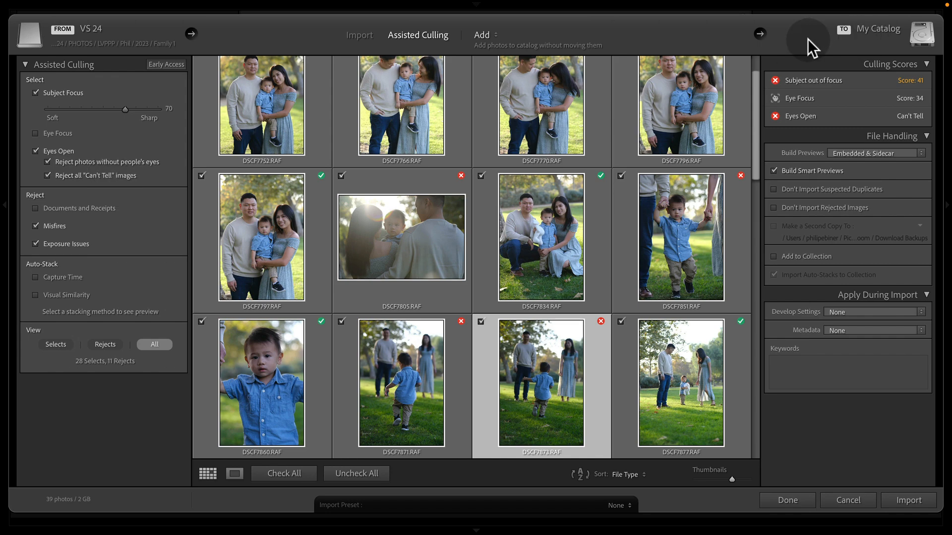
pyautogui.scroll(-3)
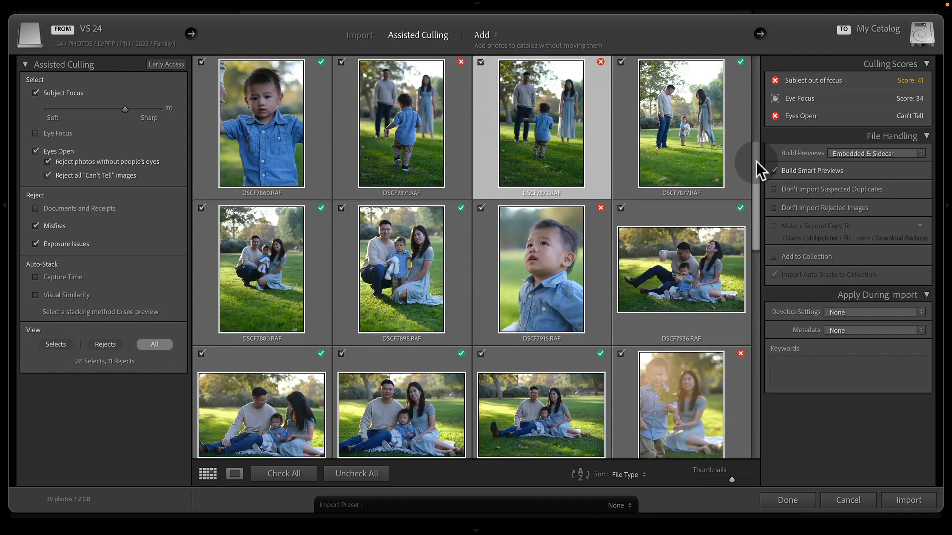
pyautogui.scroll(-3)
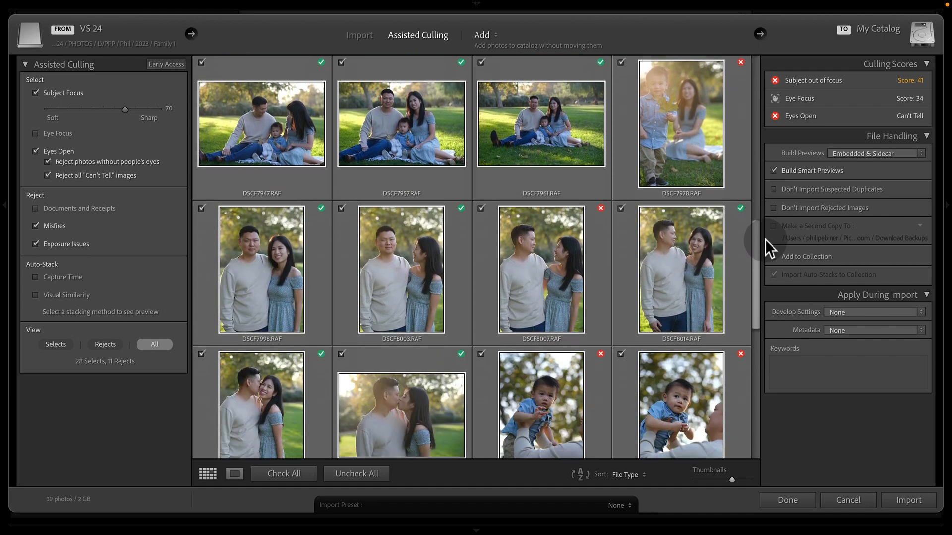
pyautogui.scroll(-3)
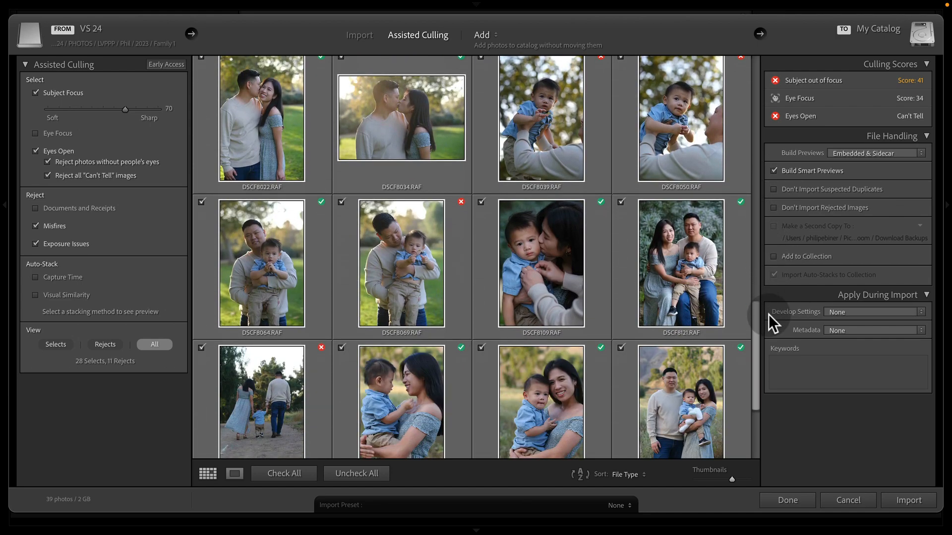
pyautogui.scroll(-3)
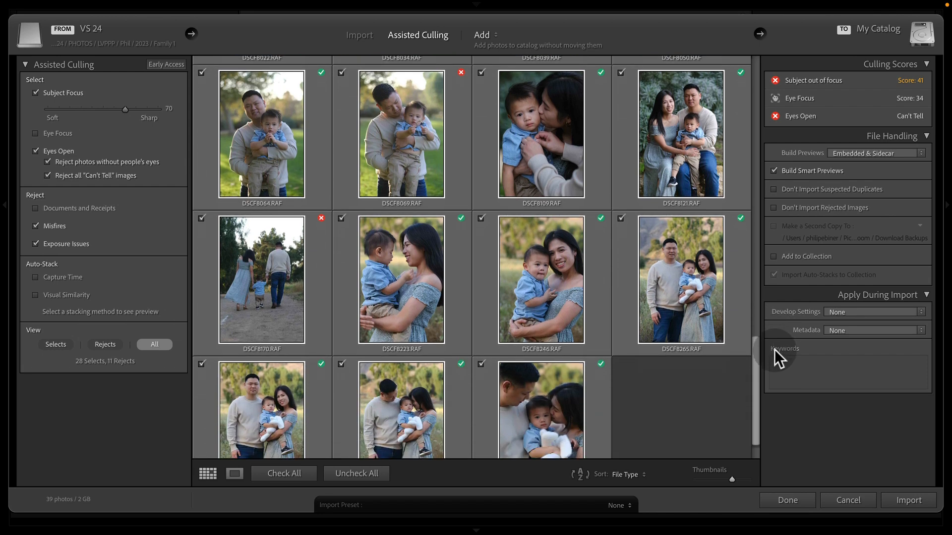
pyautogui.scroll(-3)
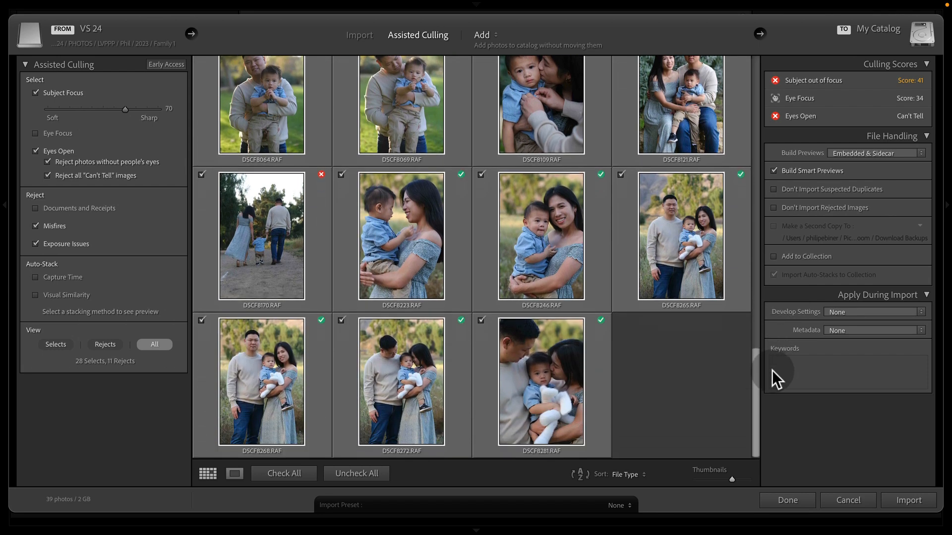
pyautogui.moveTo(784, 387)
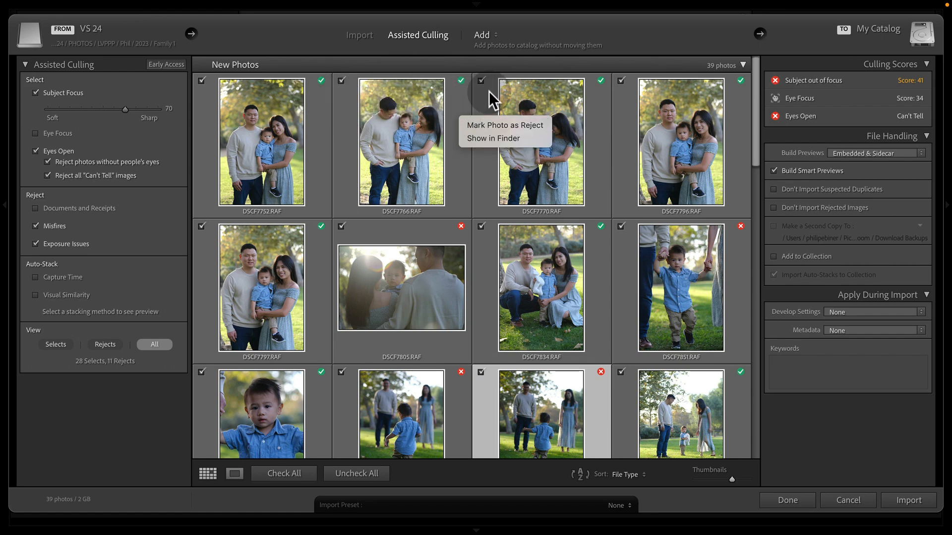
pyautogui.moveTo(486, 115)
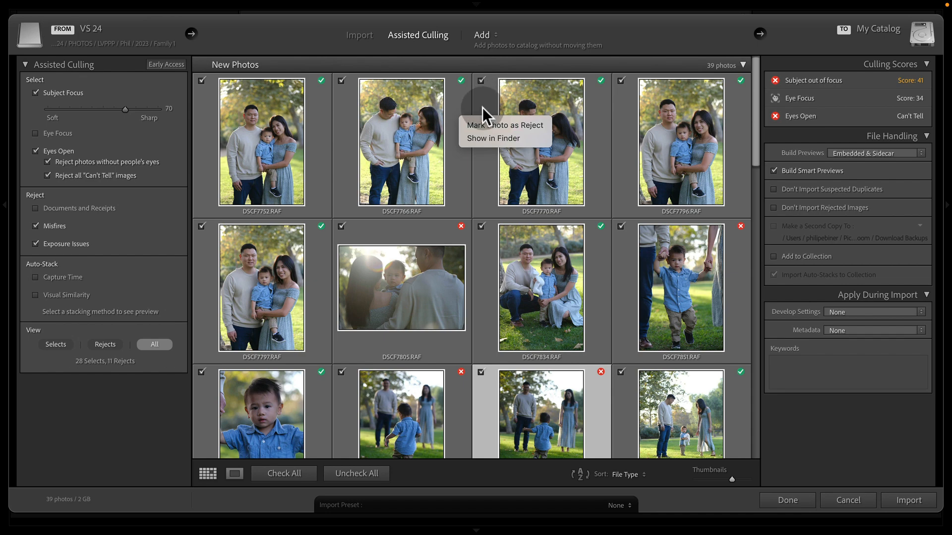
pyautogui.moveTo(110, 293)
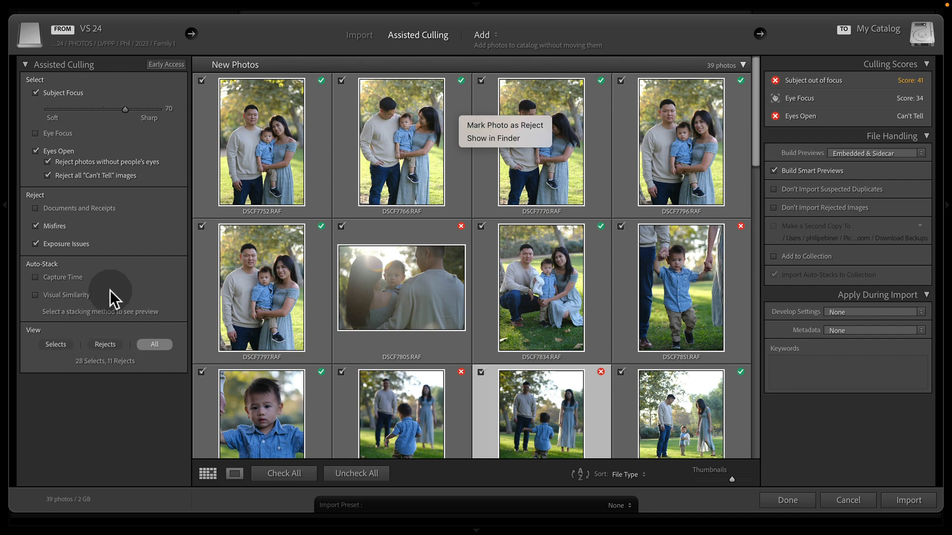
pyautogui.moveTo(81, 282)
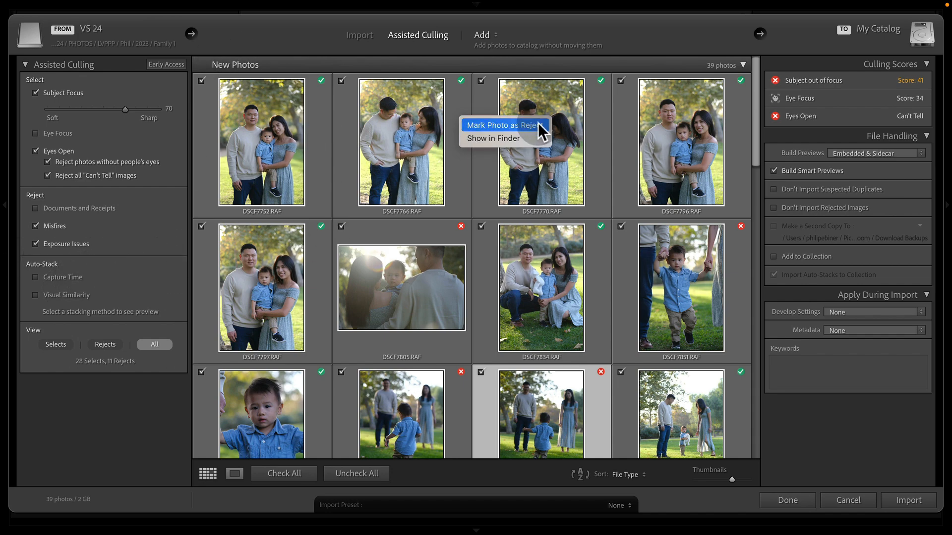
pyautogui.moveTo(59, 267)
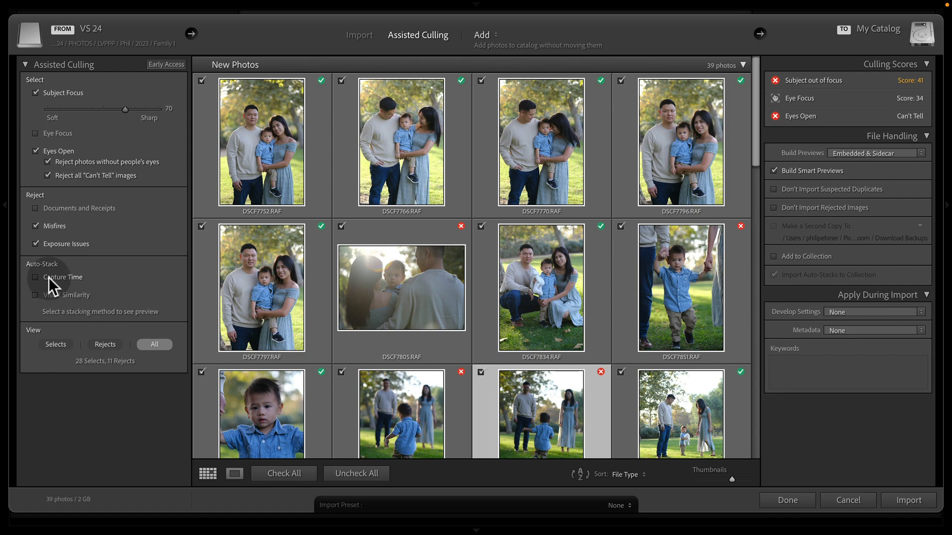
# Step: Enable Capture Time auto-stacking and shorten the gap between stacks to 0:00:05
pyautogui.click(36, 277)
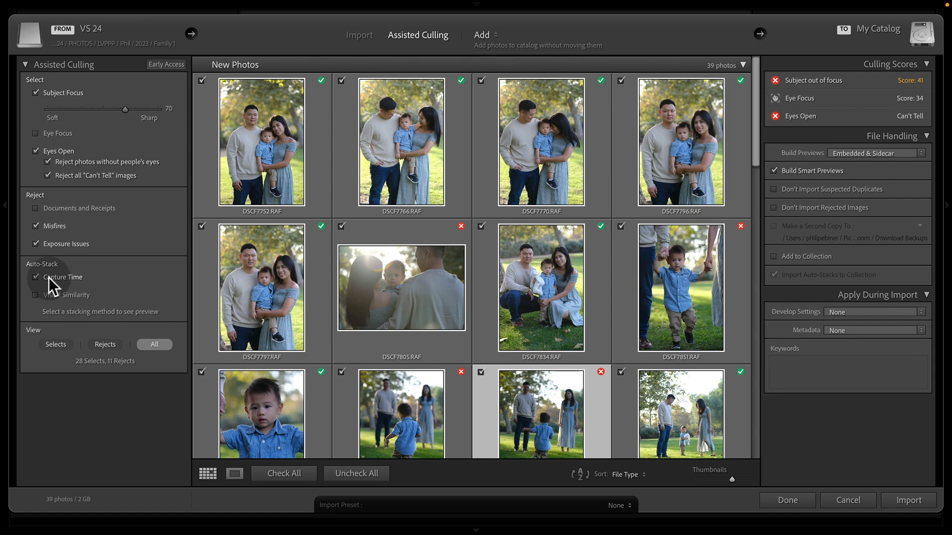
pyautogui.click(36, 277)
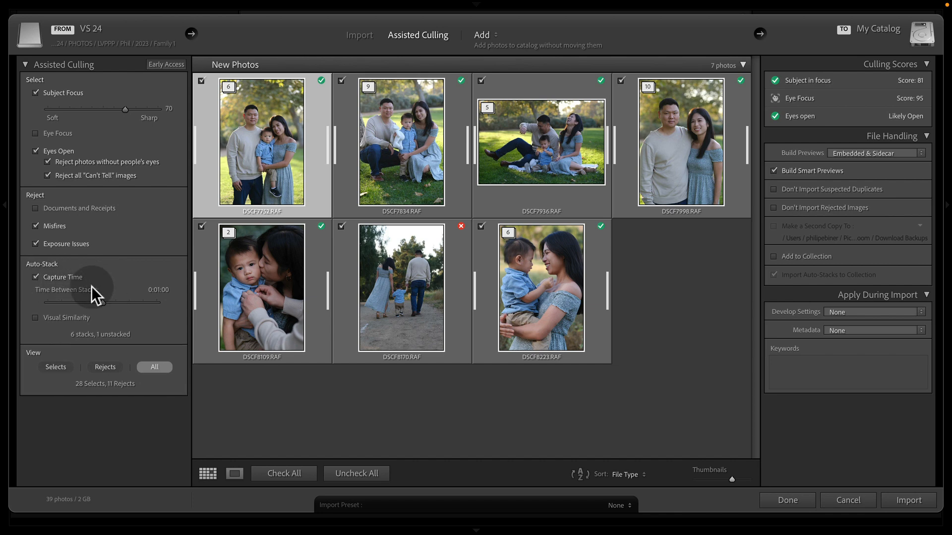
pyautogui.moveTo(105, 310)
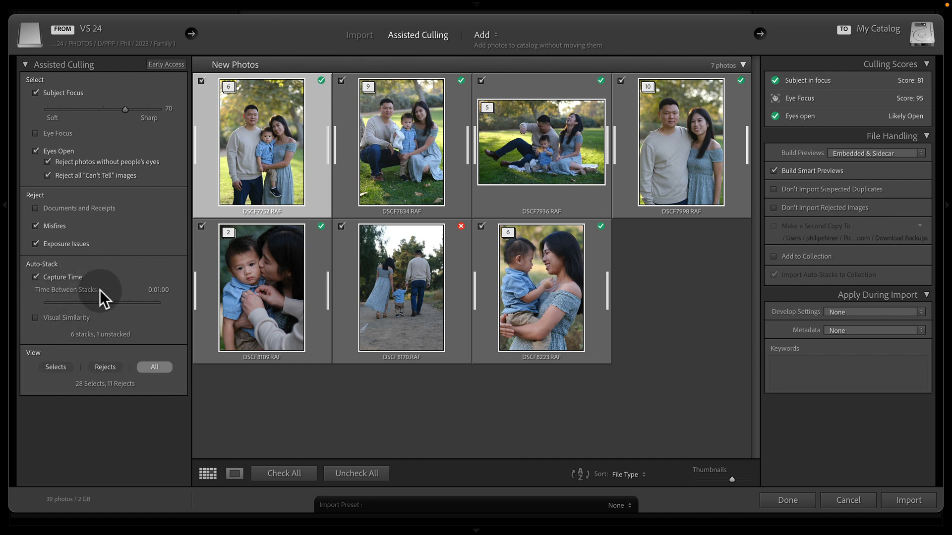
pyautogui.moveTo(145, 300)
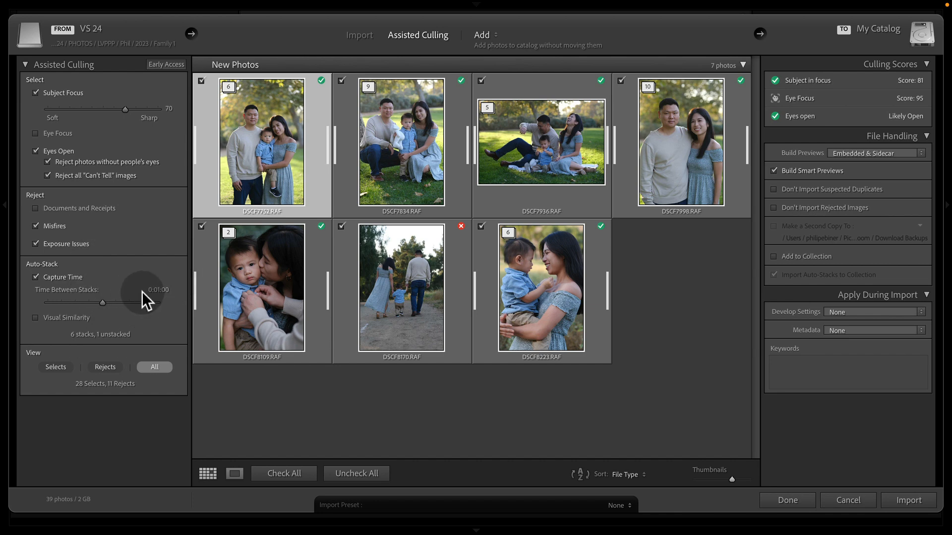
pyautogui.moveTo(191, 309)
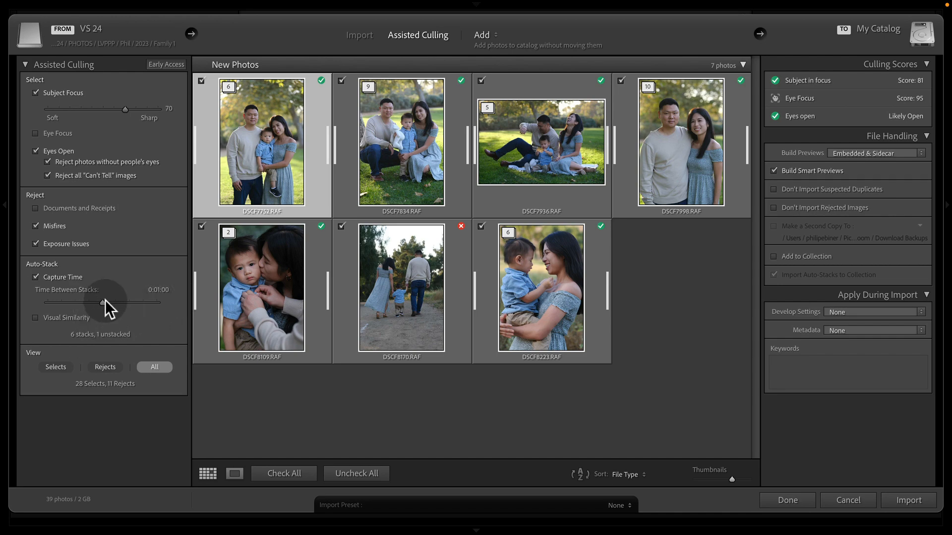
pyautogui.moveTo(108, 301); pyautogui.dragTo(66, 302)
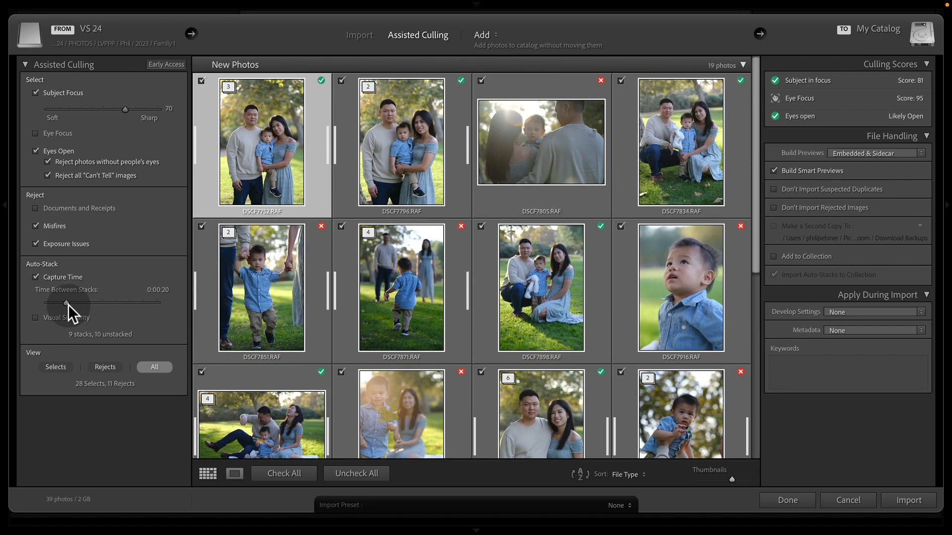
pyautogui.moveTo(63, 303); pyautogui.dragTo(71, 303)
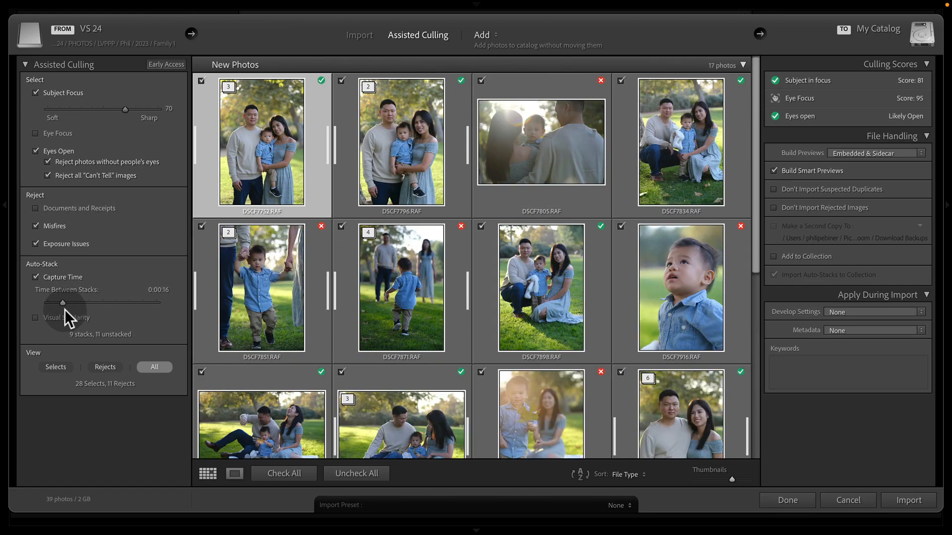
pyautogui.moveTo(63, 302); pyautogui.dragTo(62, 302)
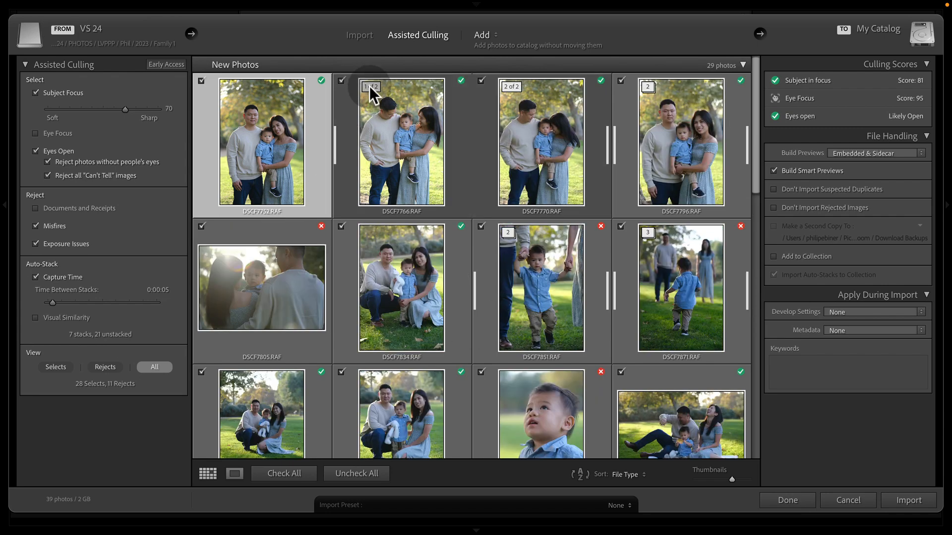
pyautogui.moveTo(417, 93)
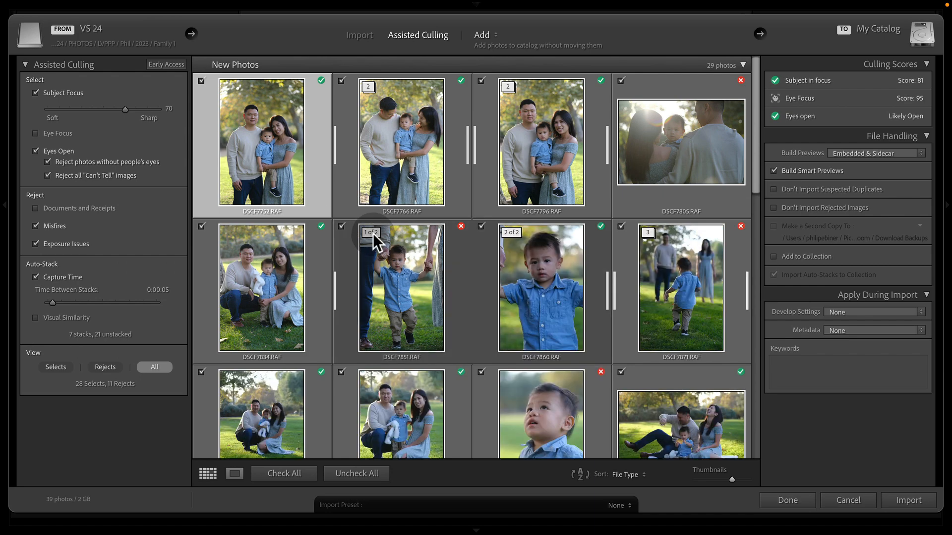
pyautogui.scroll(-3)
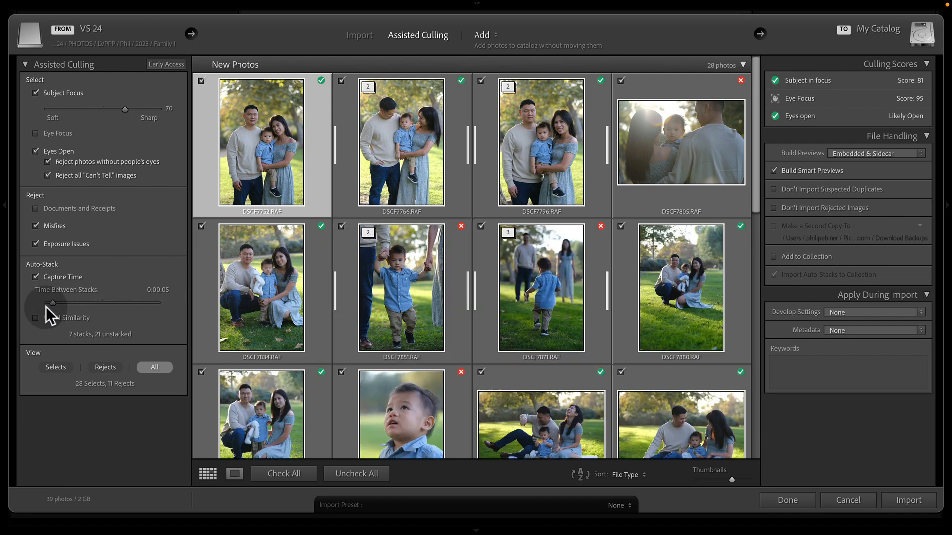
pyautogui.moveTo(56, 308)
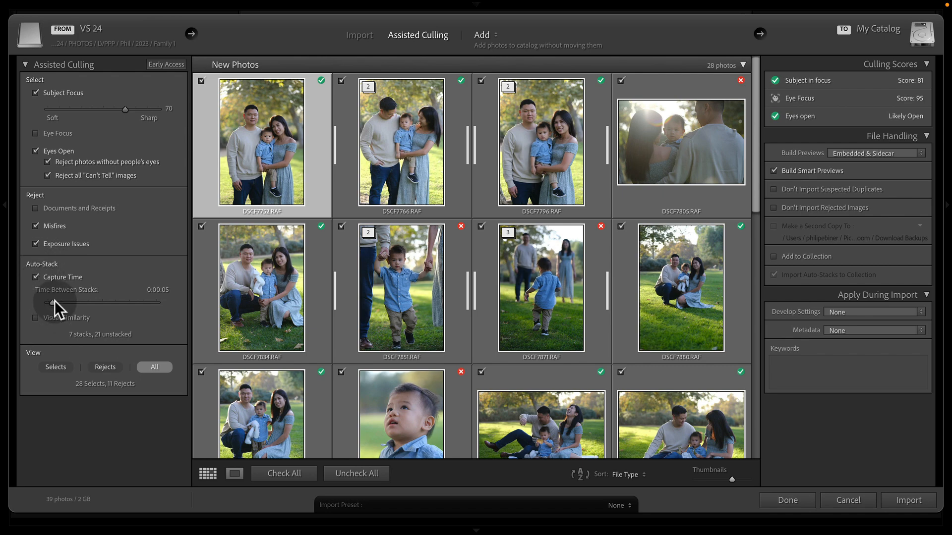
# Step: Replace Capture Time with Visual Similarity stacking, tuning the slider to 7 stacks and 16 unstacked
pyautogui.click(36, 277)
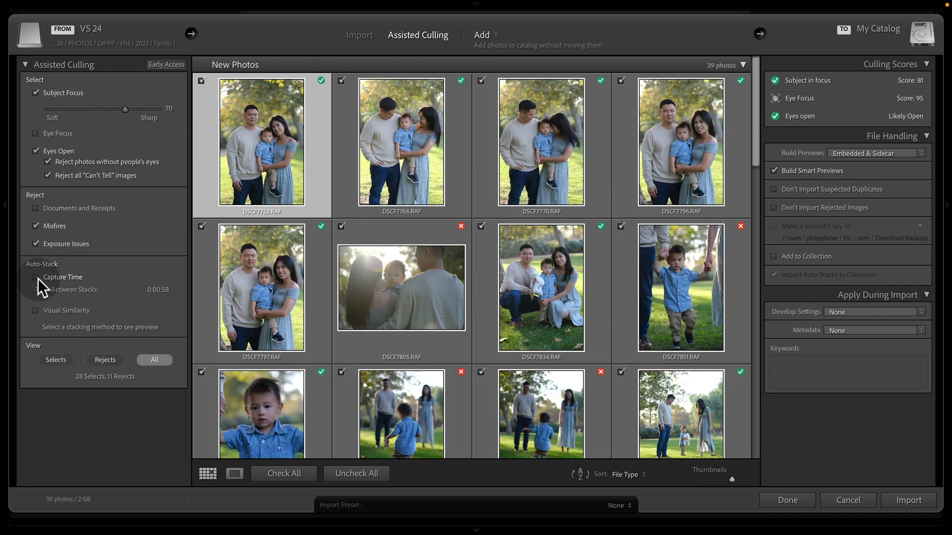
pyautogui.click(35, 296)
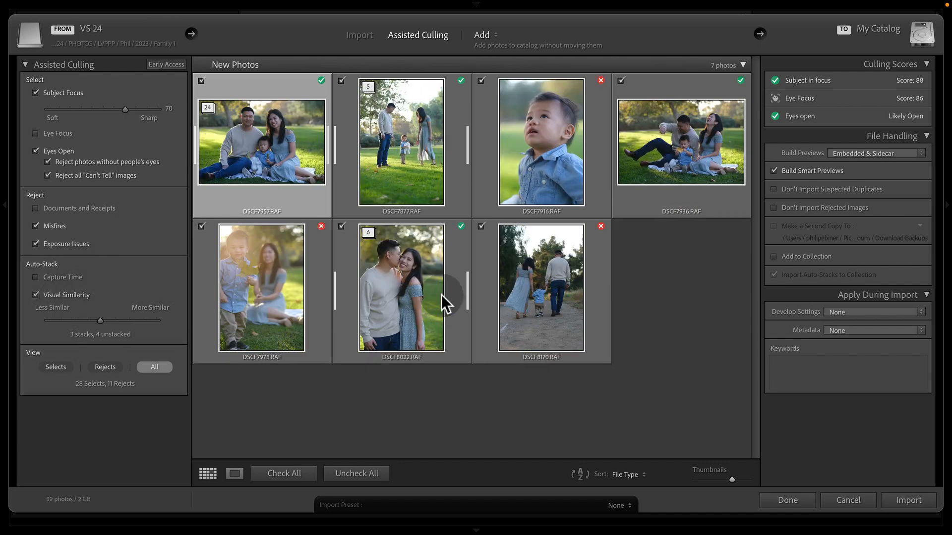
pyautogui.moveTo(443, 302)
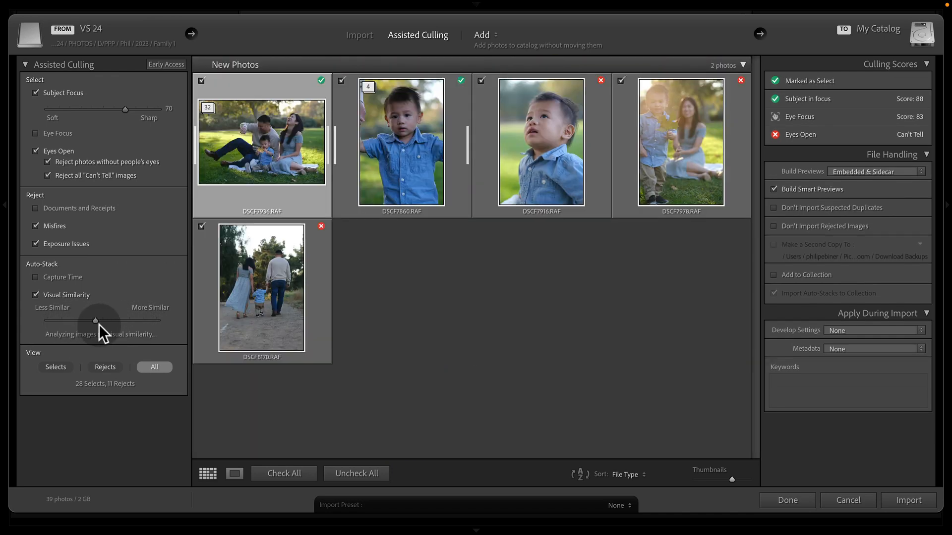
pyautogui.moveTo(96, 320); pyautogui.dragTo(62, 320)
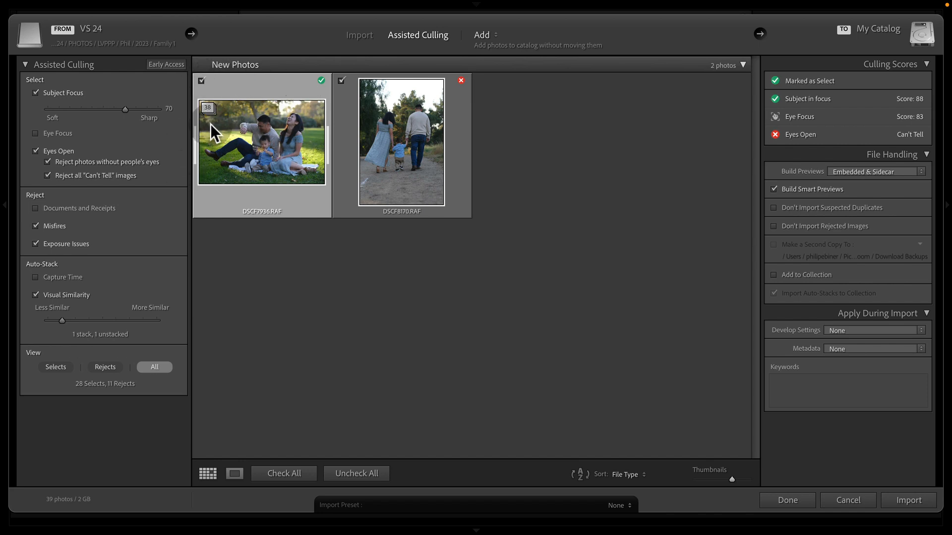
pyautogui.moveTo(230, 133)
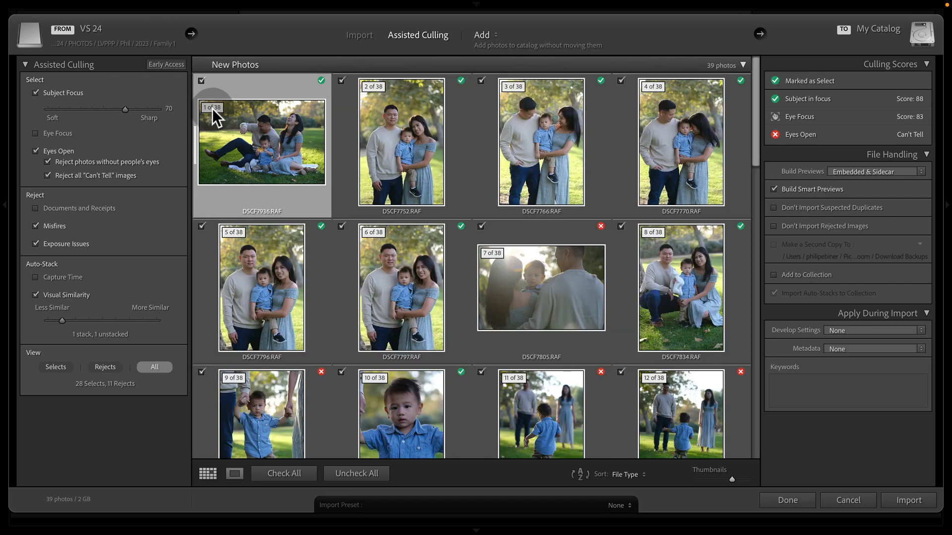
pyautogui.moveTo(61, 320); pyautogui.dragTo(63, 320)
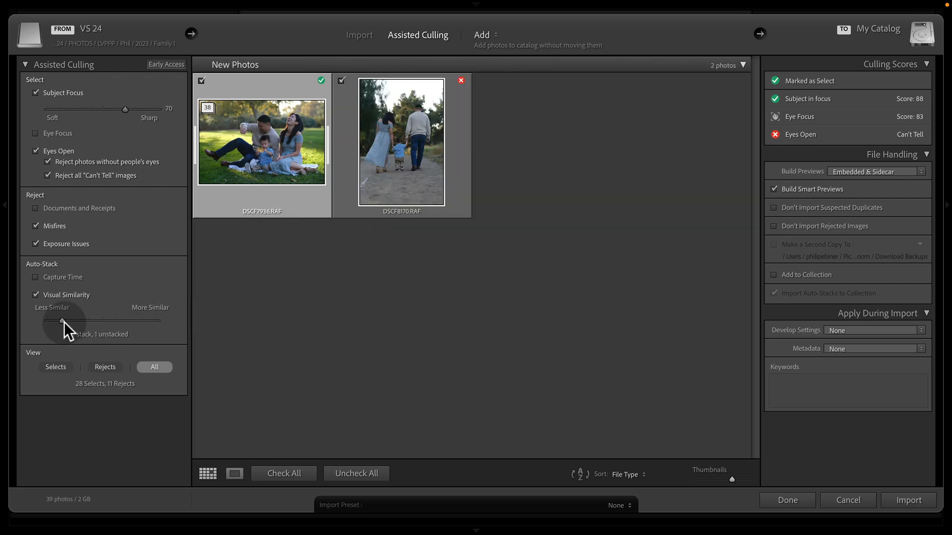
pyautogui.moveTo(64, 321); pyautogui.dragTo(134, 320)
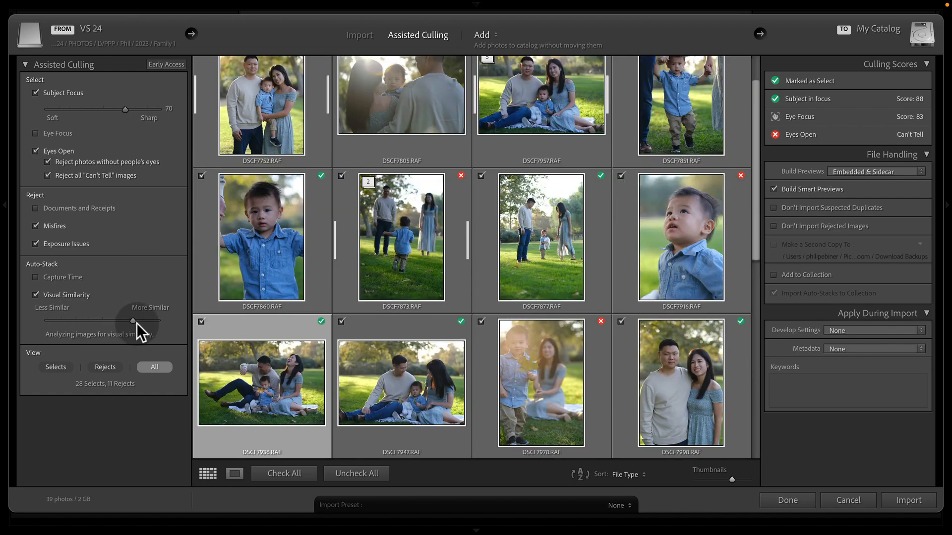
pyautogui.moveTo(131, 320); pyautogui.dragTo(119, 320)
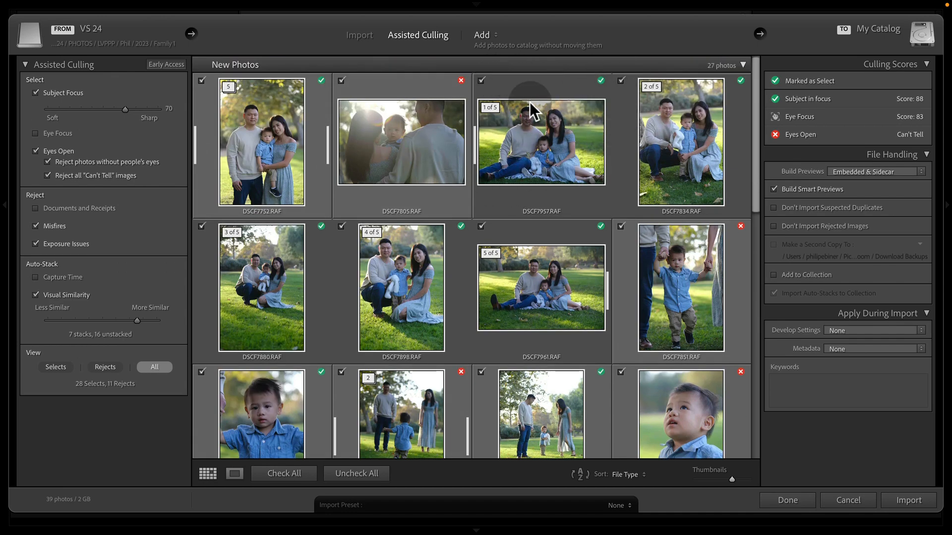
pyautogui.moveTo(532, 251)
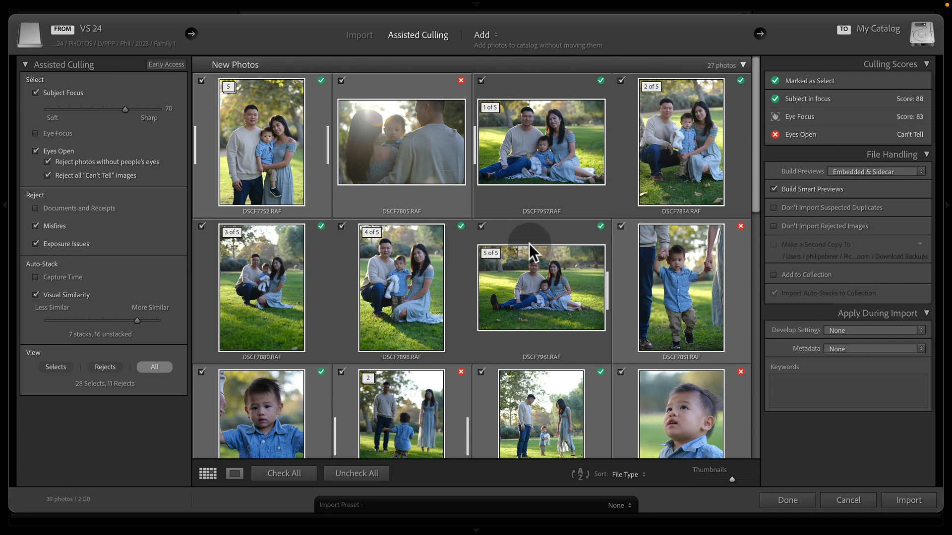
pyautogui.scroll(-3)
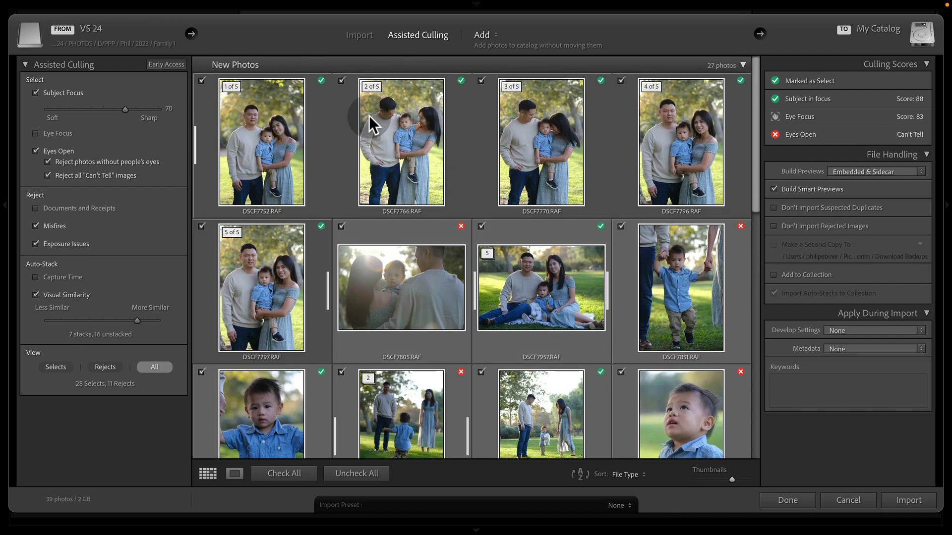
pyautogui.scroll(-3)
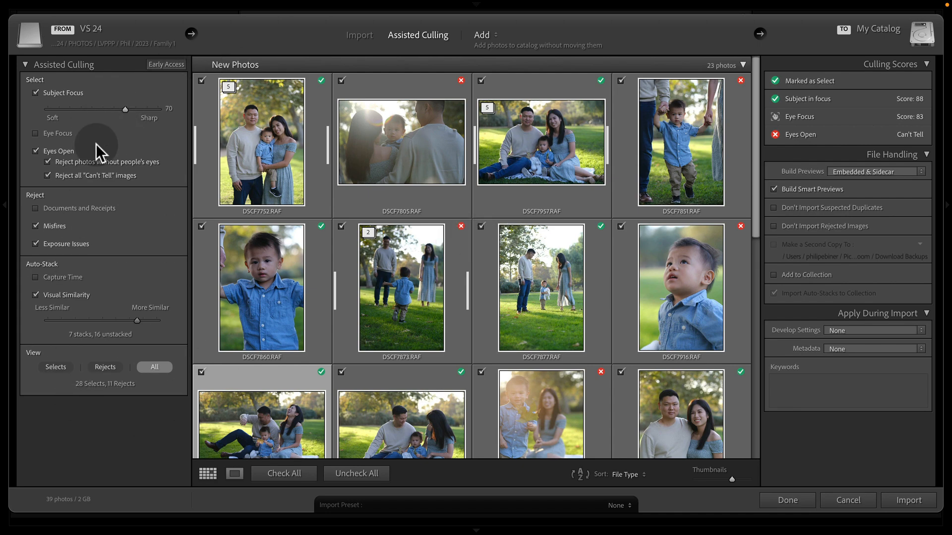
pyautogui.moveTo(662, 319)
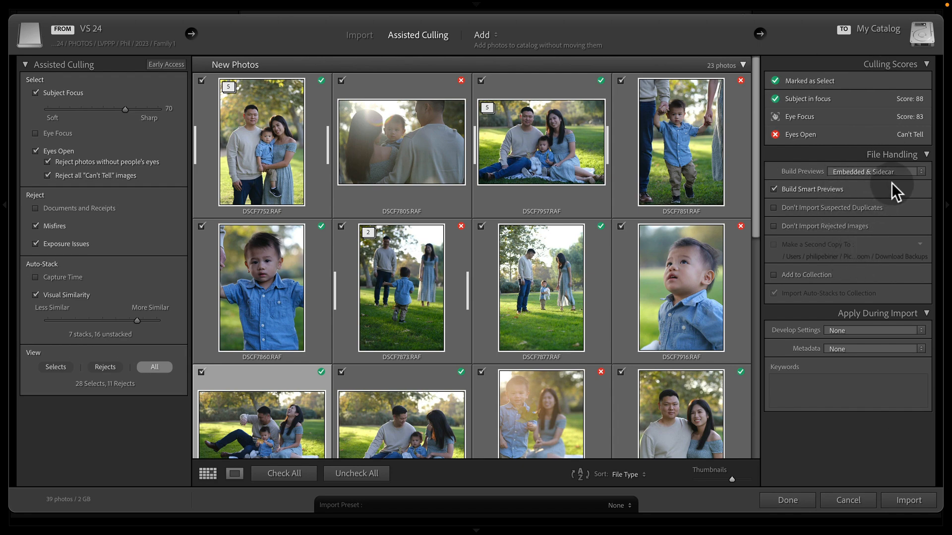
pyautogui.moveTo(817, 151)
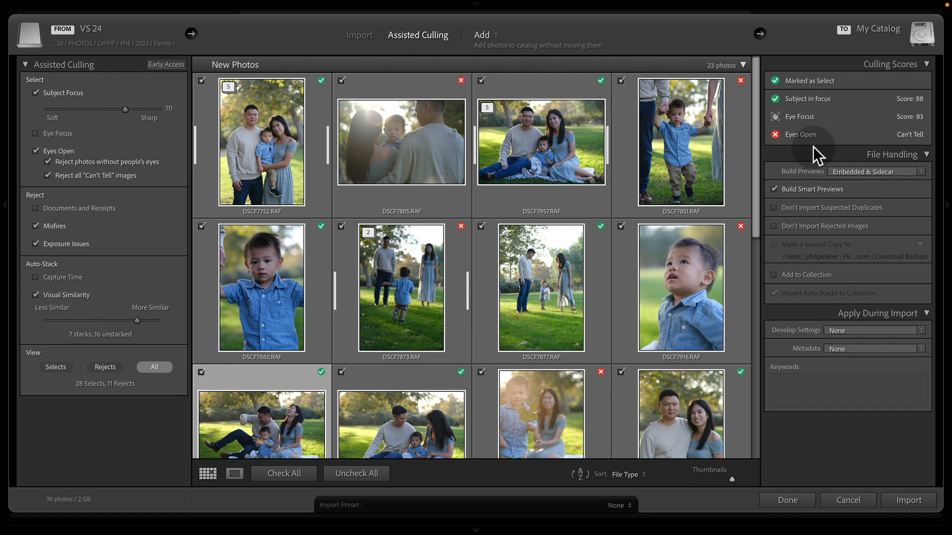
pyautogui.moveTo(823, 299)
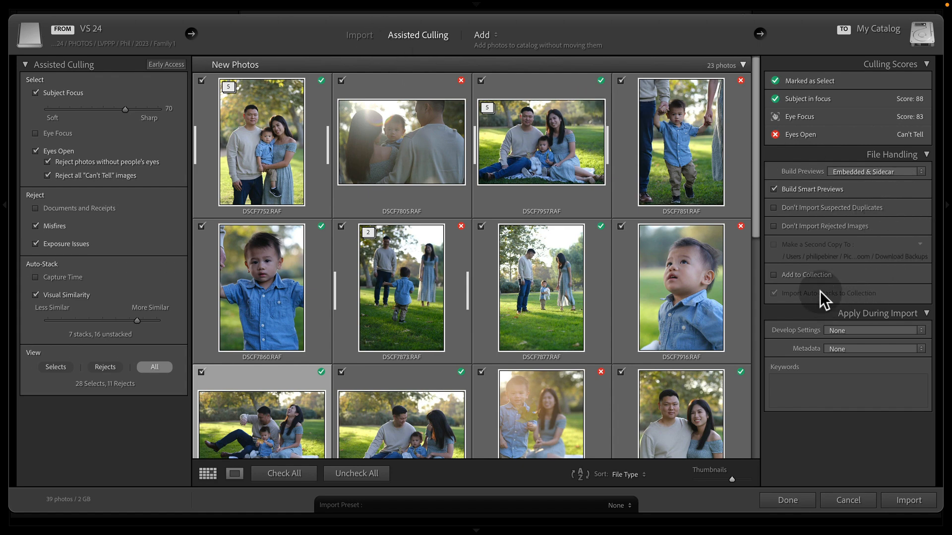
# Step: Enable Add to Collection so imports go into Client > Family Photos
pyautogui.click(774, 275)
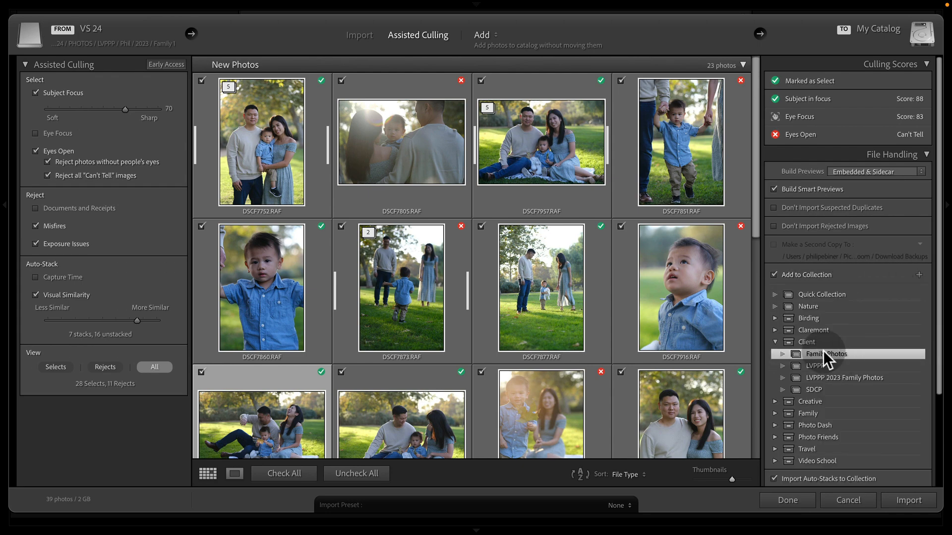
pyautogui.moveTo(896, 376)
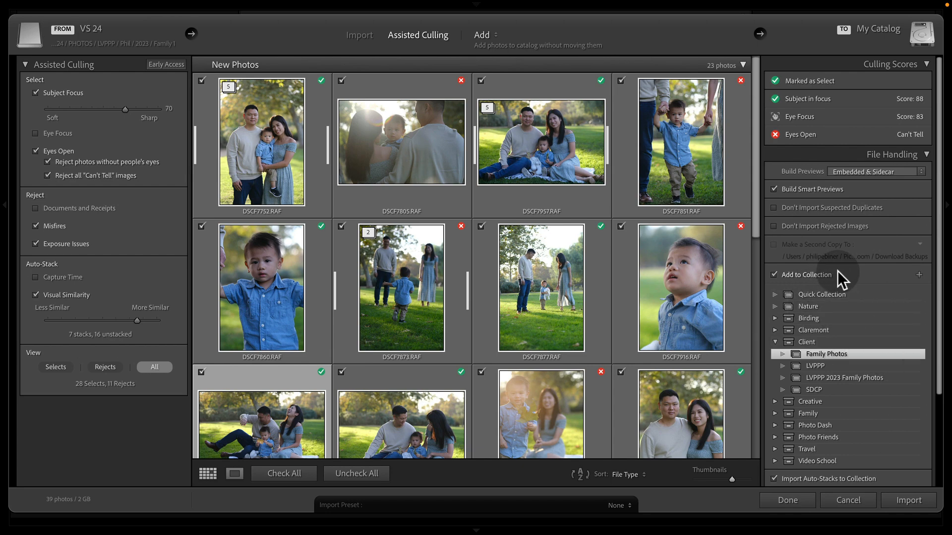
pyautogui.moveTo(791, 373)
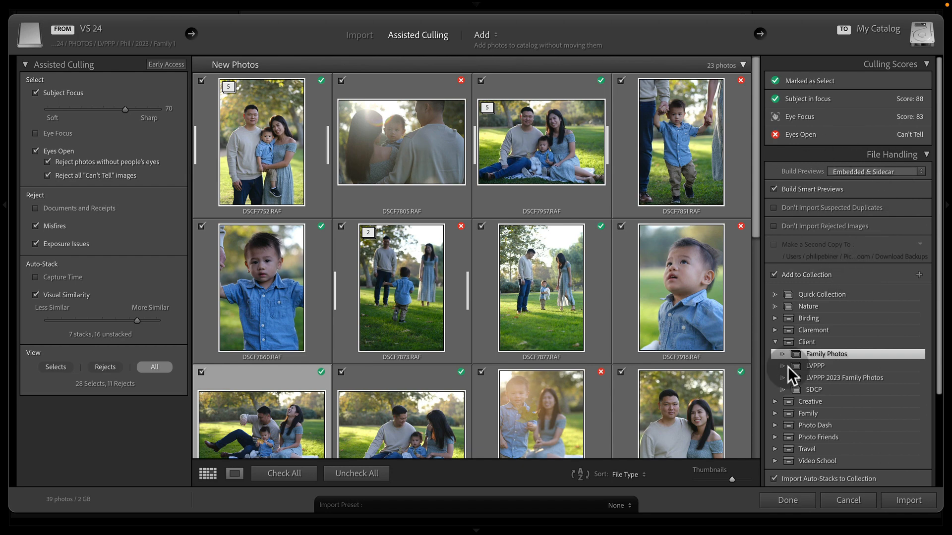
pyautogui.moveTo(884, 302)
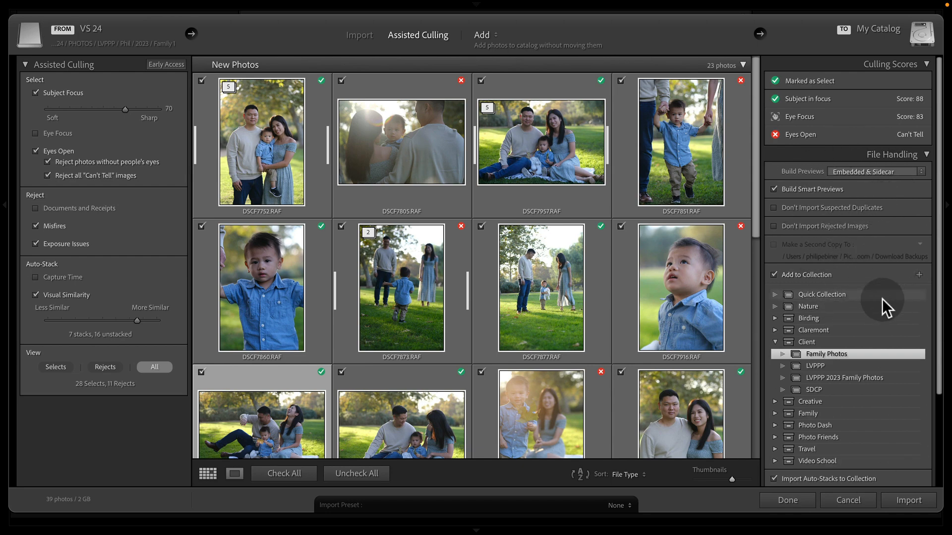
pyautogui.moveTo(909, 90)
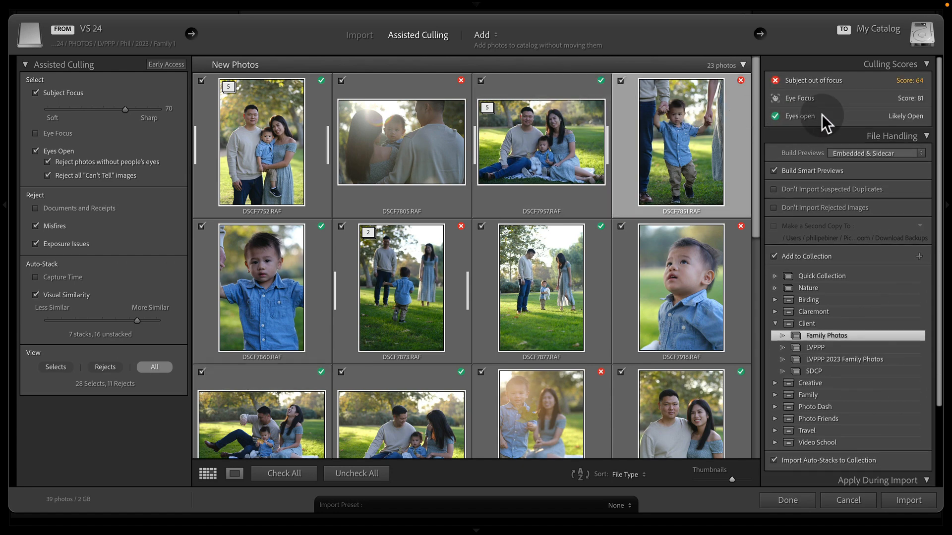
pyautogui.moveTo(924, 102)
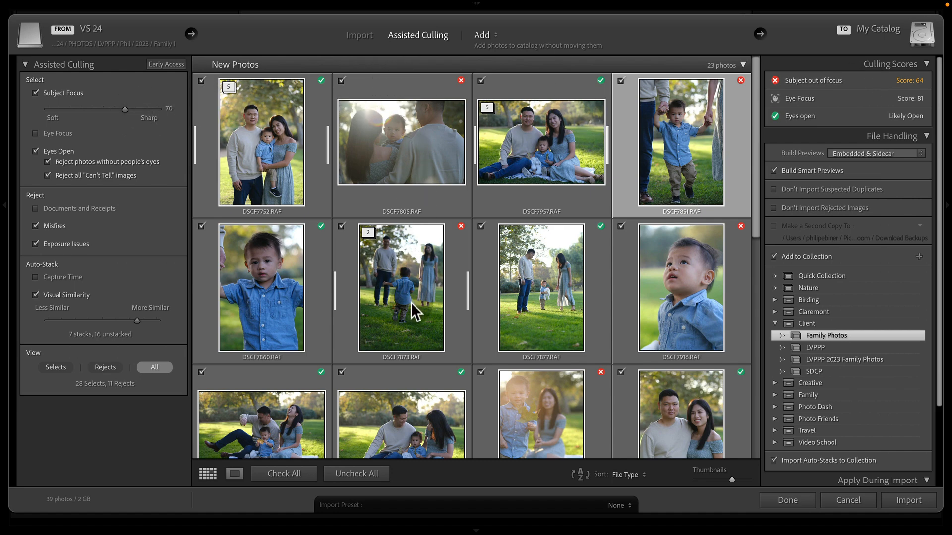
# Step: Lower the Subject Focus threshold from 70 to 60 and review the resulting thumbnails
pyautogui.scroll(-3)
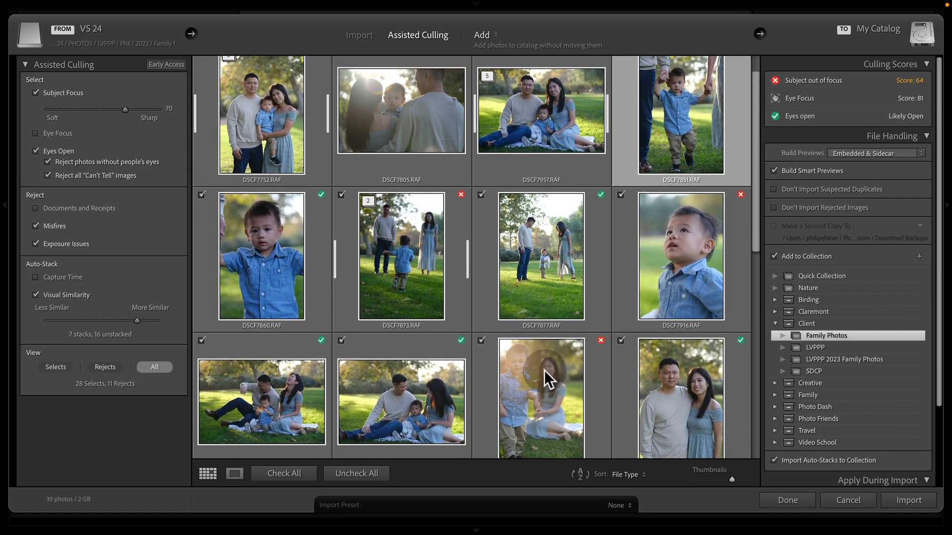
pyautogui.scroll(-3)
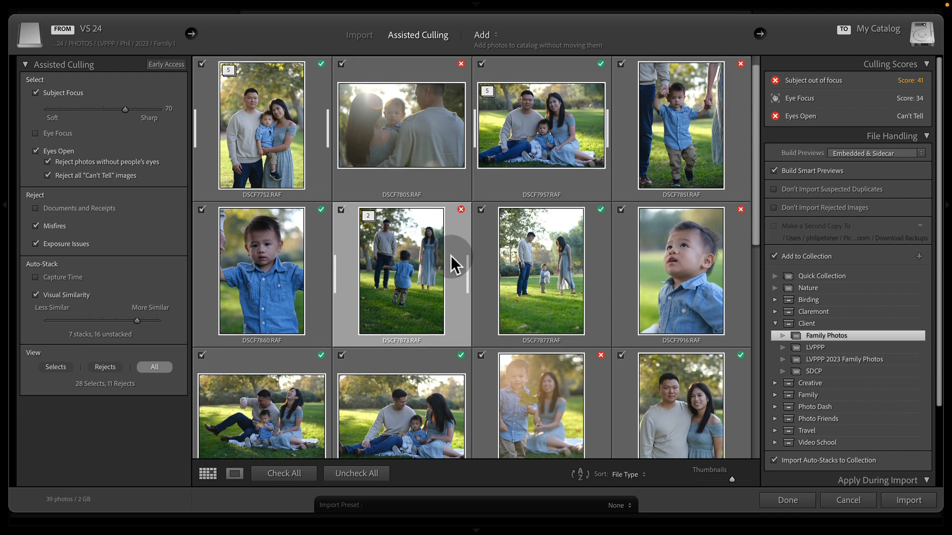
pyautogui.moveTo(148, 116)
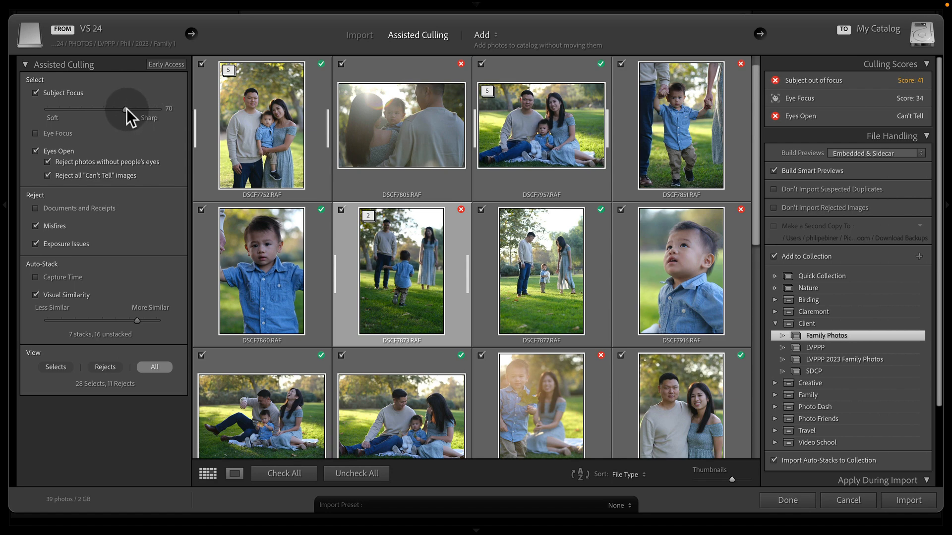
pyautogui.moveTo(131, 108); pyautogui.dragTo(113, 108)
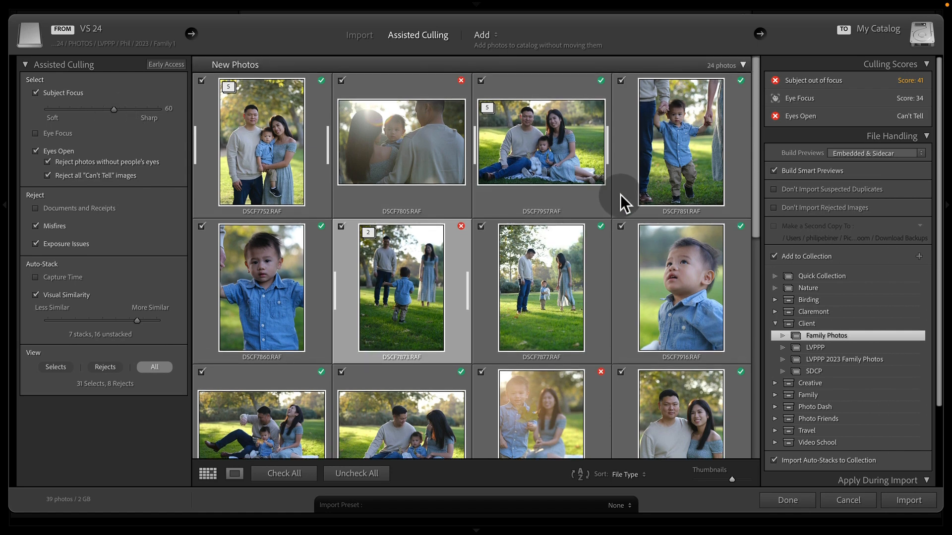
pyautogui.scroll(-3)
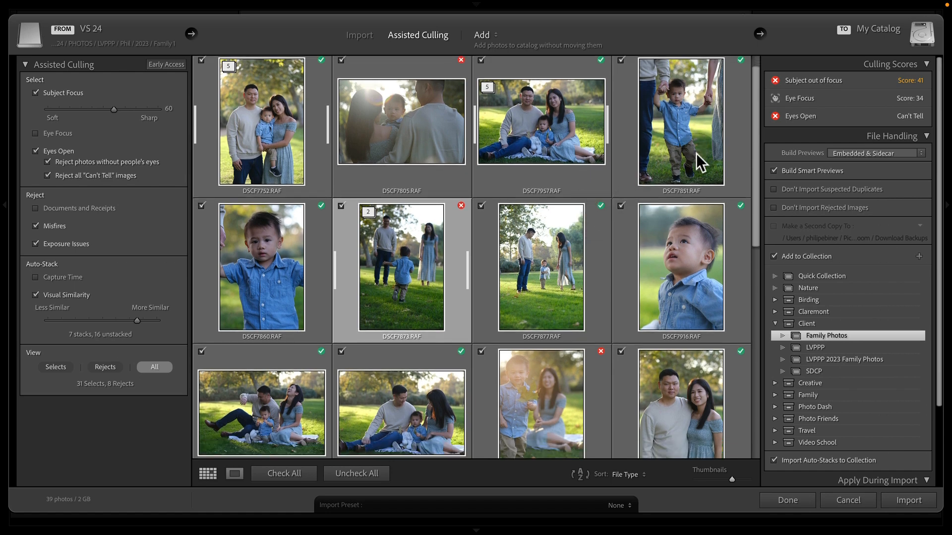
pyautogui.moveTo(726, 143)
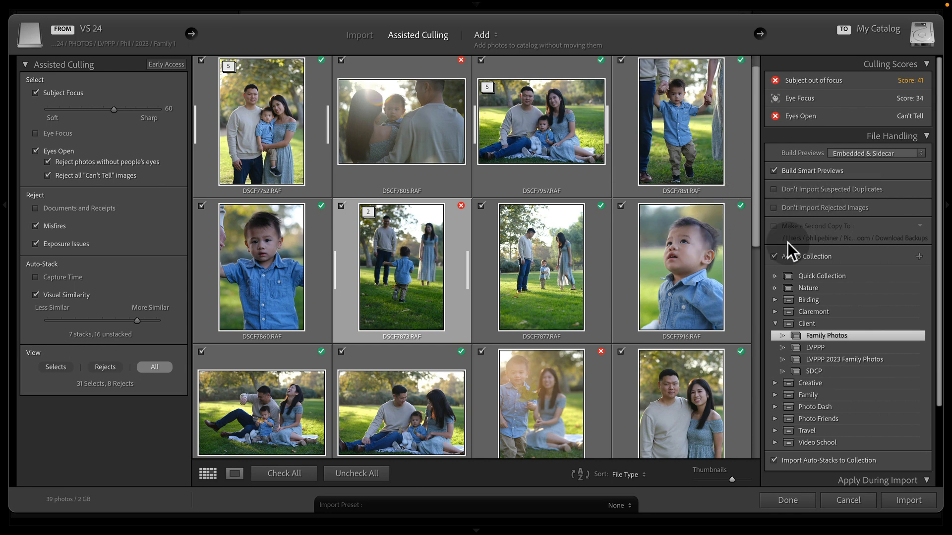
pyautogui.moveTo(742, 63)
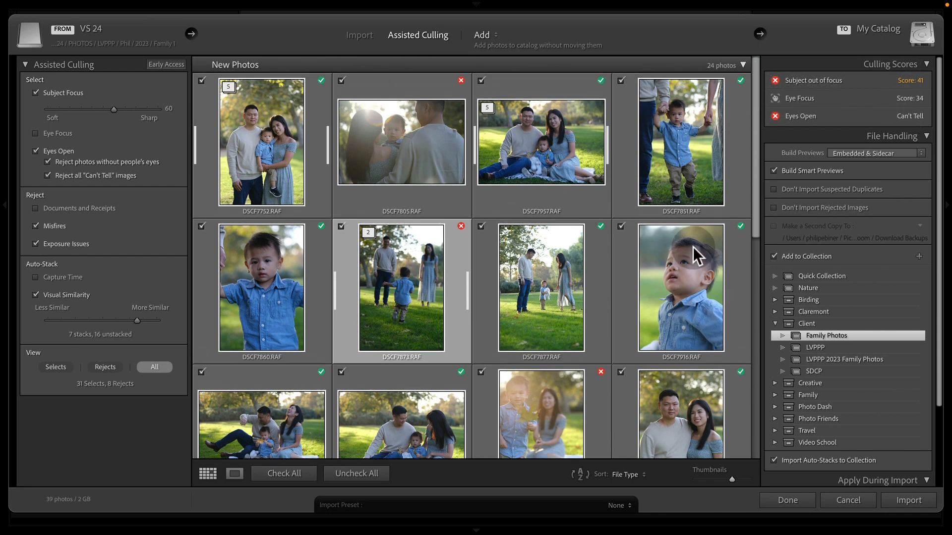
pyautogui.moveTo(568, 233)
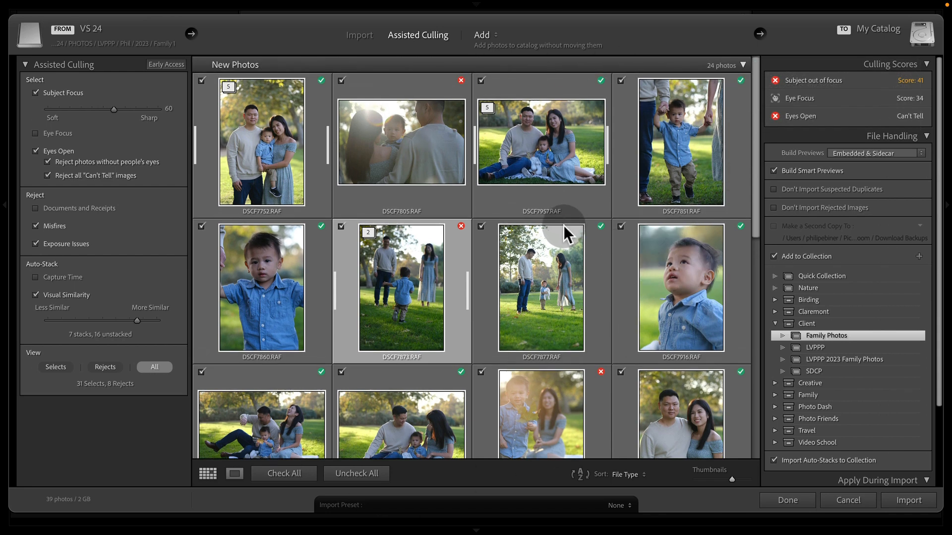
pyautogui.moveTo(590, 408)
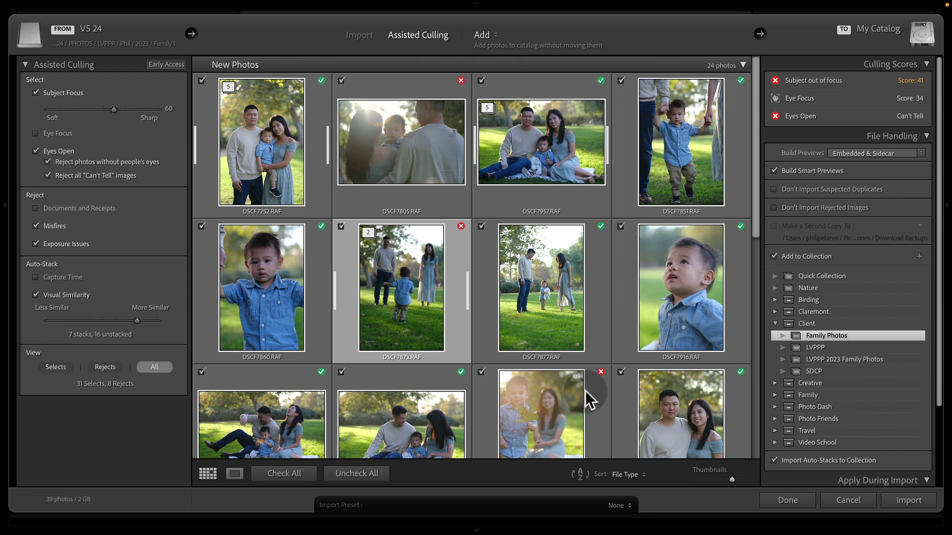
pyautogui.moveTo(464, 436)
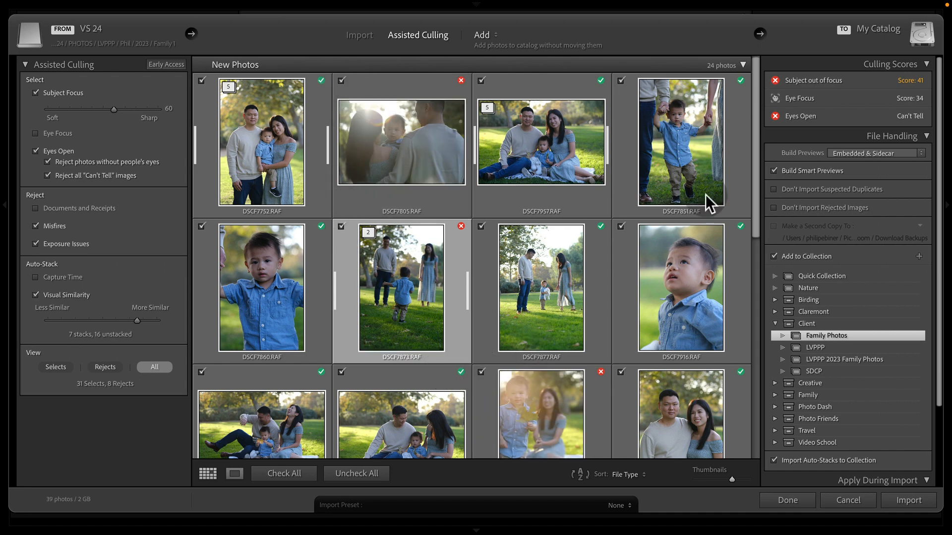
pyautogui.moveTo(759, 144)
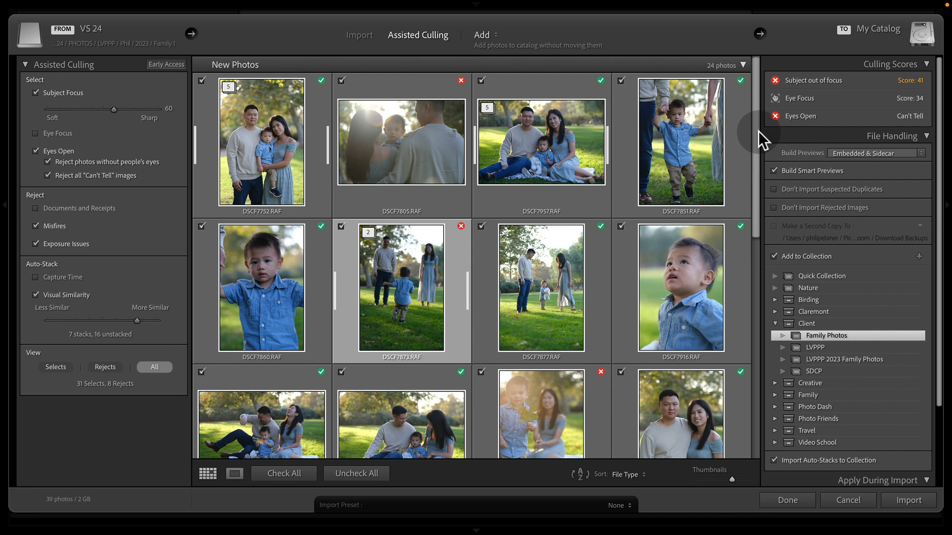
pyautogui.moveTo(618, 102)
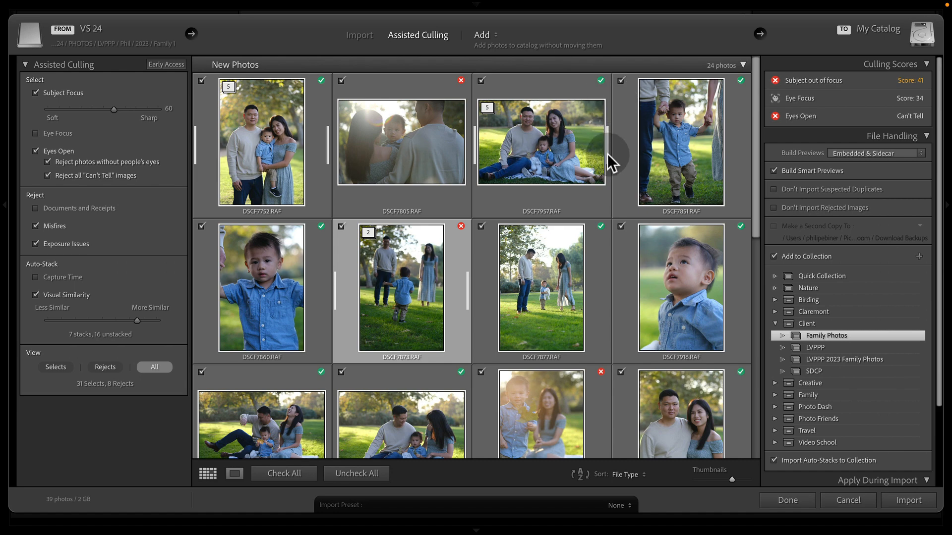
pyautogui.moveTo(610, 159)
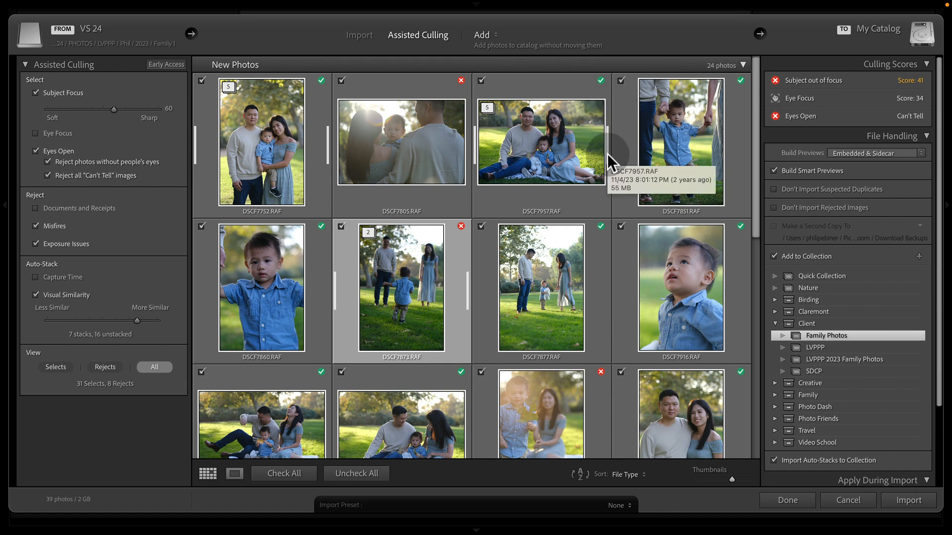
pyautogui.moveTo(678, 212)
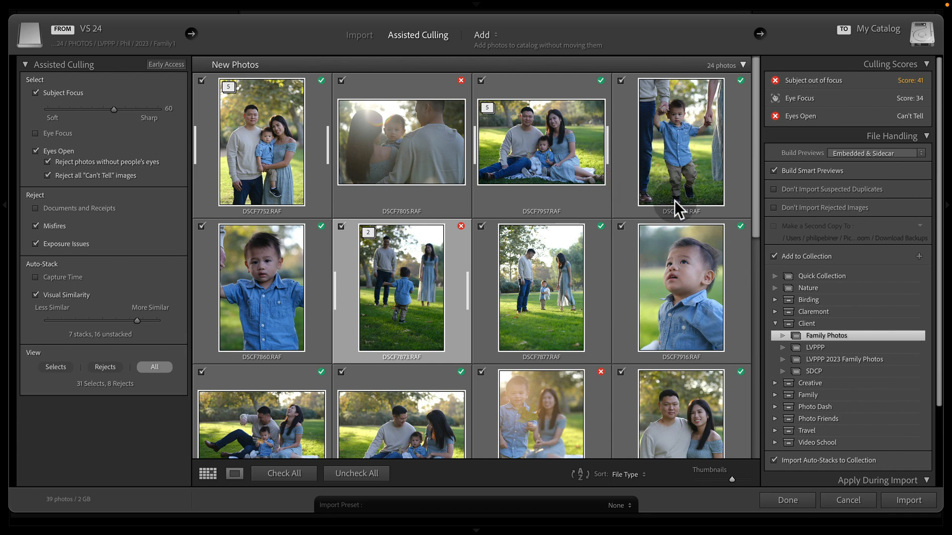
pyautogui.moveTo(490, 35)
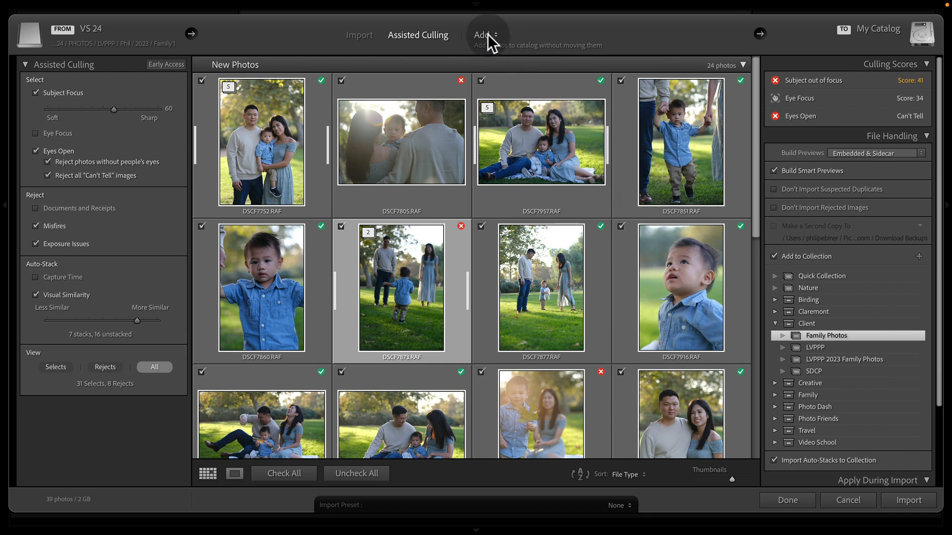
# Step: Import the 39 photos with the Add mode so files stay in place
pyautogui.click(482, 35)
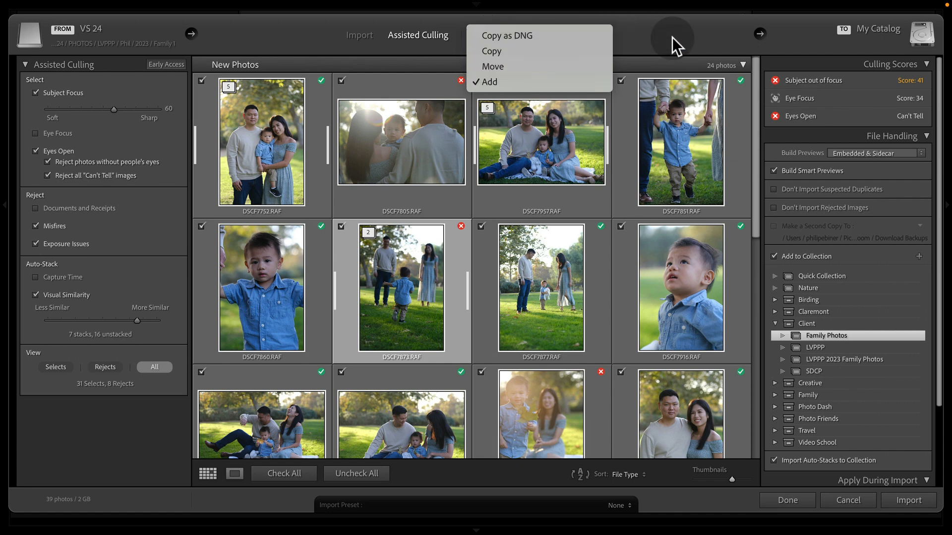
pyautogui.click(488, 82)
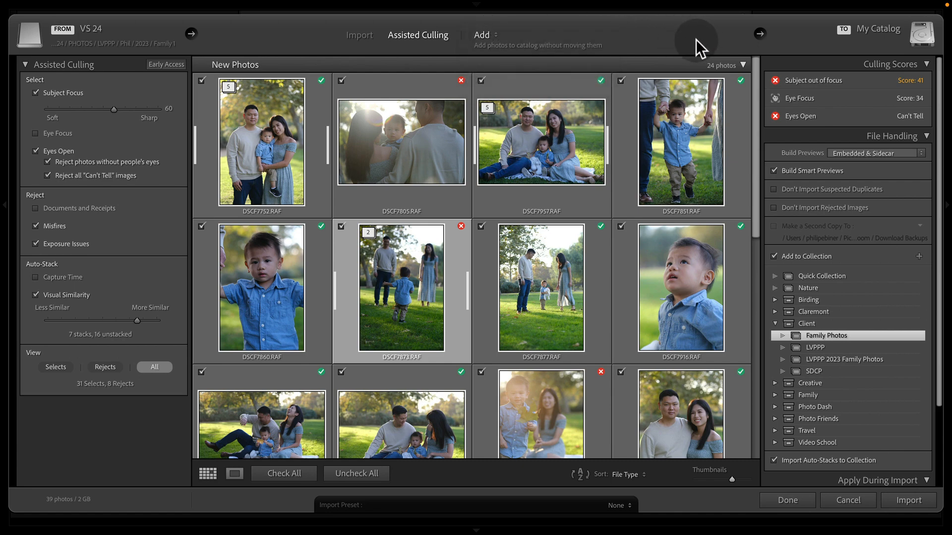
pyautogui.moveTo(429, 149)
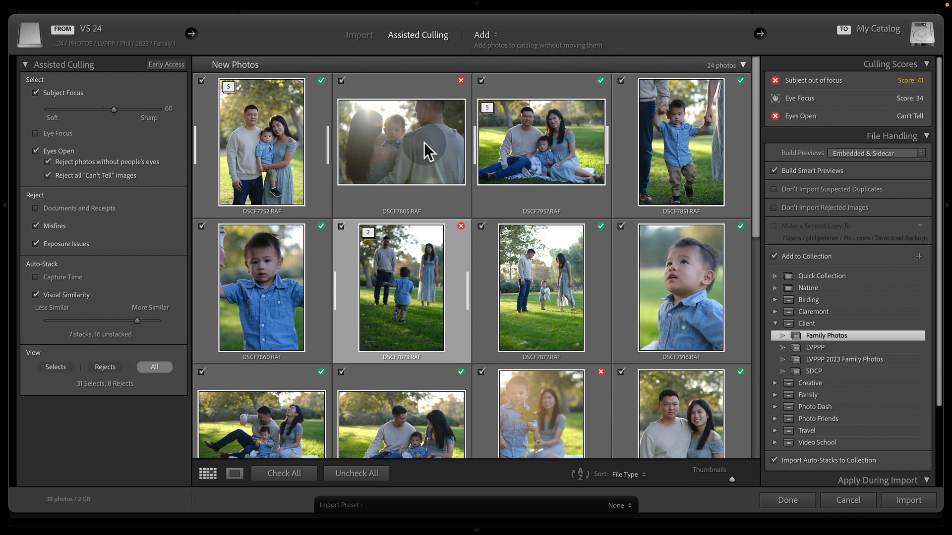
pyautogui.moveTo(321, 345)
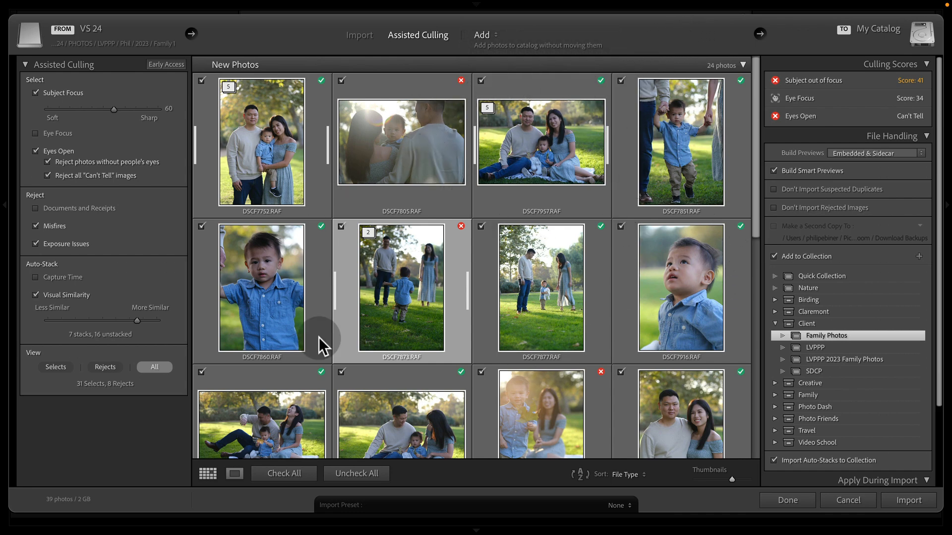
pyautogui.moveTo(682, 424)
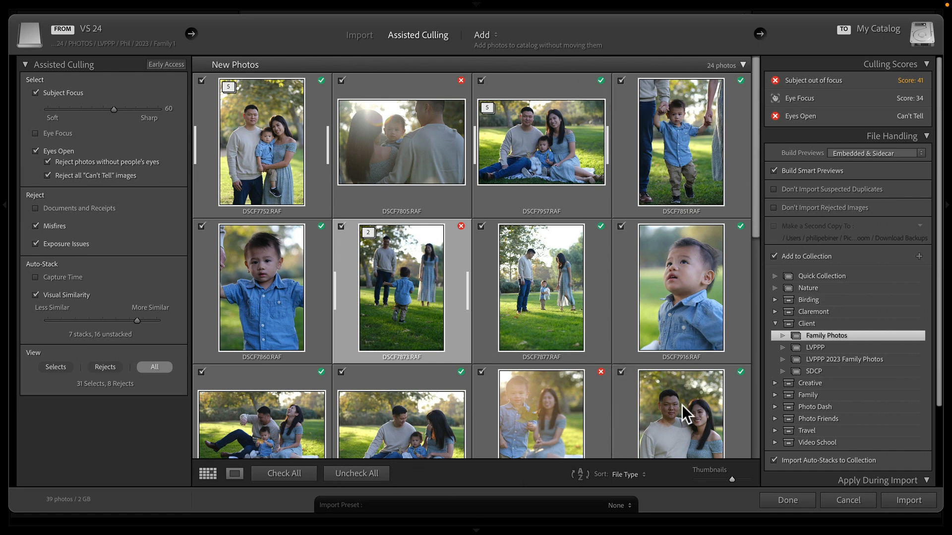
pyautogui.click(909, 500)
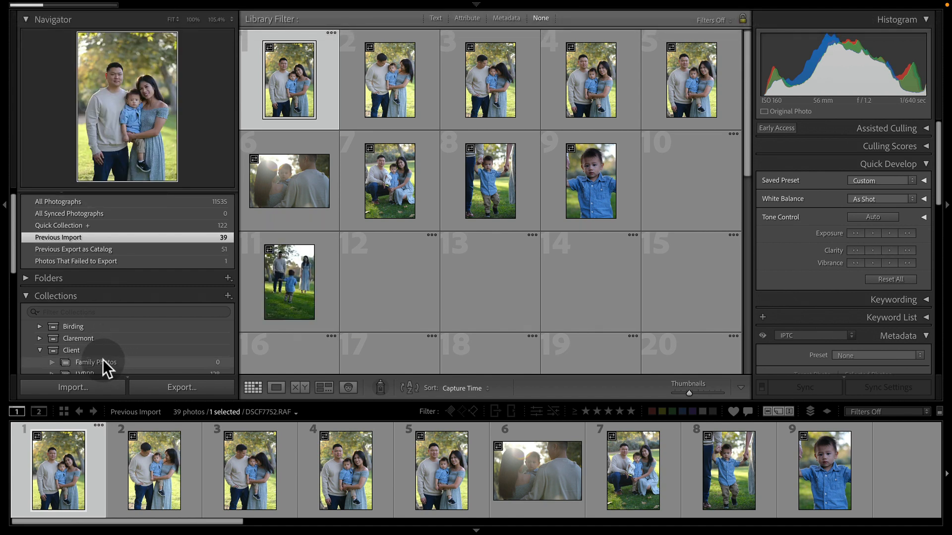
pyautogui.click(95, 363)
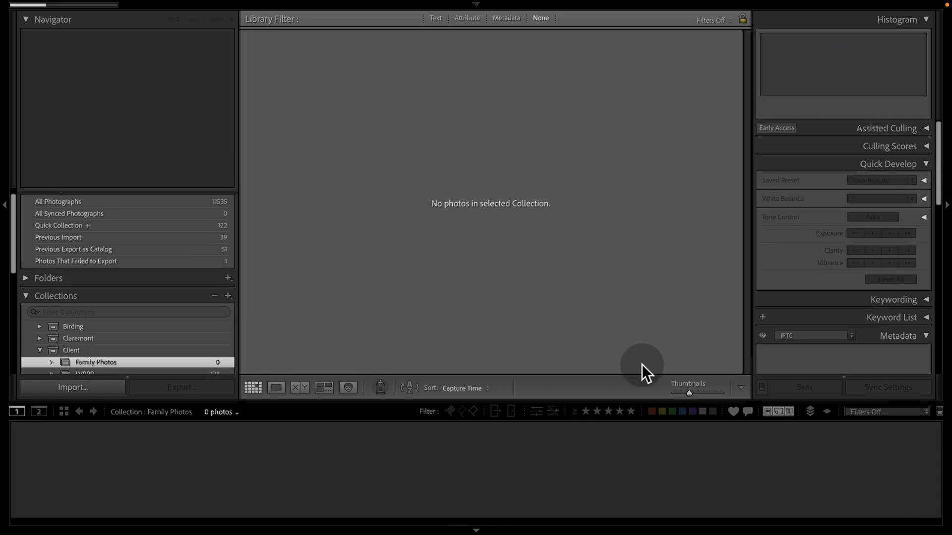
pyautogui.click(95, 362)
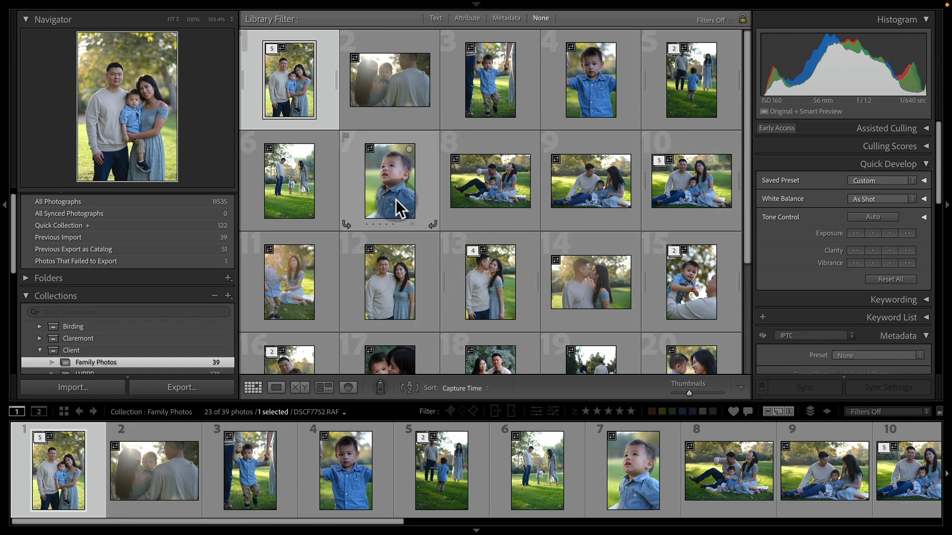
pyautogui.moveTo(484, 260)
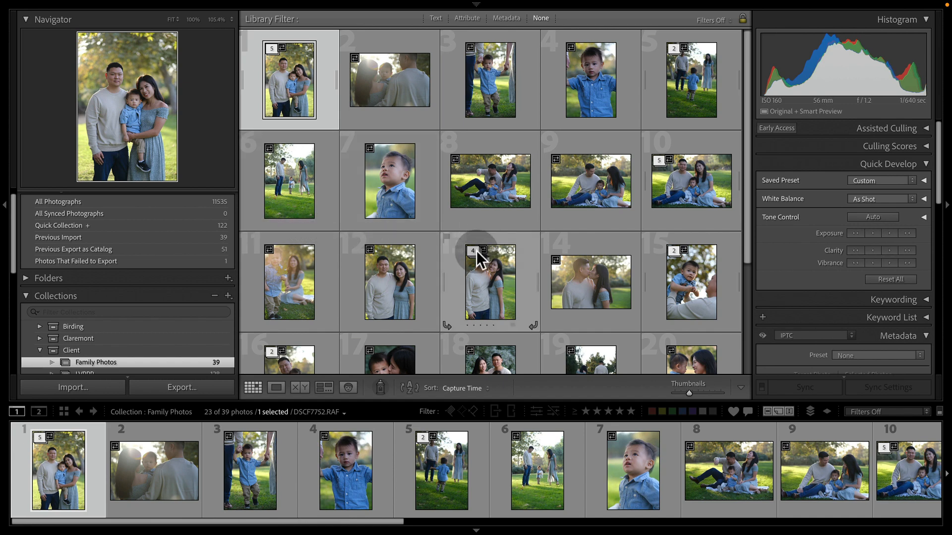
pyautogui.moveTo(531, 113)
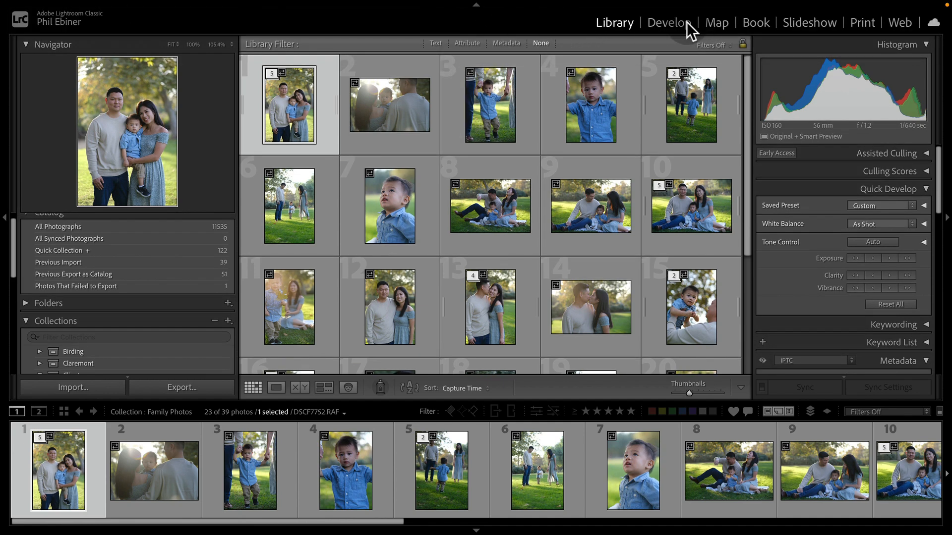
pyautogui.click(668, 22)
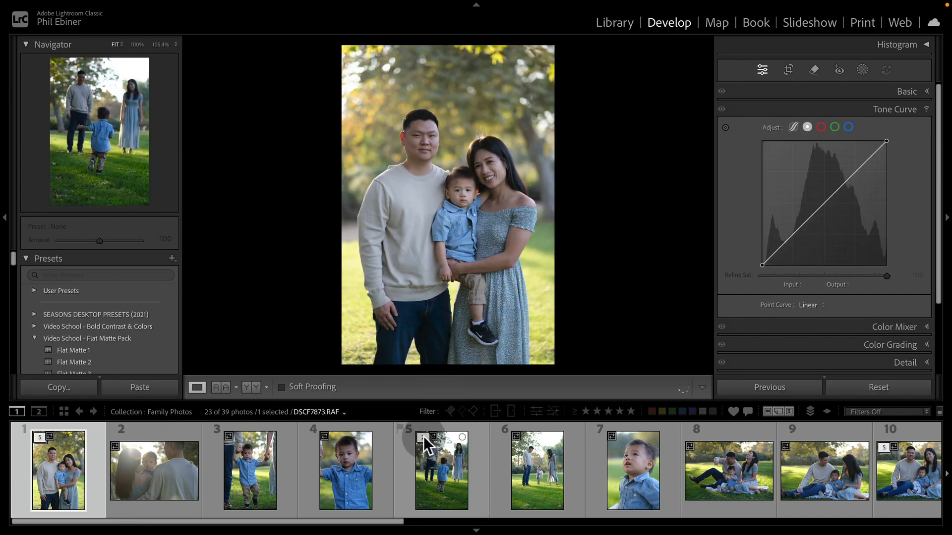
pyautogui.click(614, 22)
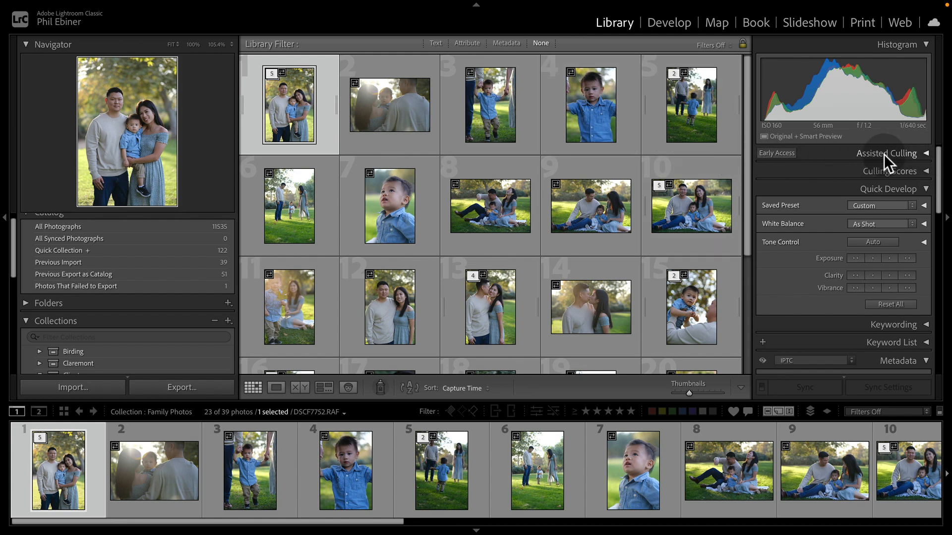
# Step: Expand Assisted Culling, test Subject Focus at 50 and 70, and leave it at 60
pyautogui.click(886, 153)
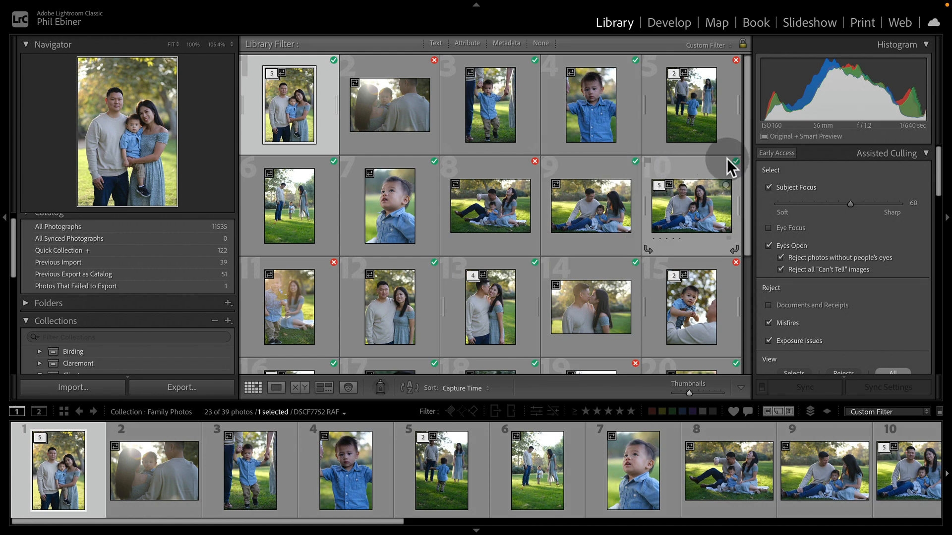
pyautogui.moveTo(850, 204); pyautogui.dragTo(839, 204)
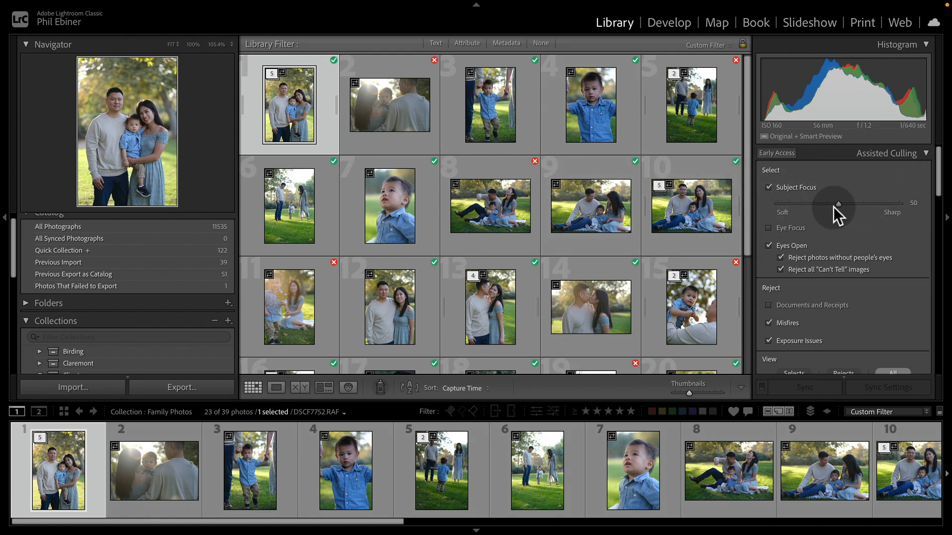
pyautogui.moveTo(840, 202); pyautogui.dragTo(882, 203)
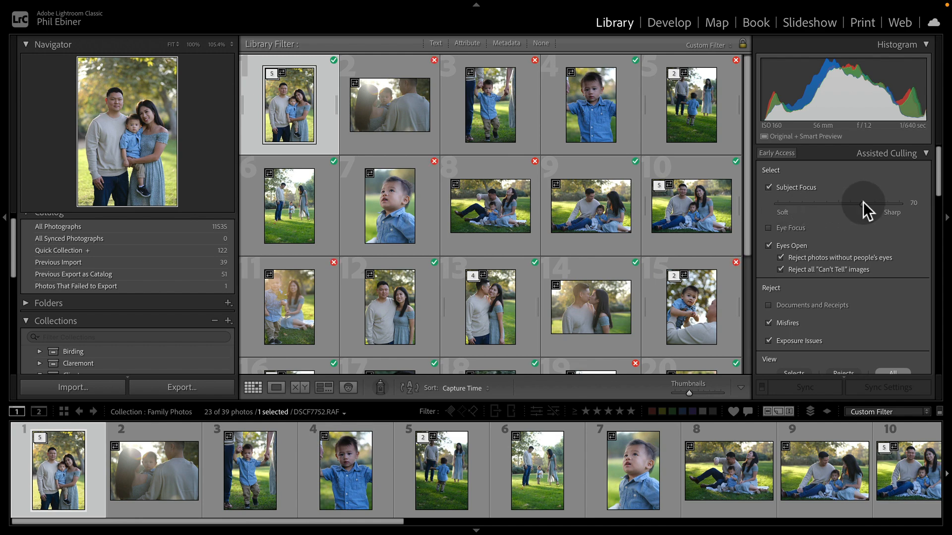
pyautogui.moveTo(881, 201); pyautogui.dragTo(850, 201)
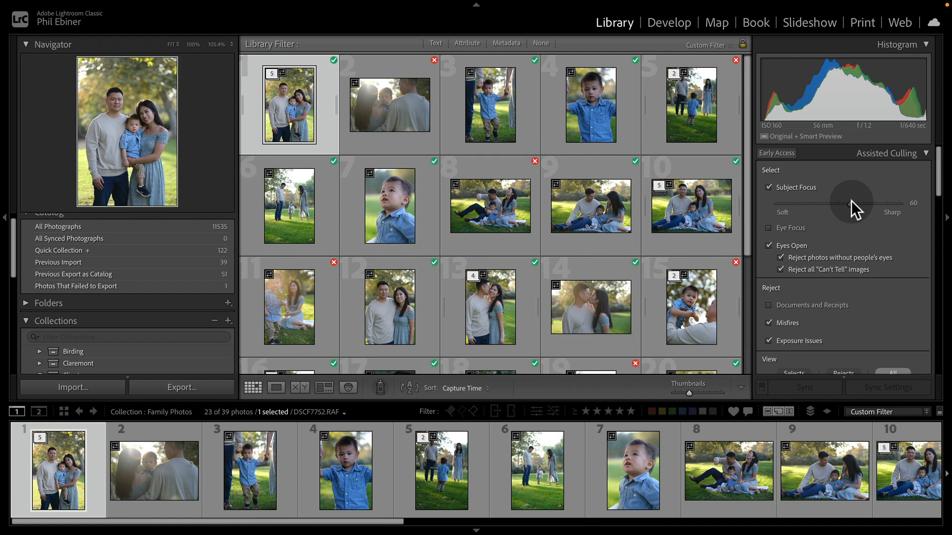
pyautogui.scroll(-3)
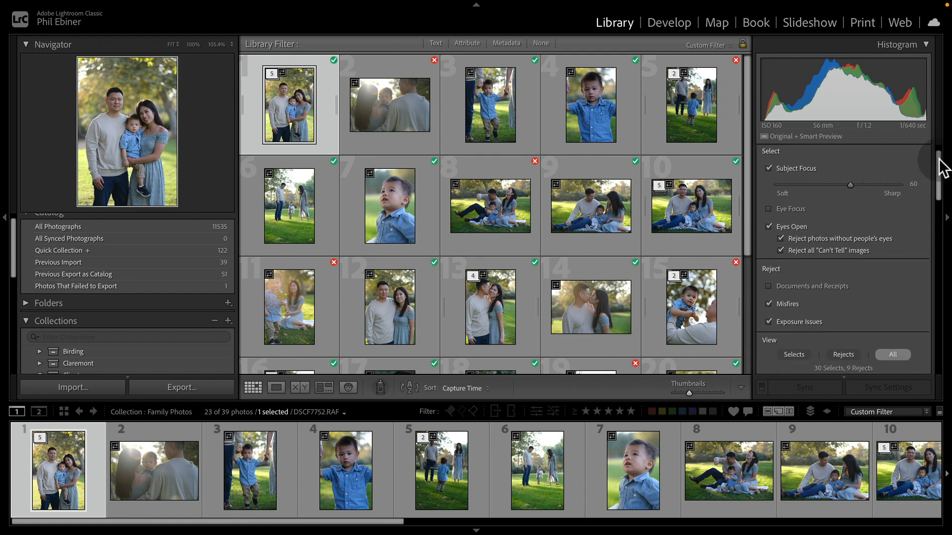
pyautogui.scroll(-3)
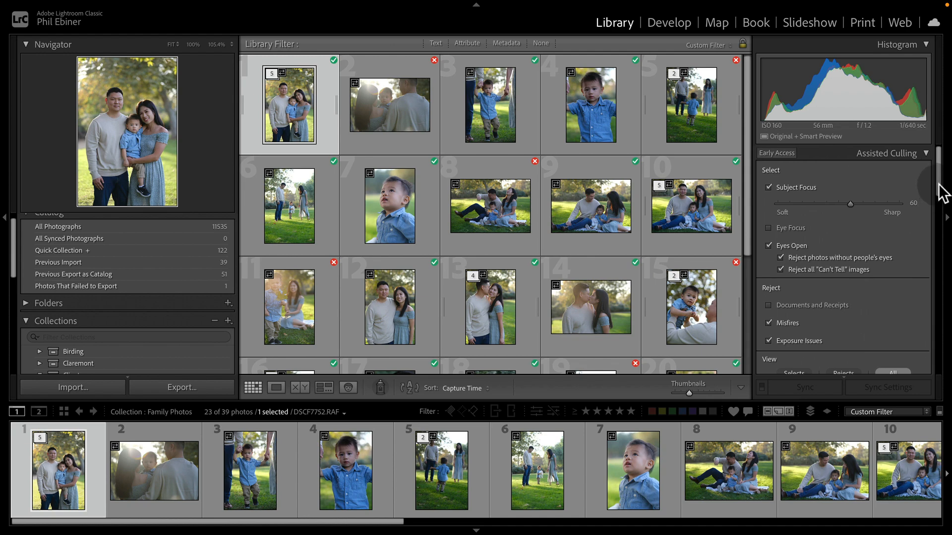
pyautogui.scroll(-3)
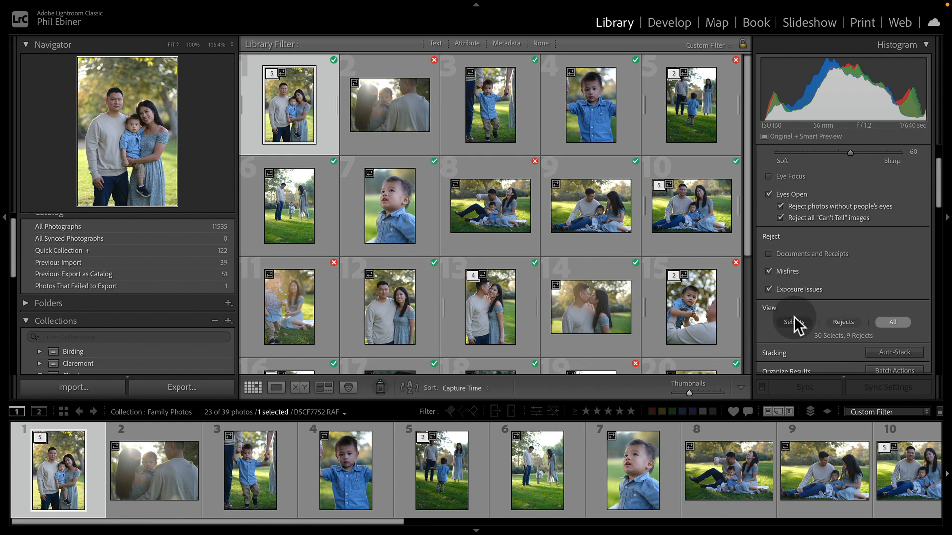
# Step: View the culling selects, then the rejects, and flag all rejects as Rejected
pyautogui.click(794, 323)
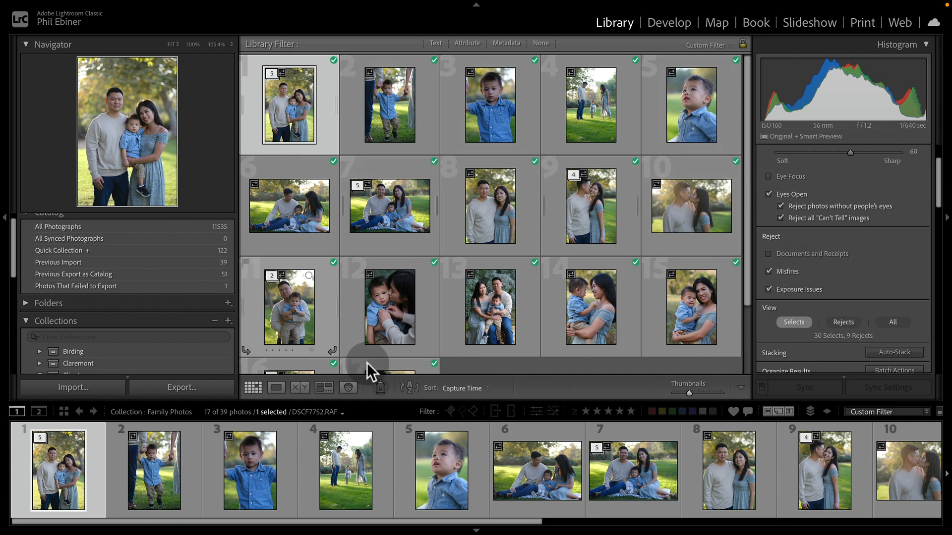
pyautogui.moveTo(617, 256)
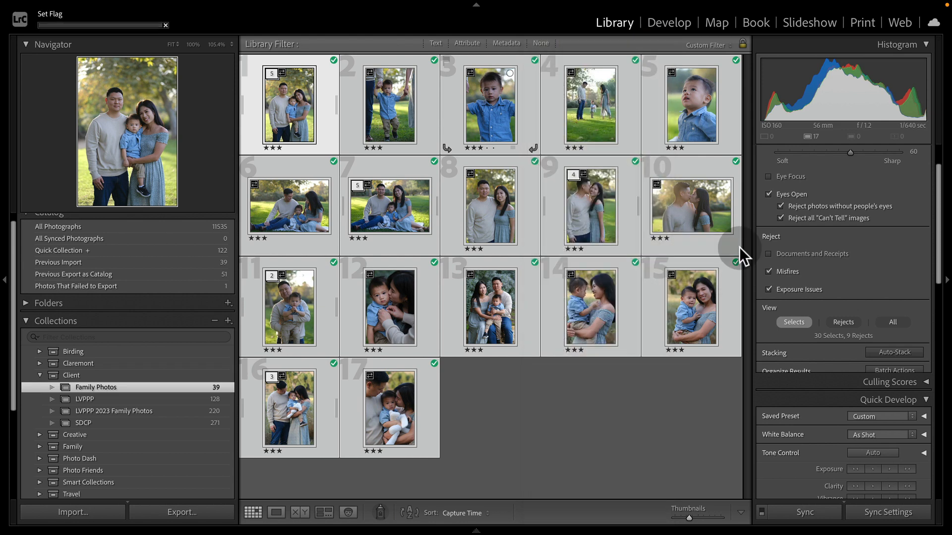
pyautogui.click(843, 322)
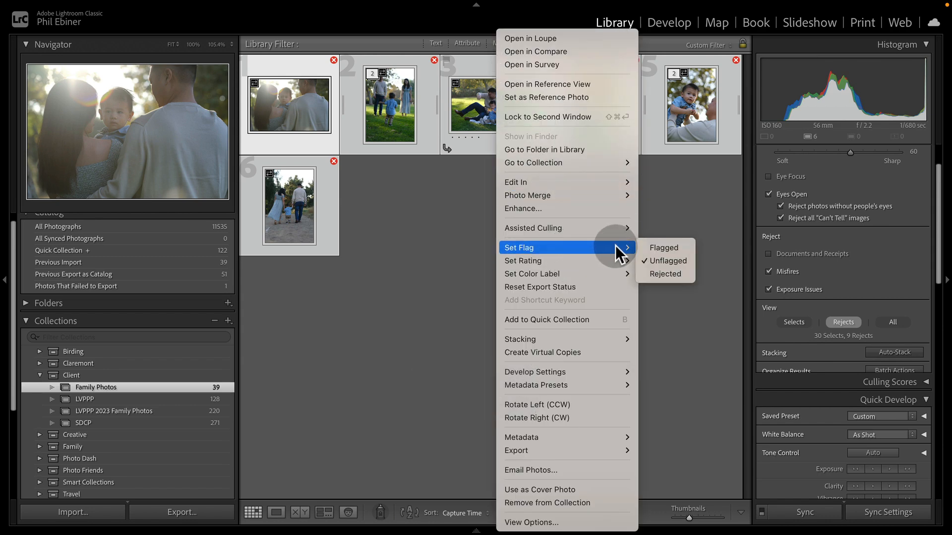
pyautogui.click(664, 274)
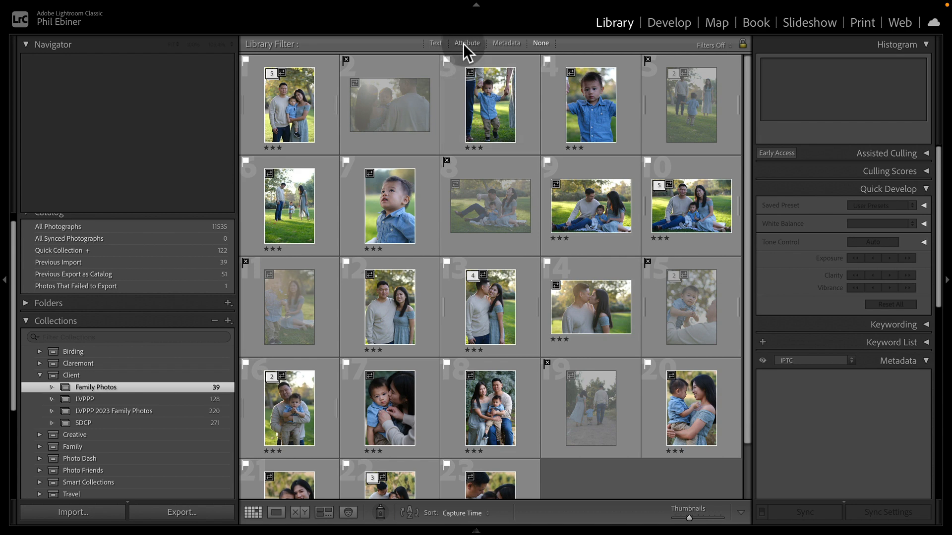
# Step: Use the Attribute filter to show rejected photos, then flagged picks, then clear the filter
pyautogui.click(288, 104)
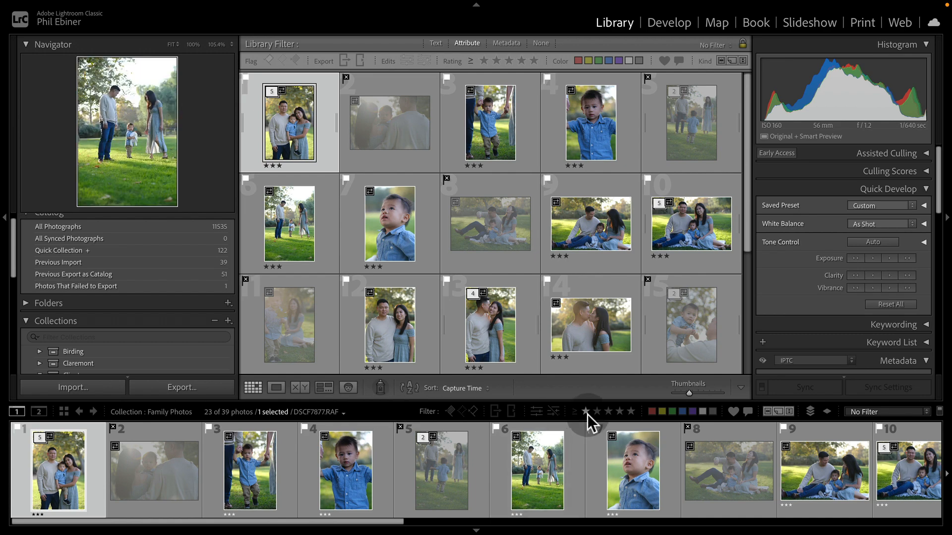
pyautogui.click(607, 410)
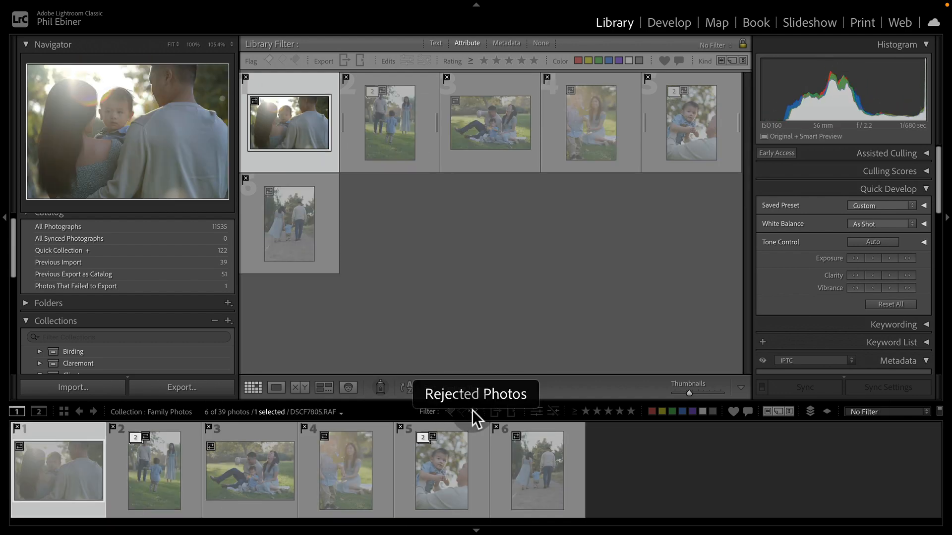
pyautogui.click(449, 411)
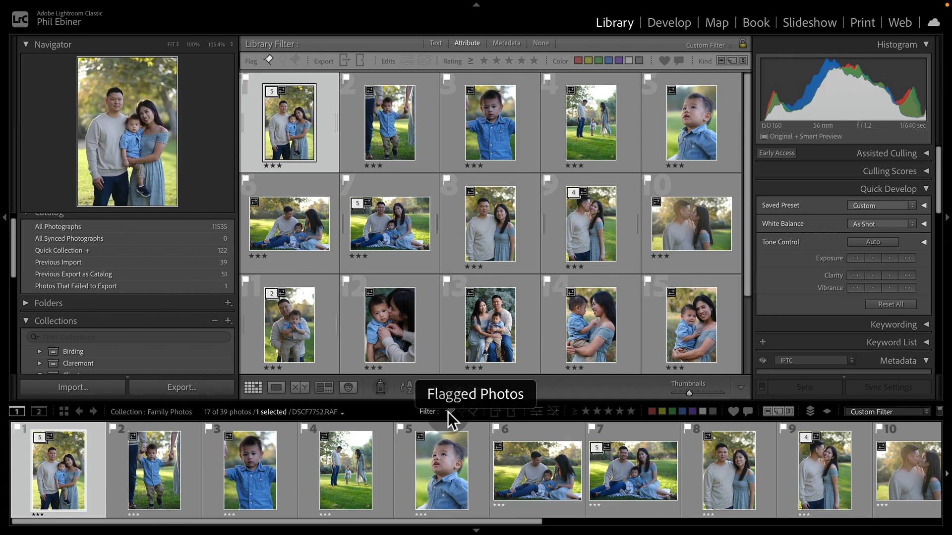
pyautogui.click(448, 411)
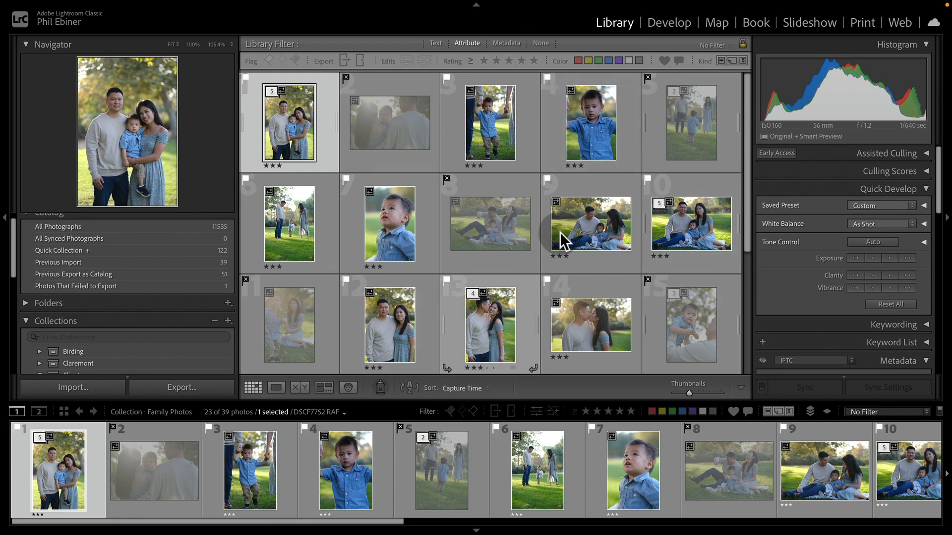
pyautogui.moveTo(777, 208)
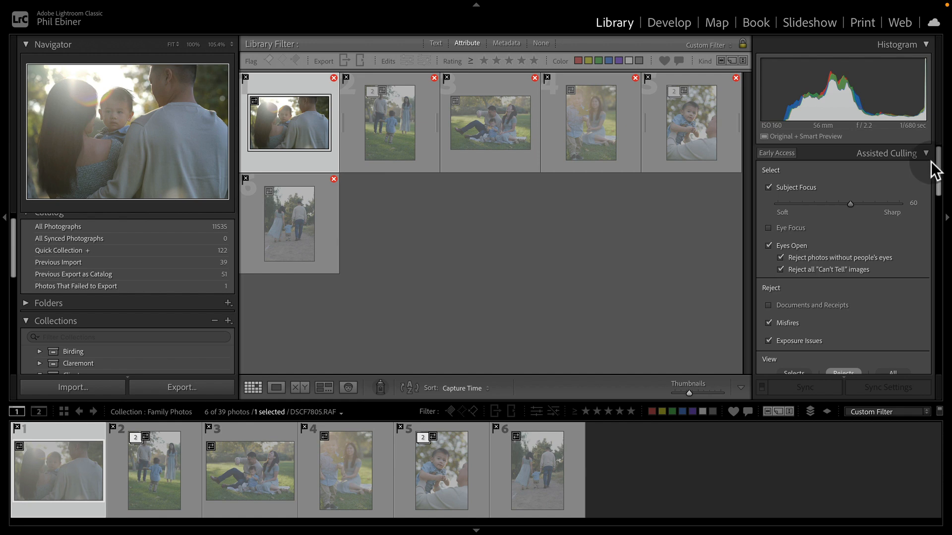
pyautogui.moveTo(135, 364)
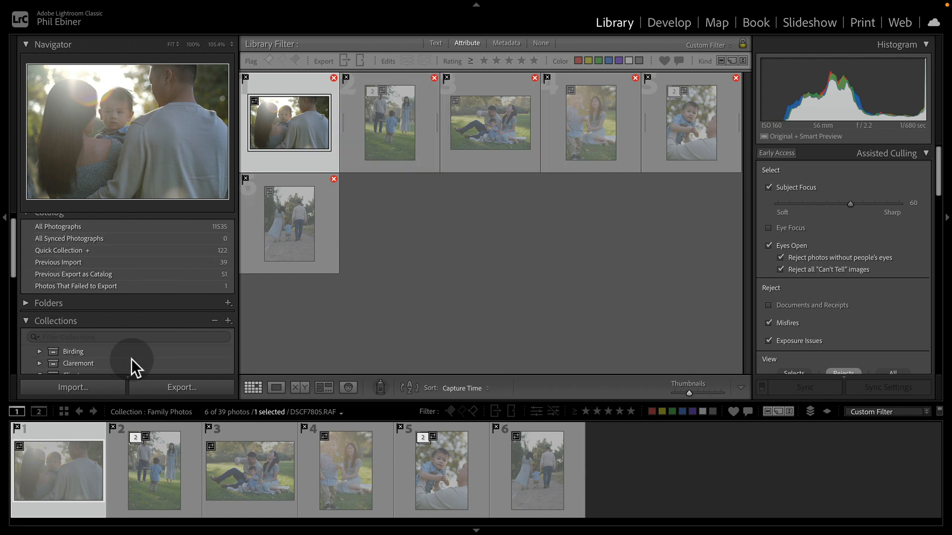
# Step: Scroll through the full Family Photos grid with select and reject marks visible
pyautogui.scroll(-3)
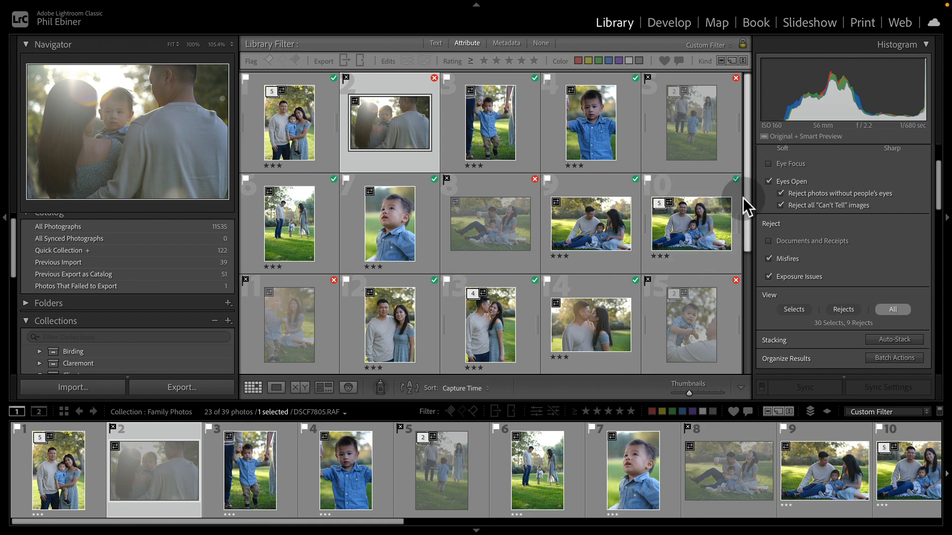
pyautogui.moveTo(753, 217)
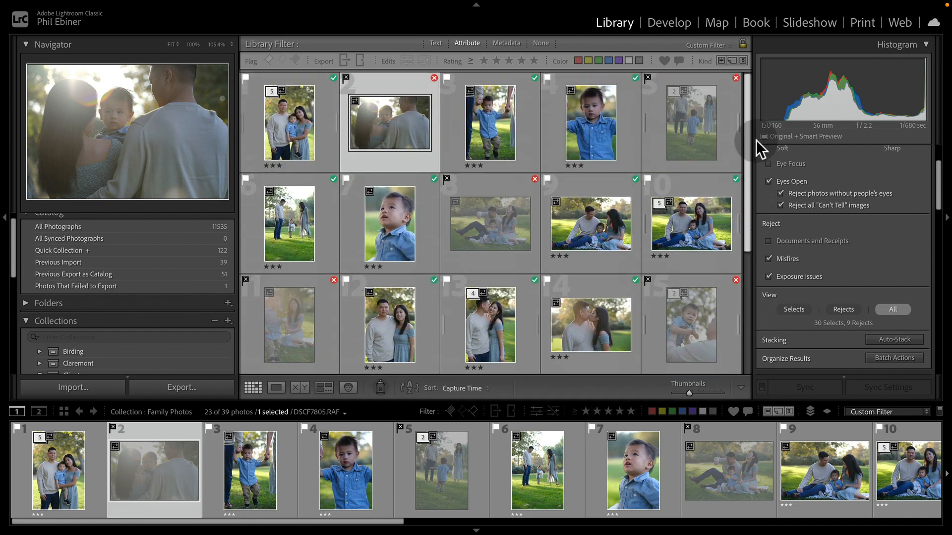
pyautogui.moveTo(752, 149)
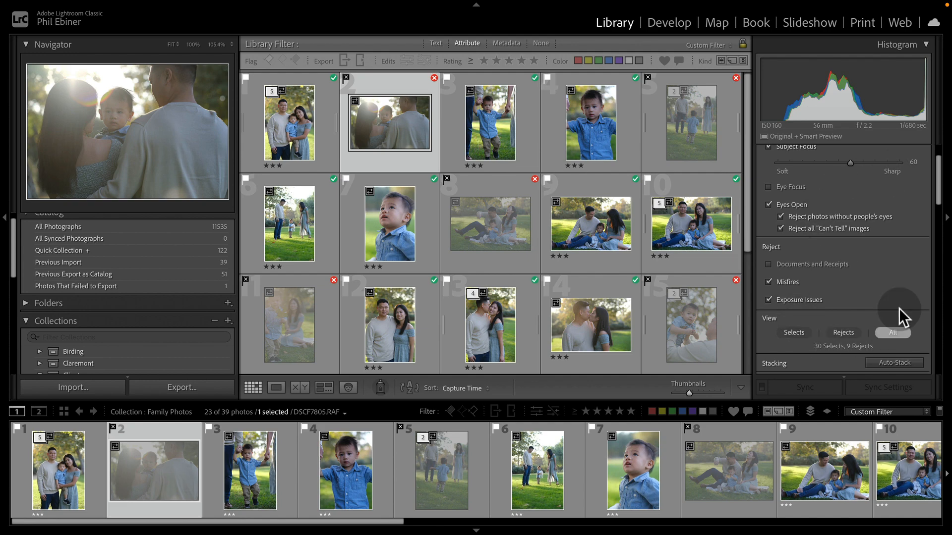
pyautogui.scroll(-3)
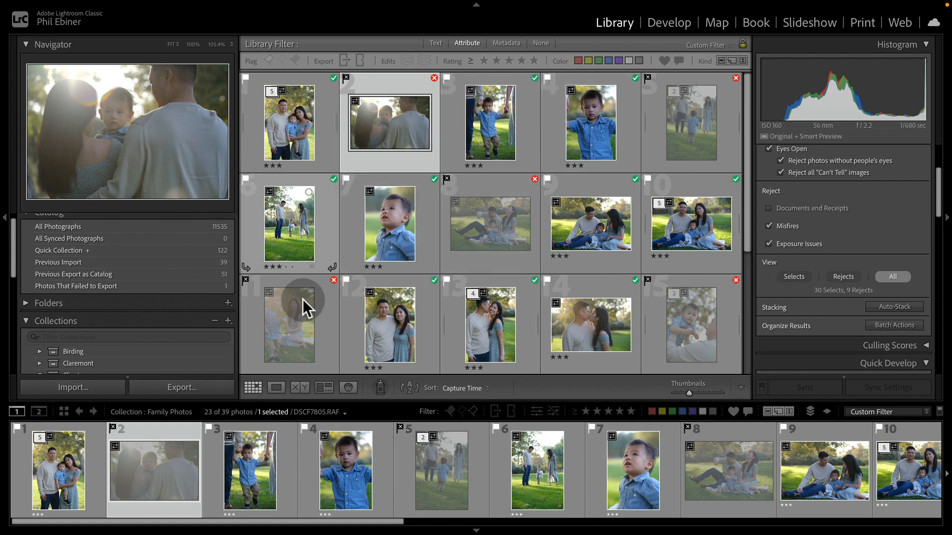
pyautogui.moveTo(733, 355)
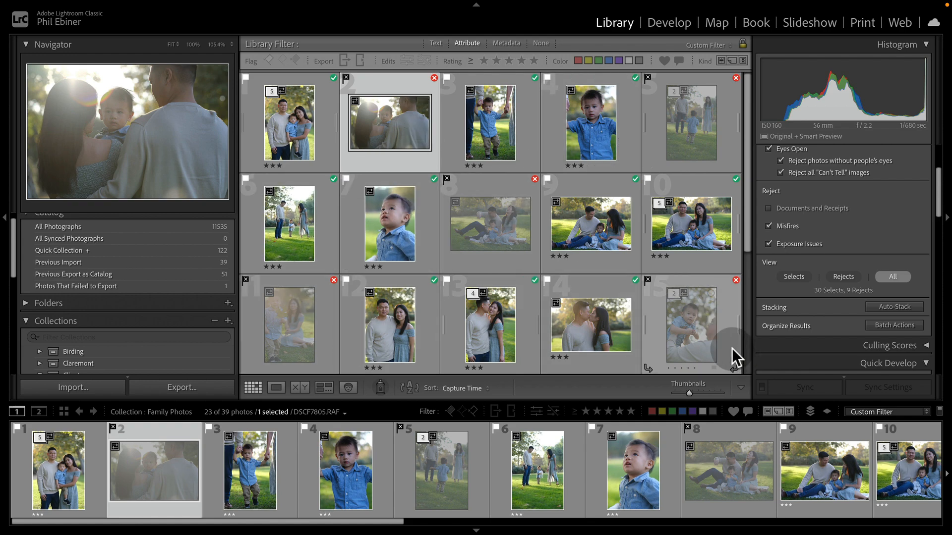
pyautogui.moveTo(511, 228)
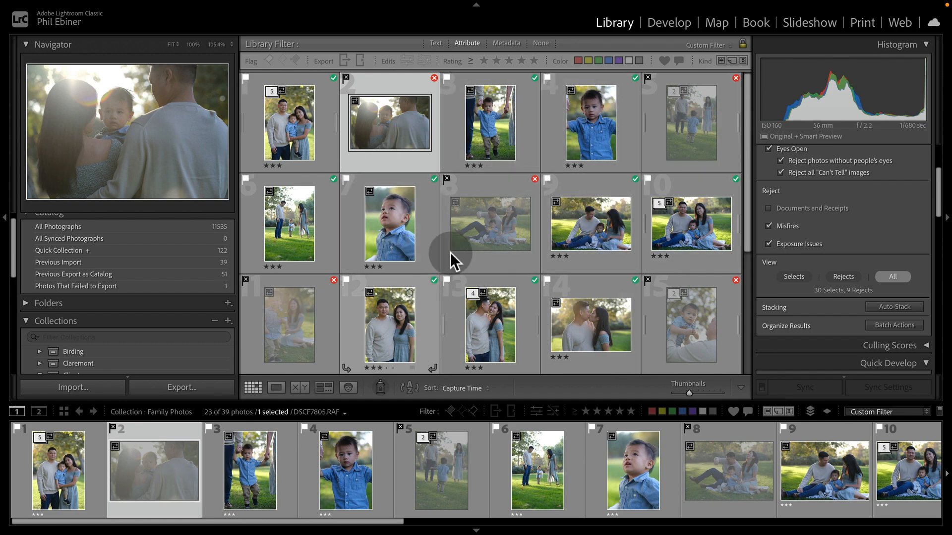
pyautogui.moveTo(692, 218)
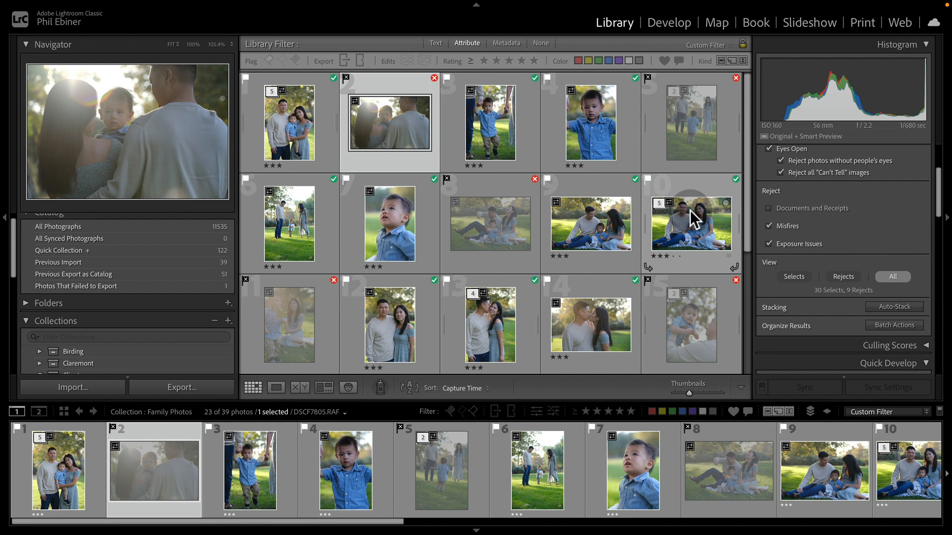